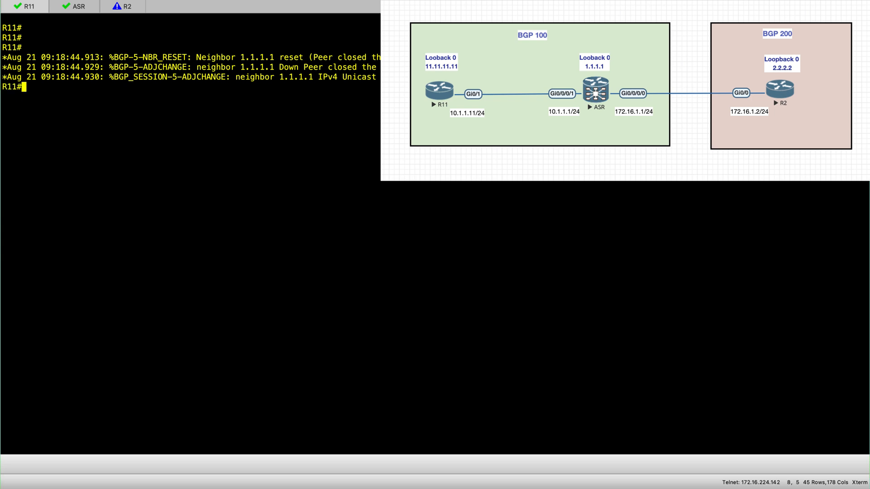
Run 'sh run | s r b' on R11, highlight the router bgp 100 line, then bring up R2
{"action": "type", "text": "sh run"}
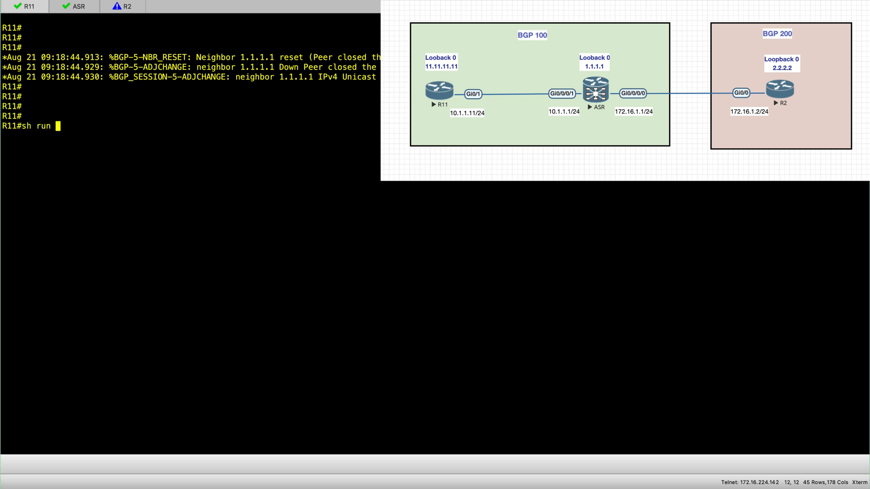
{"action": "type", "text": "| s r b"}
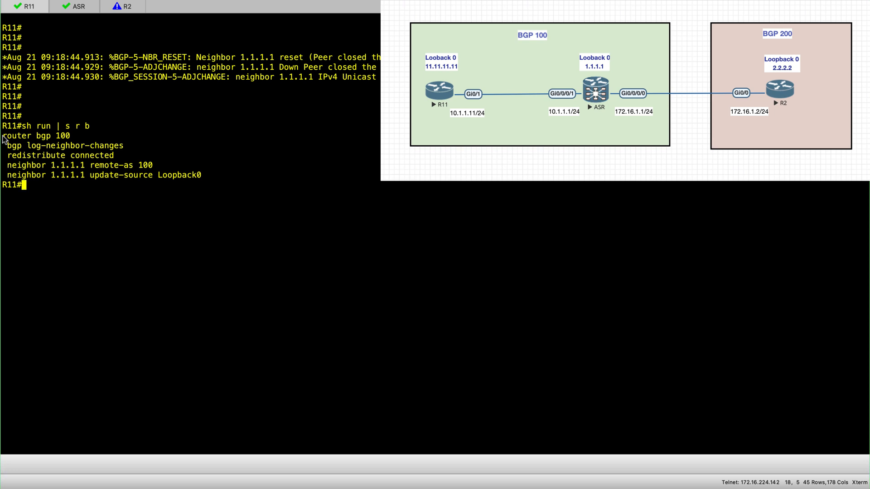
{"action": "double_click", "coordinate": [36, 135]}
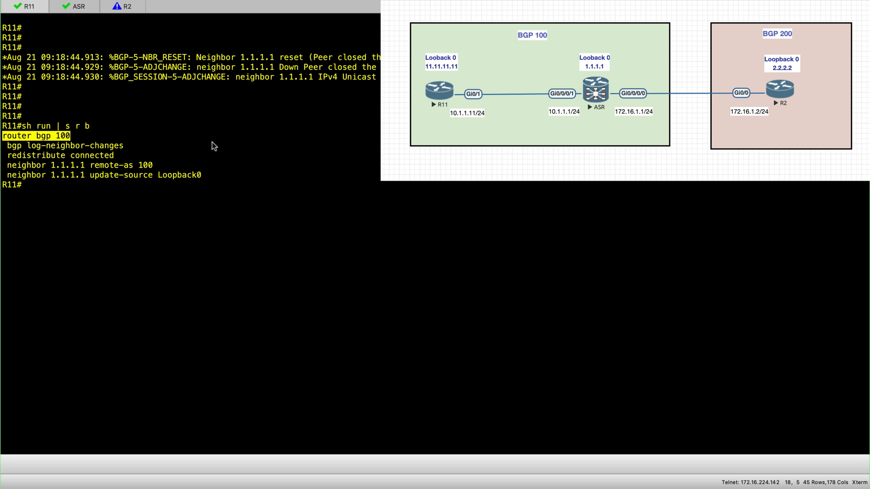
{"action": "mouse_move", "coordinate": [3, 169]}
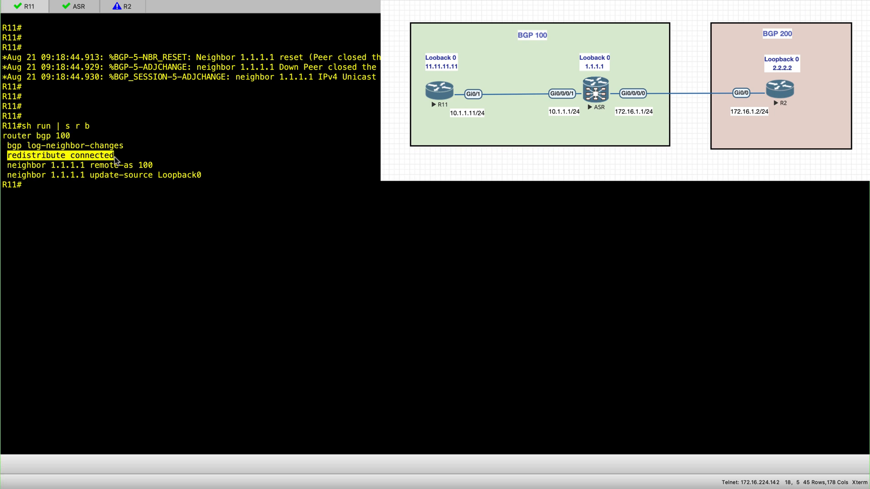
{"action": "mouse_move", "coordinate": [5, 169]}
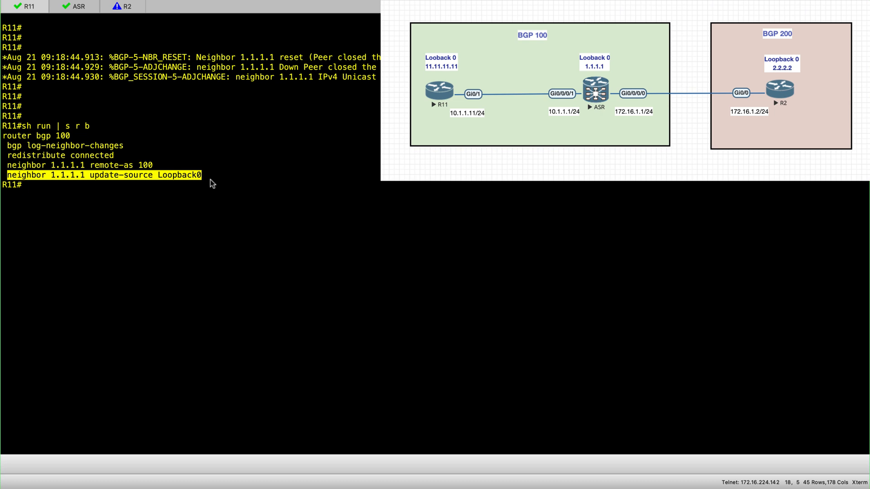
{"action": "mouse_move", "coordinate": [218, 185]}
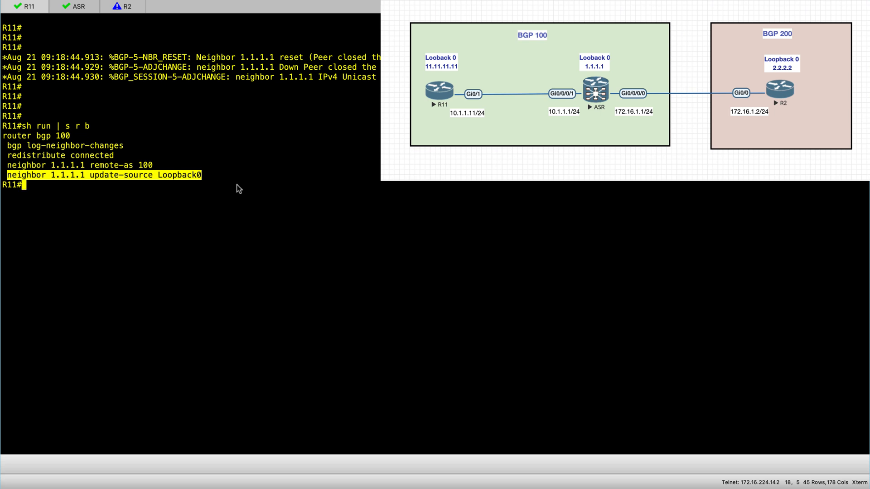
{"action": "left_click", "coordinate": [127, 6]}
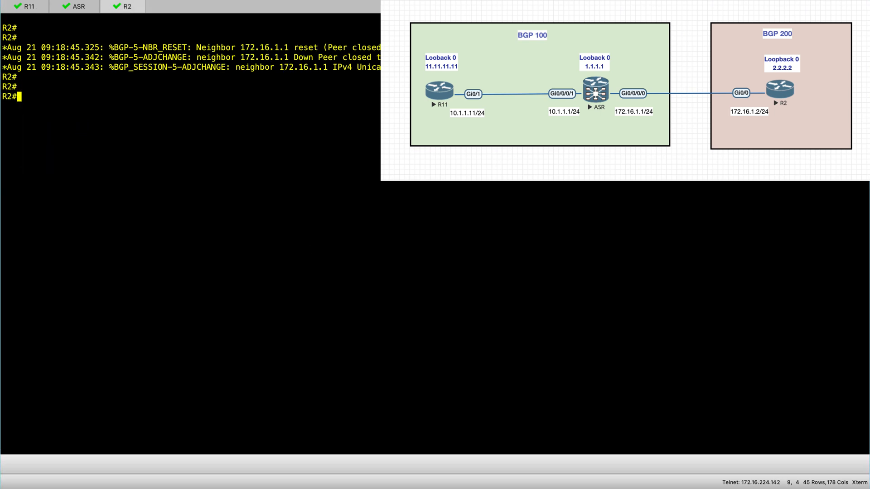
Run 'sh run | s r b' on R2, highlight the BGP 200 neighbor 172.16.1.1 lines, return to R11
{"action": "type", "text": "sh run"}
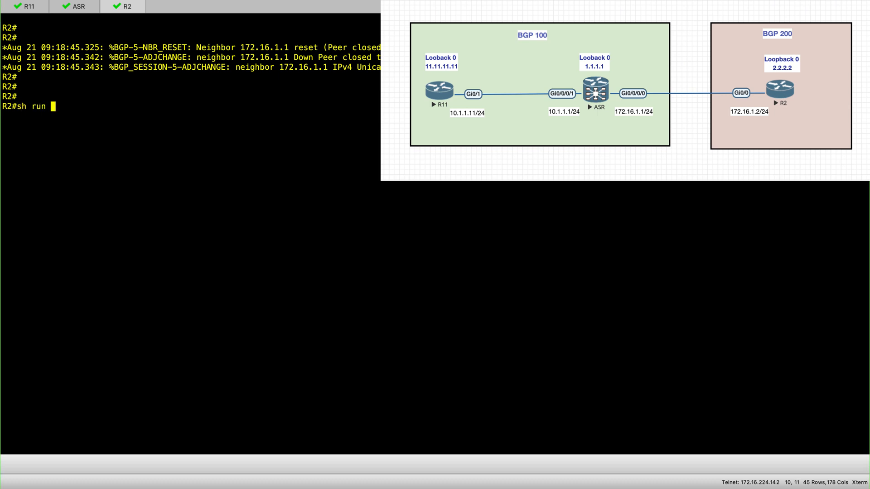
{"action": "type", "text": "| s r b"}
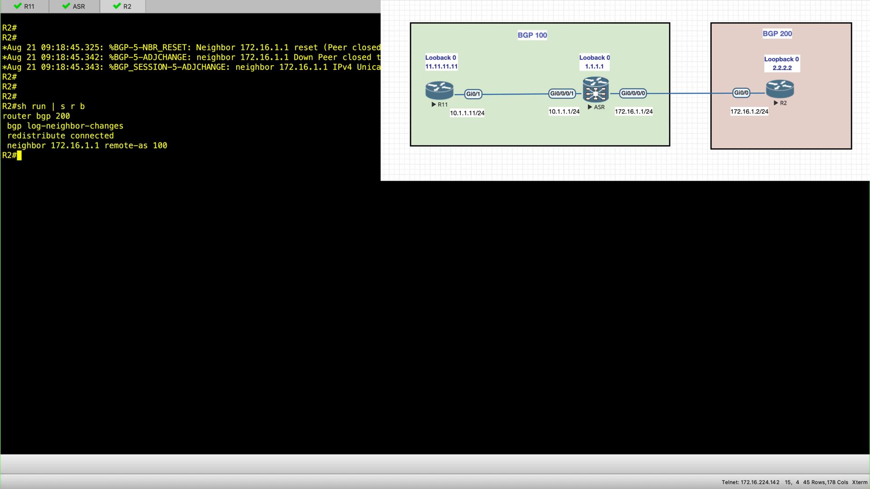
{"action": "mouse_move", "coordinate": [41, 159]}
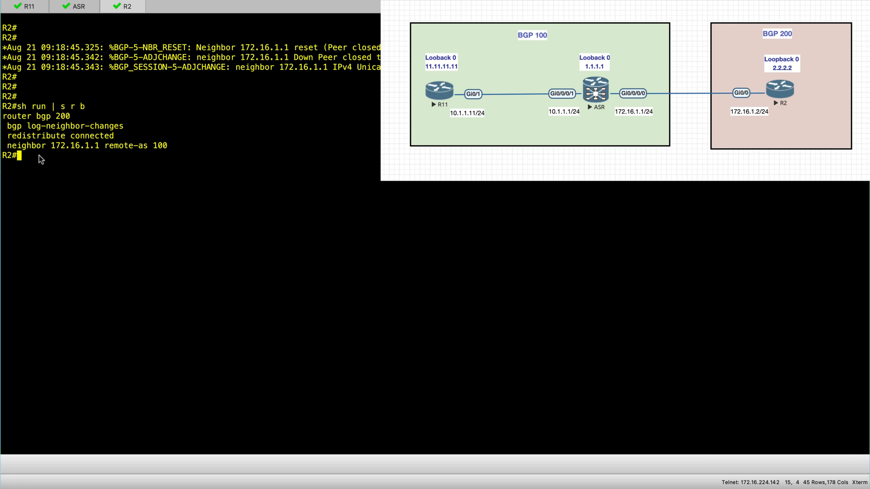
{"action": "mouse_move", "coordinate": [5, 120]}
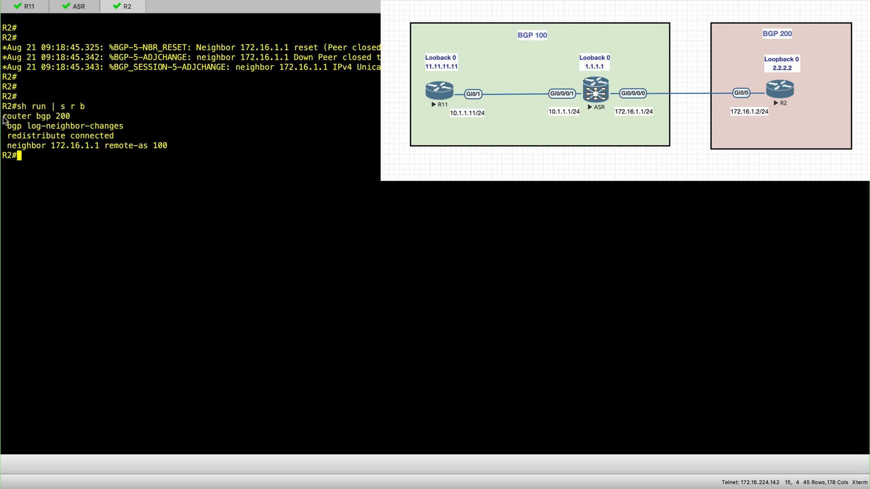
{"action": "double_click", "coordinate": [36, 116]}
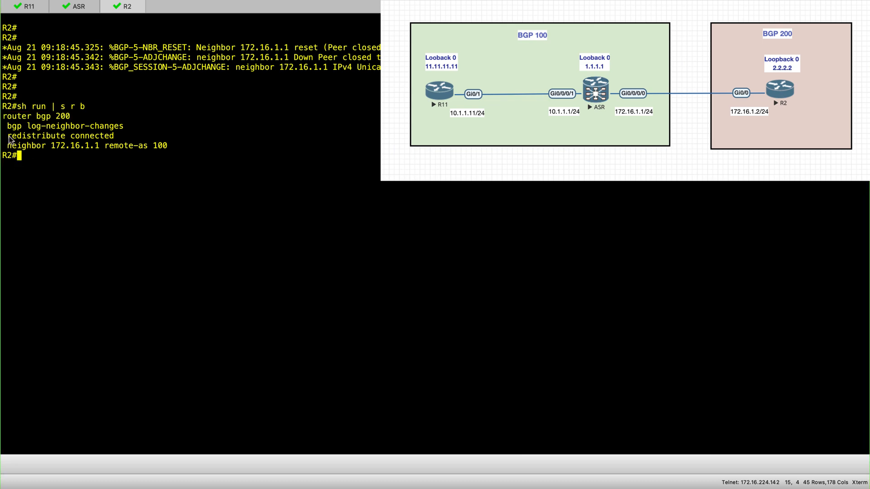
{"action": "double_click", "coordinate": [60, 135]}
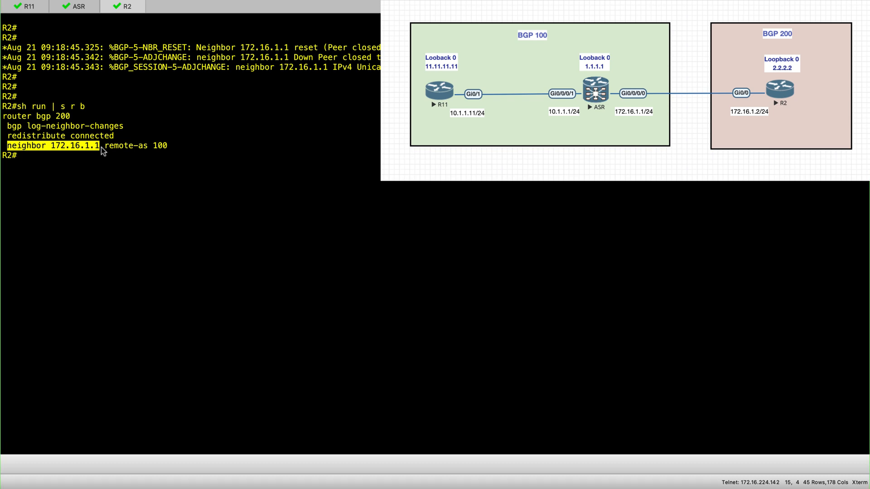
{"action": "left_click", "coordinate": [26, 7]}
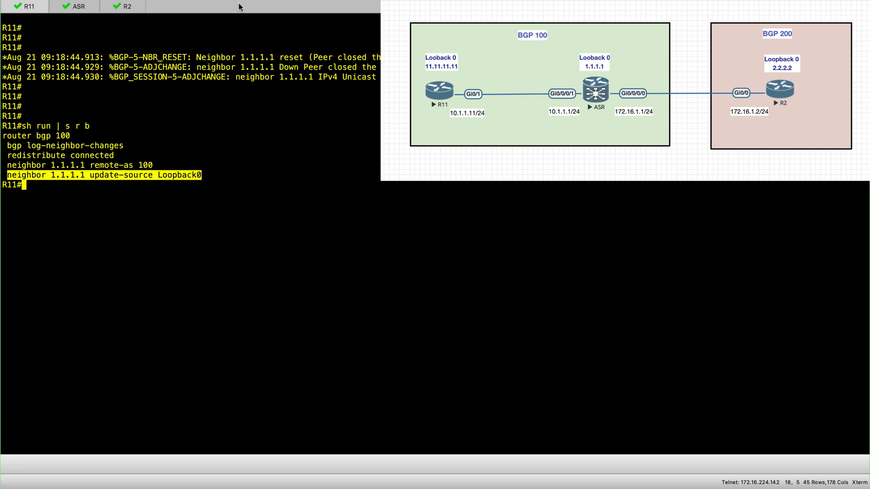
Ping 1.1.1.1 from R11 sourced from lo0 with 5/5 success, then bring up the ASR
{"action": "type", "text": "ping 1.1.1.1 so lo"}
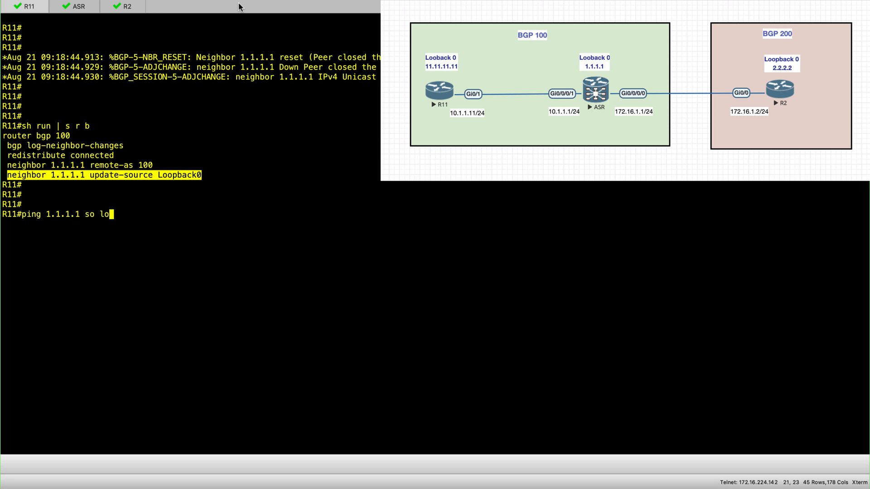
{"action": "type", "text": "0"}
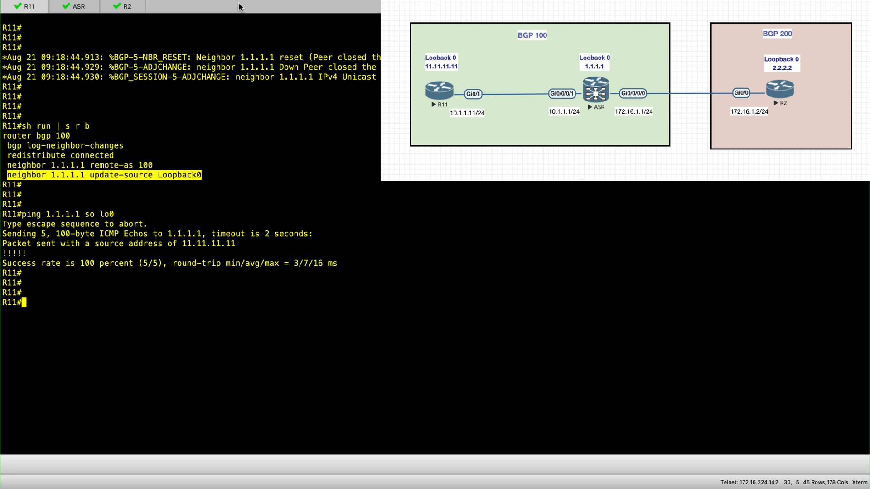
{"action": "left_click", "coordinate": [77, 6]}
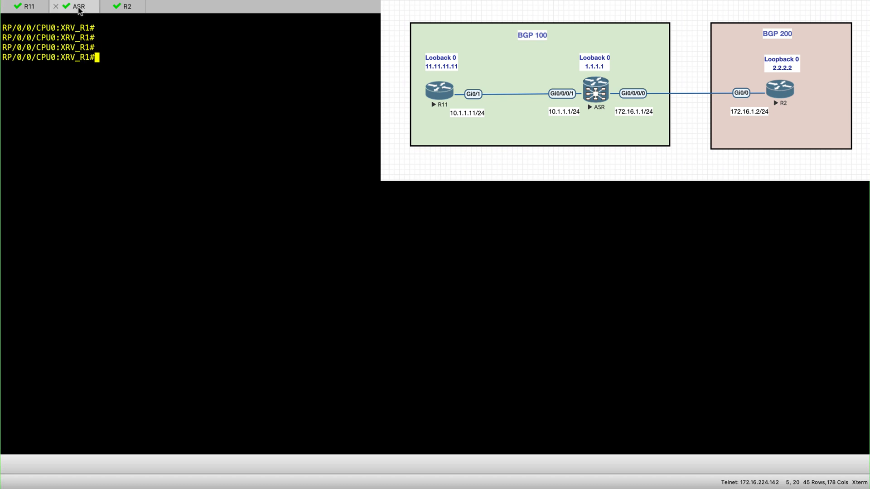
Under router bgp 100 on the ASR, enter neighbor 11.11.11.11 with remote-as 100
{"action": "type", "text": "conf"}
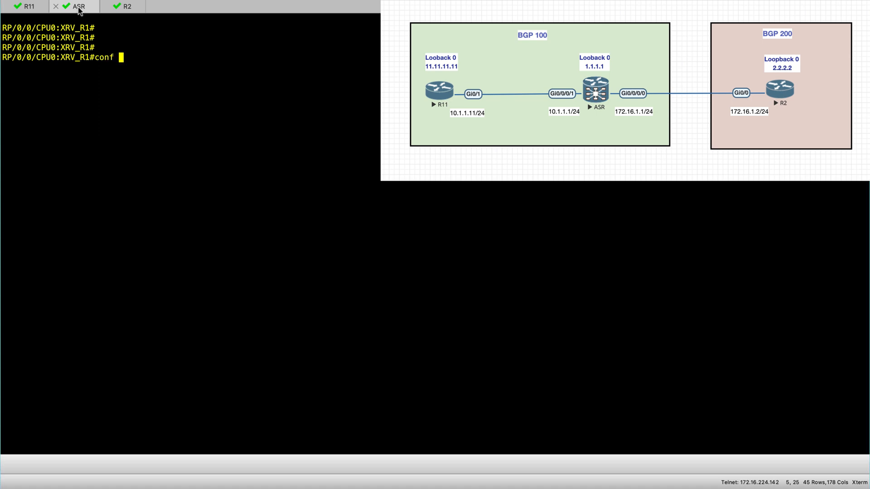
{"action": "type", "text": "router bgp"}
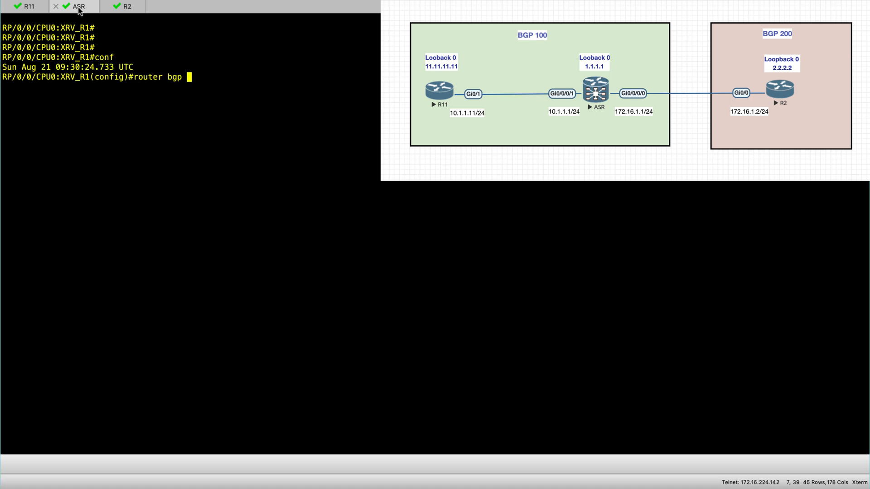
{"action": "type", "text": "100"}
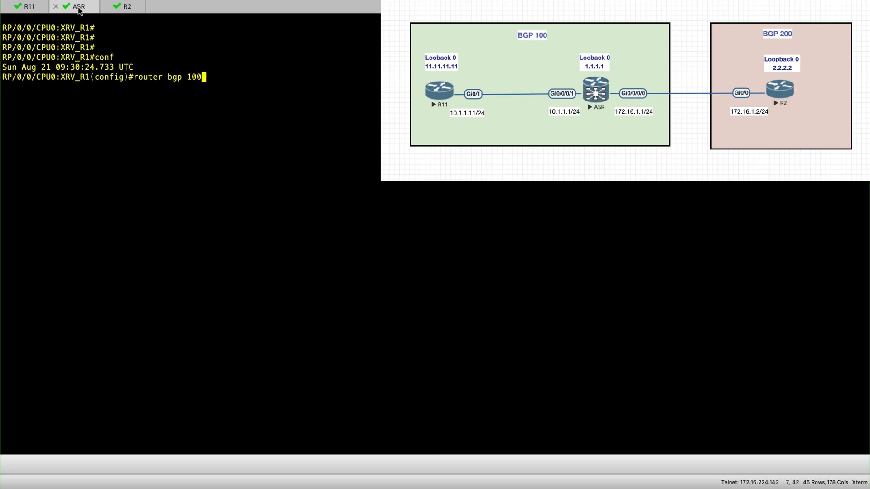
{"action": "type", "text": "neighbor"}
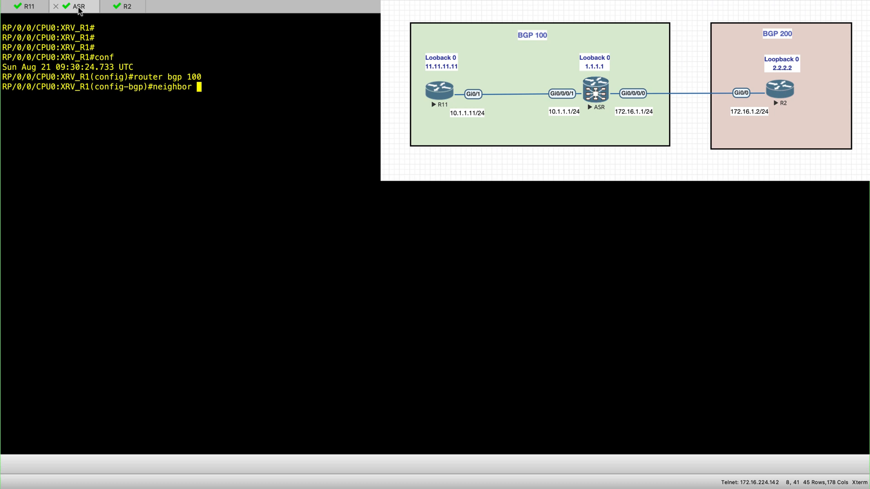
{"action": "type", "text": "11."}
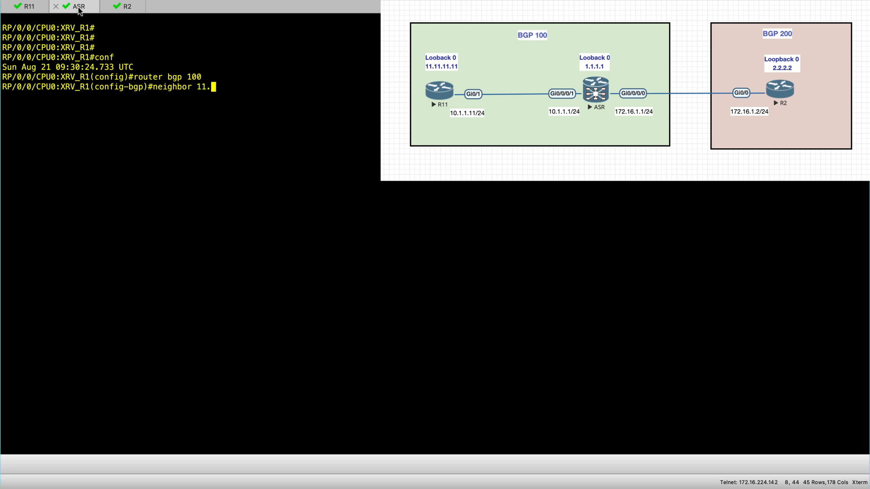
{"action": "type", "text": "11.11.11"}
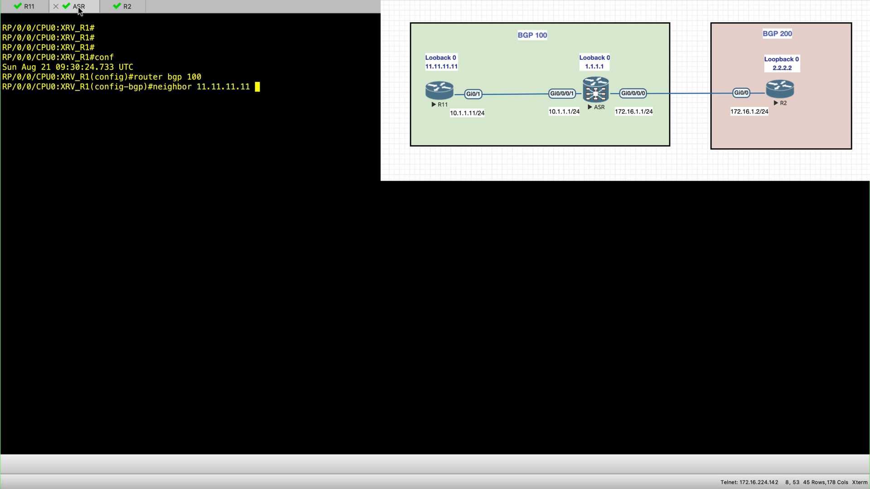
{"action": "type", "text": "remote-as 100"}
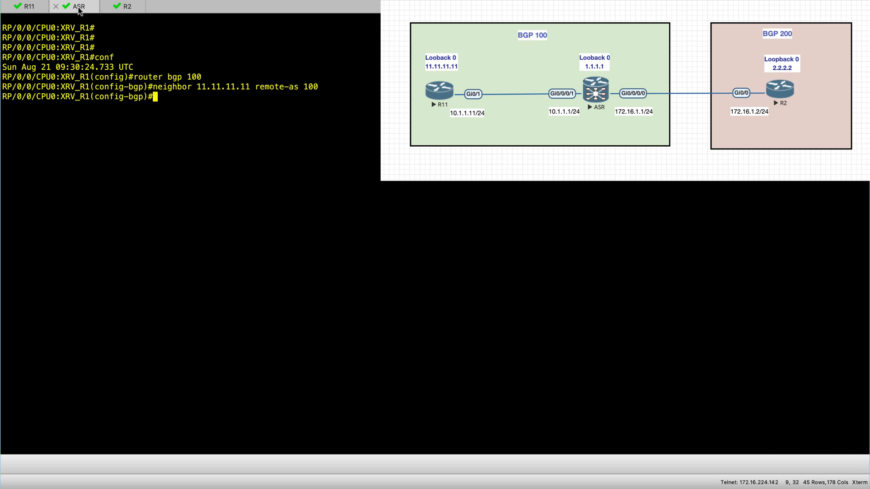
{"action": "type", "text": "update-s"}
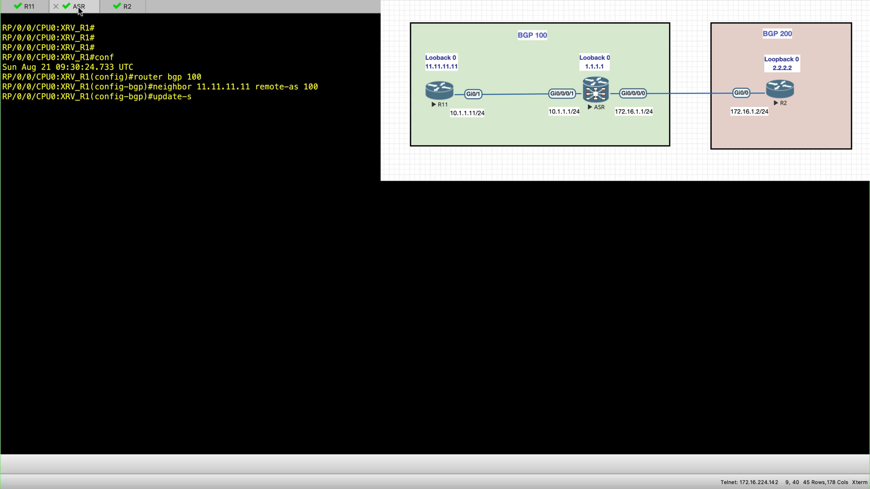
Add update-source lo0 for neighbor 11.11.11.11, exit without committing, re-enter conf
{"action": "type", "text": "neighbor 1"}
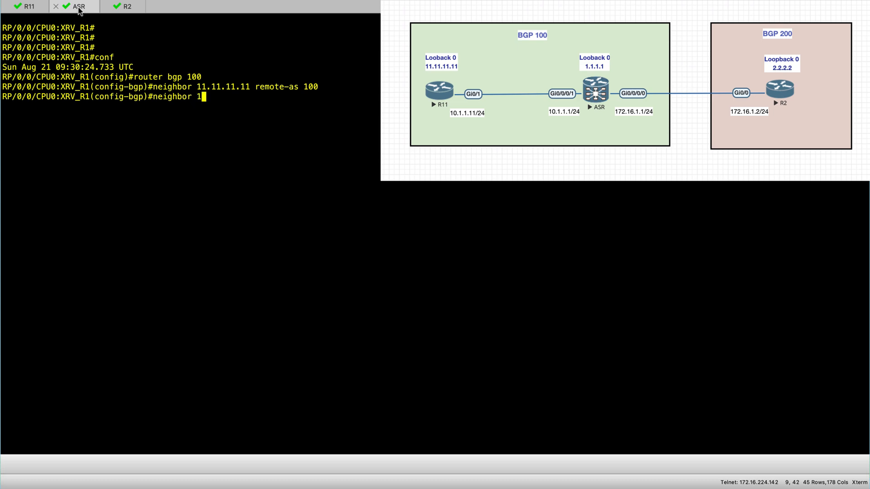
{"action": "type", "text": "1.11.11.11"}
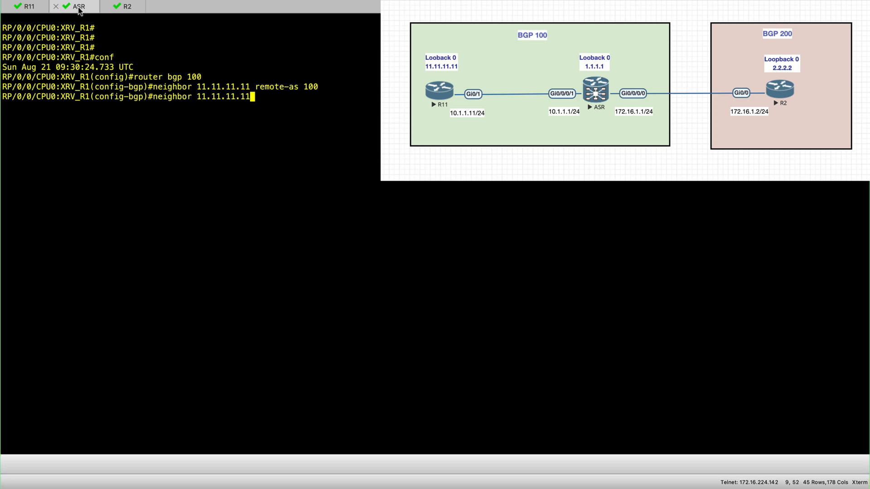
{"action": "type", "text": "update-source"}
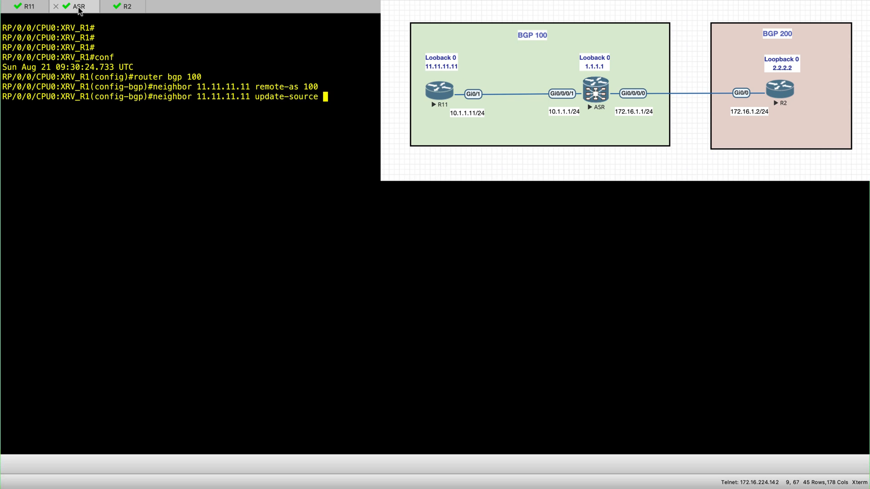
{"action": "type", "text": "lo0"}
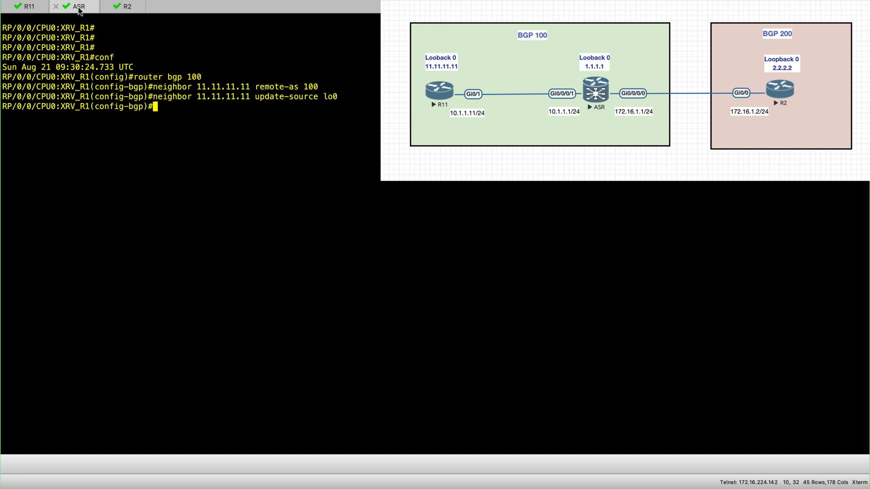
{"action": "type", "text": "exit"}
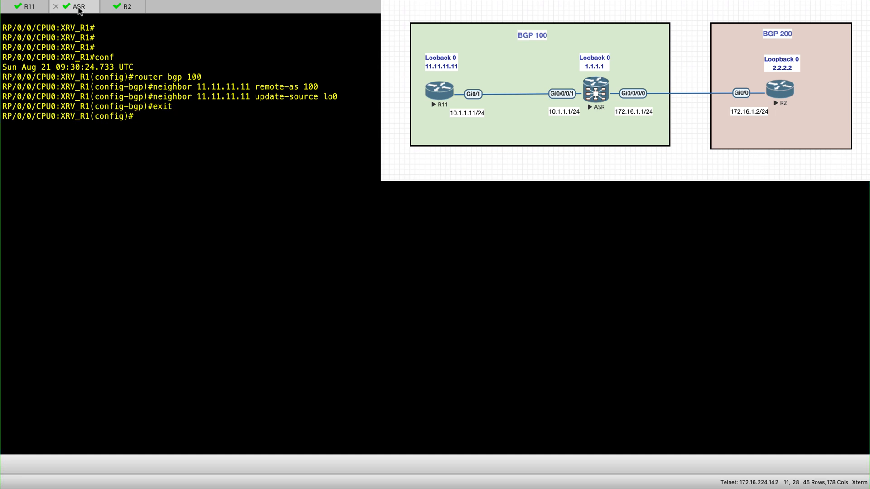
{"action": "type", "text": "exit"}
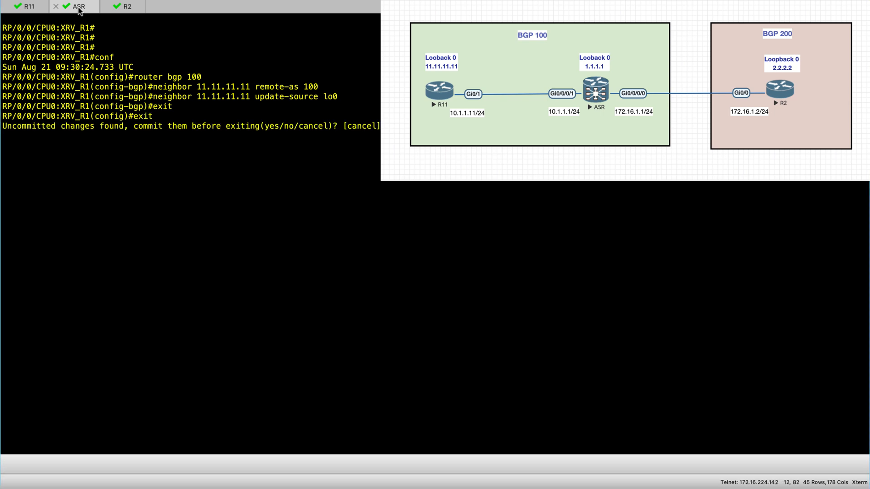
{"action": "type", "text": "conf"}
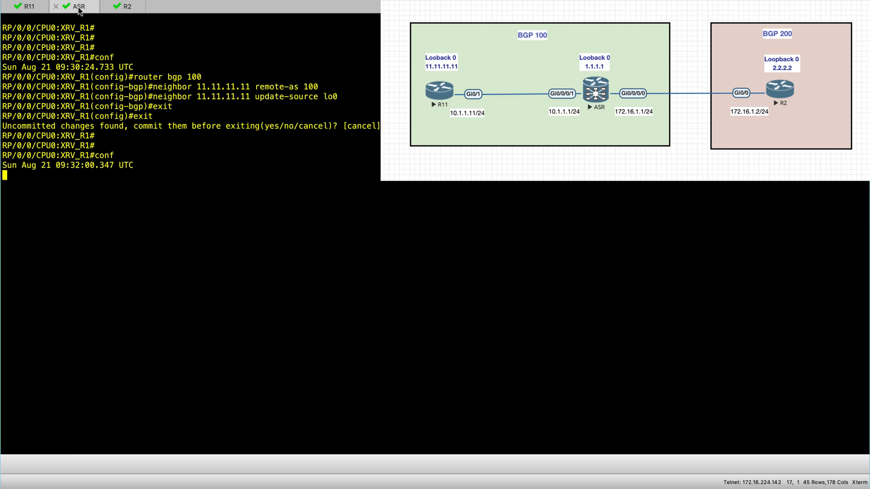
Enter router bgp 100 and neighbor 11.11.11.11, correcting typos along the way
{"action": "type", "text": "rouetr"}
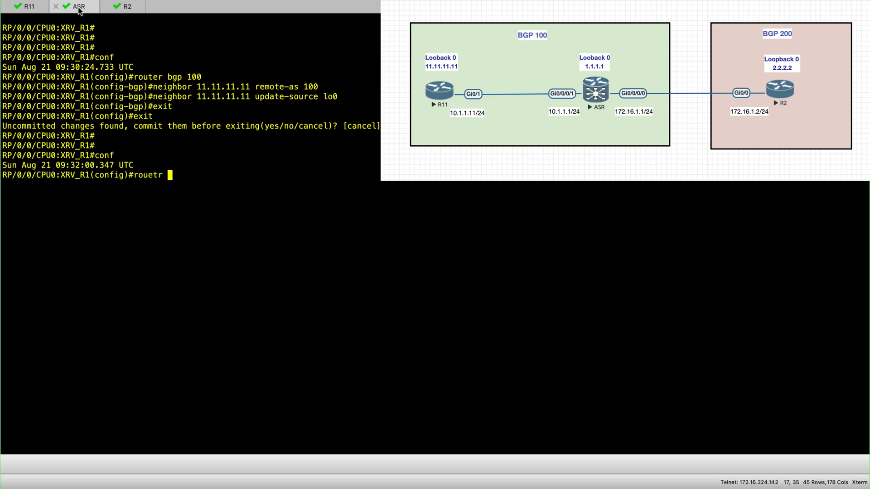
{"action": "key", "text": "BackSpace"}
{"action": "type", "text": "ter bgp"}
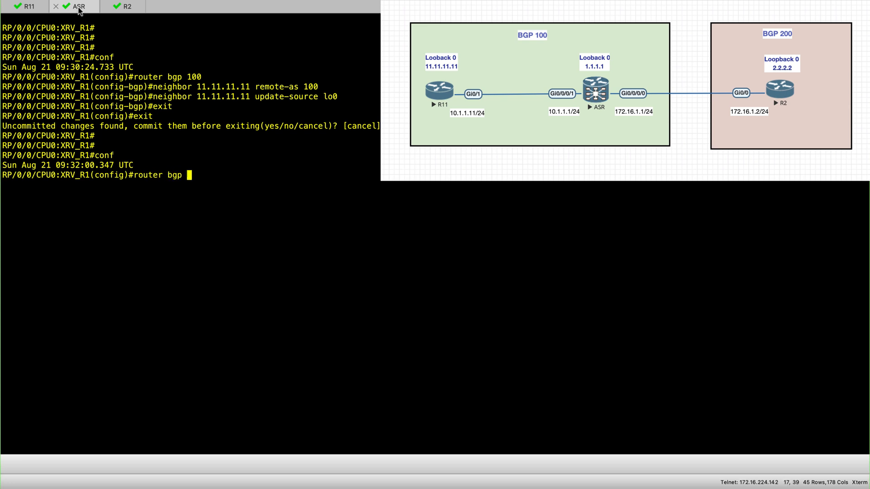
{"action": "type", "text": "100"}
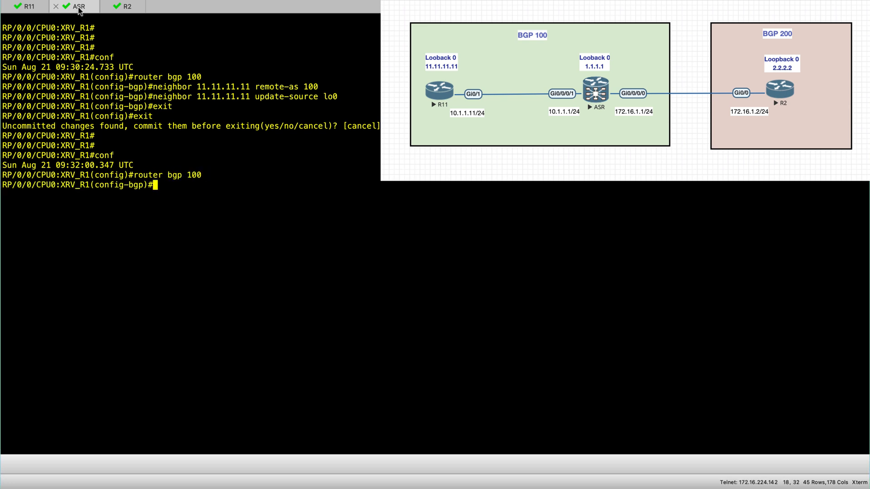
{"action": "type", "text": "neighbor 1"}
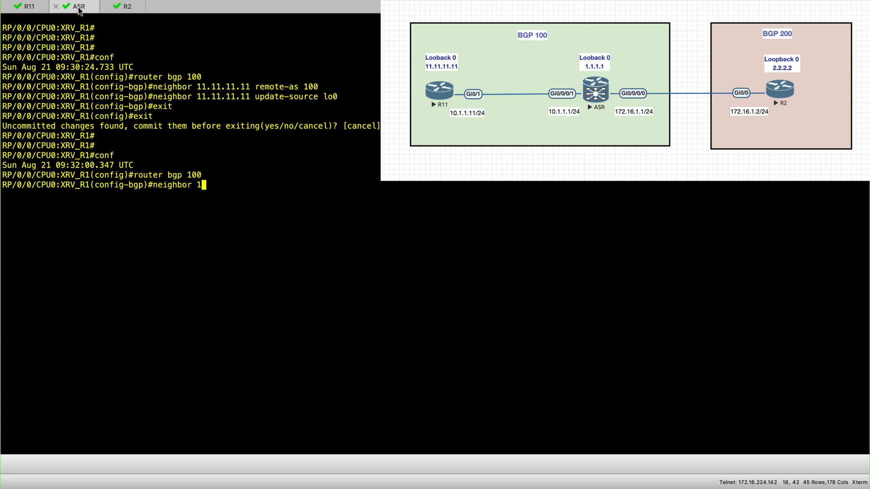
{"action": "type", "text": "1.11.1.11"}
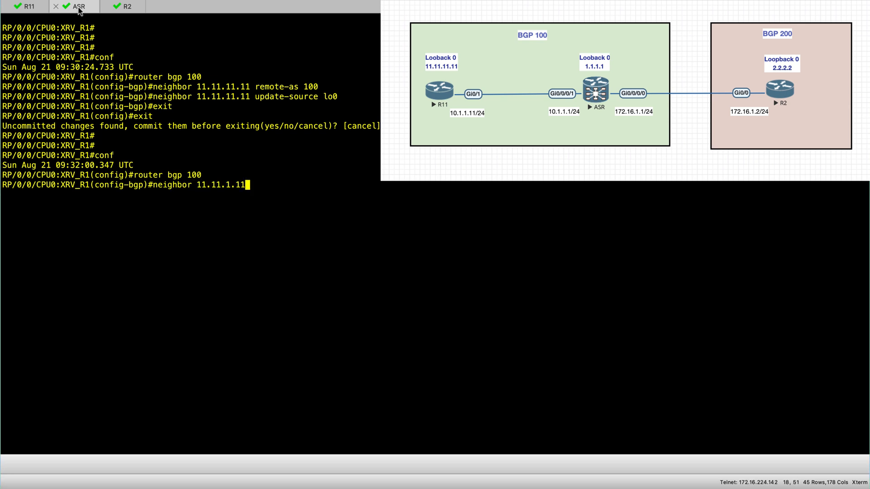
{"action": "key", "text": "Backspace"}
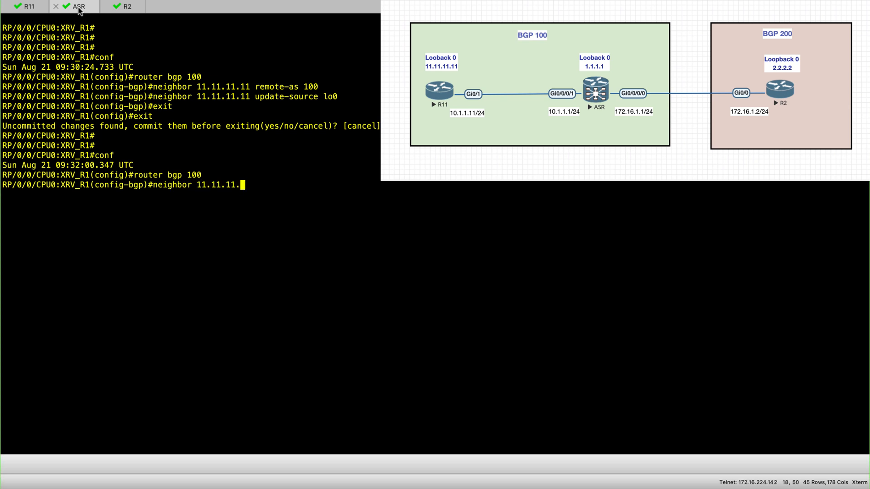
{"action": "type", "text": "11"}
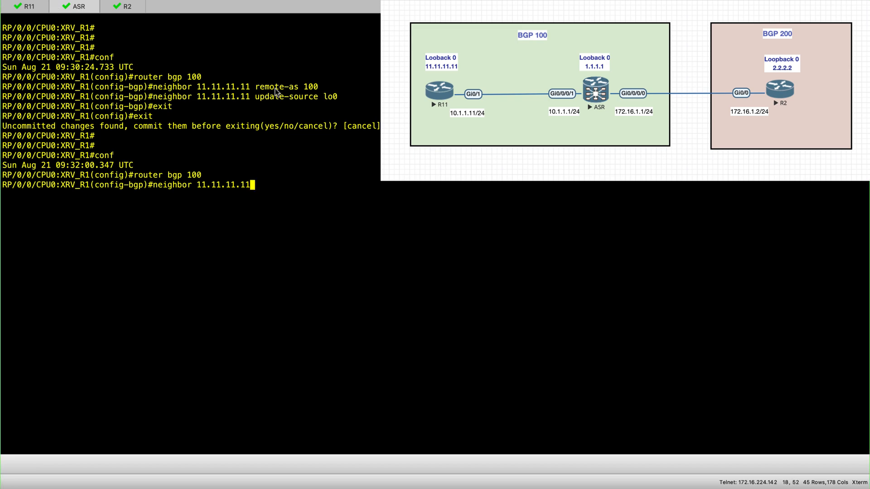
{"action": "mouse_move", "coordinate": [293, 184]}
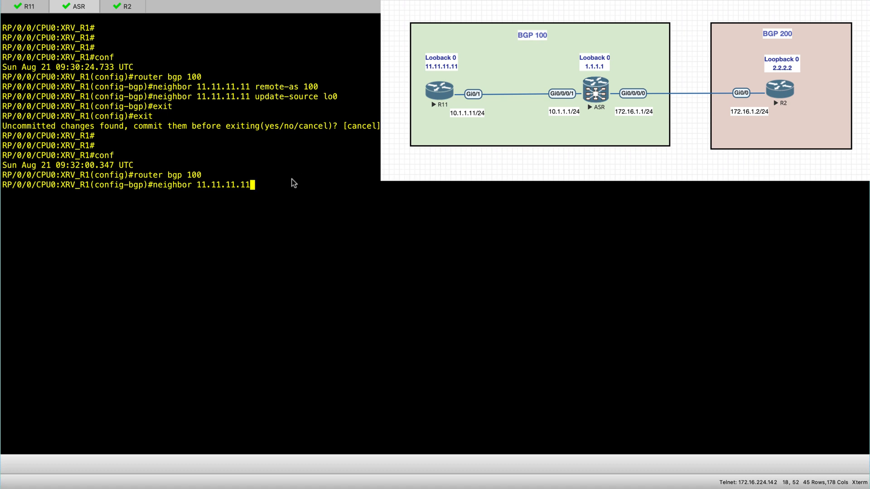
Set remote-as 100 and update-source lo0 for the neighbor, commit, and start a show command
{"action": "type", "text": "re"}
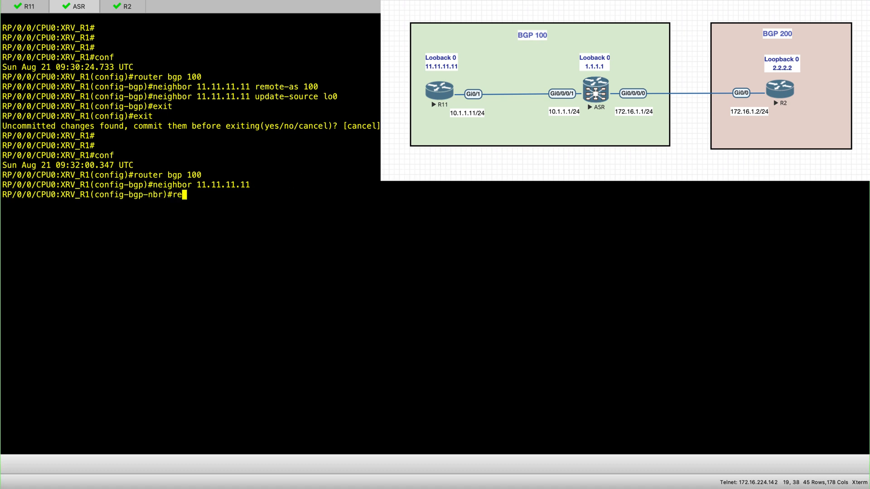
{"action": "type", "text": "mote-as 100"}
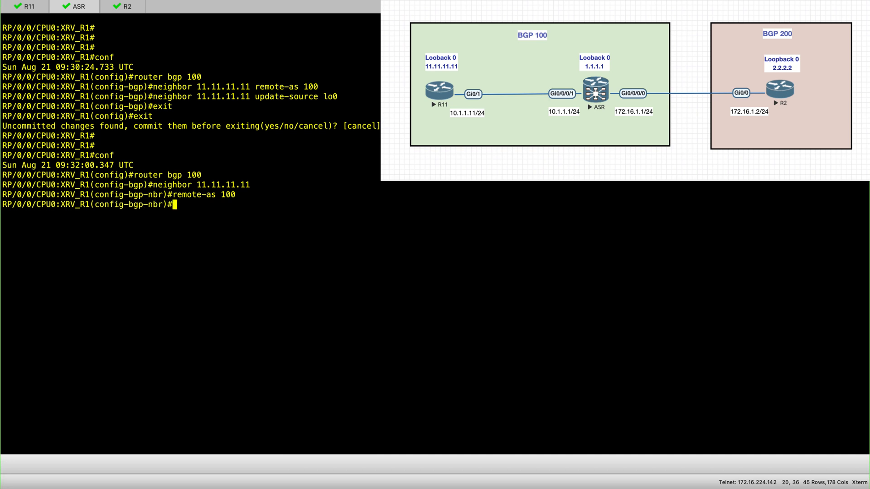
{"action": "type", "text": "update-"}
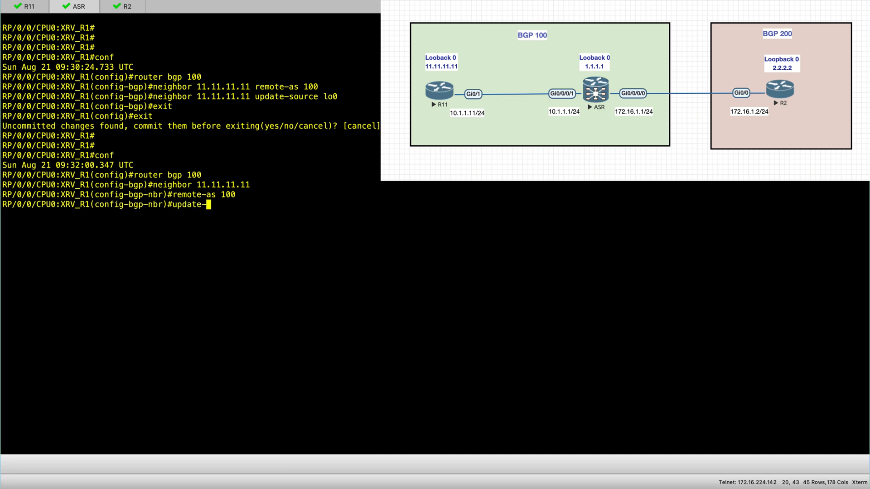
{"action": "type", "text": "source lo"}
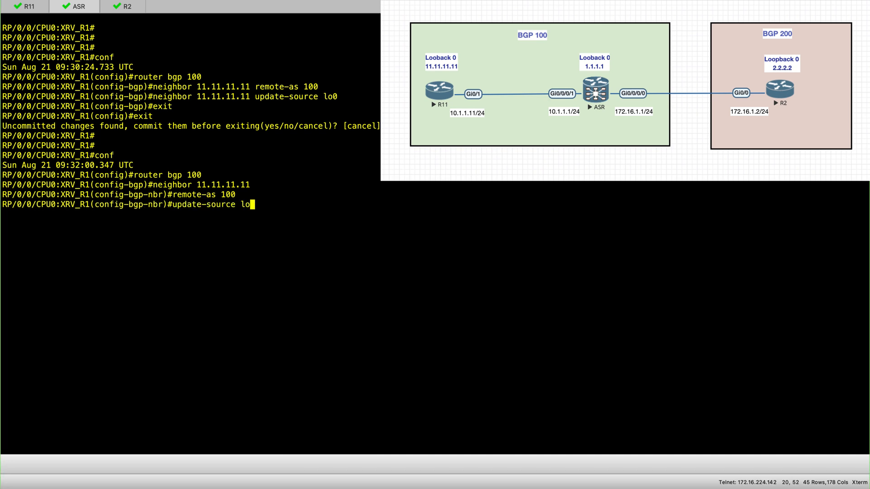
{"action": "type", "text": "0"}
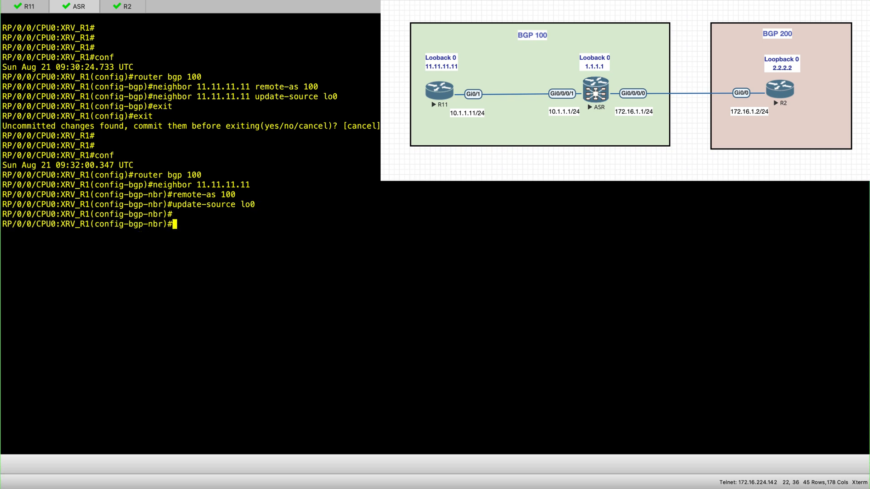
{"action": "type", "text": "commi"}
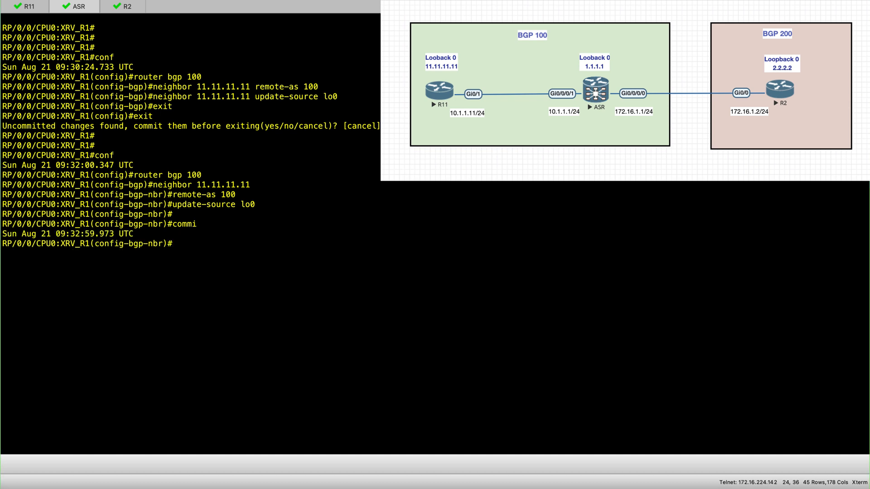
{"action": "type", "text": "sh"}
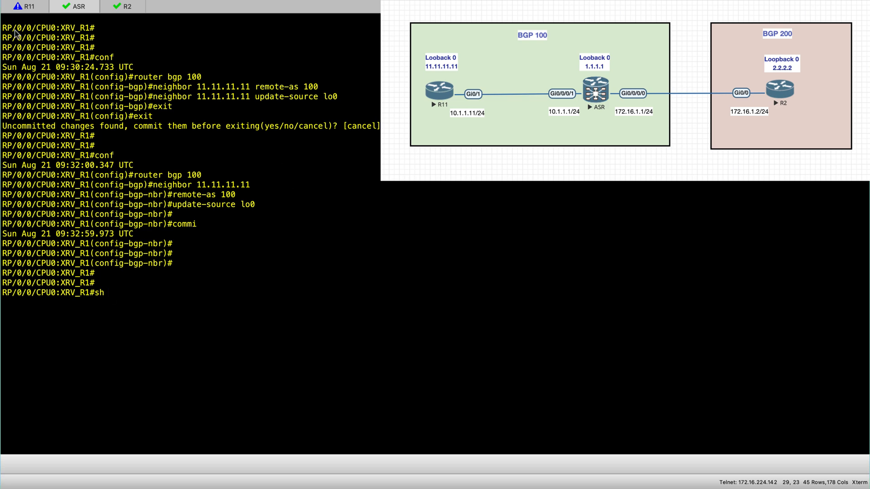
Check R11's BGP summary, then run show bgp ipv4 unicast summary on the ASR
{"action": "left_click", "coordinate": [27, 7]}
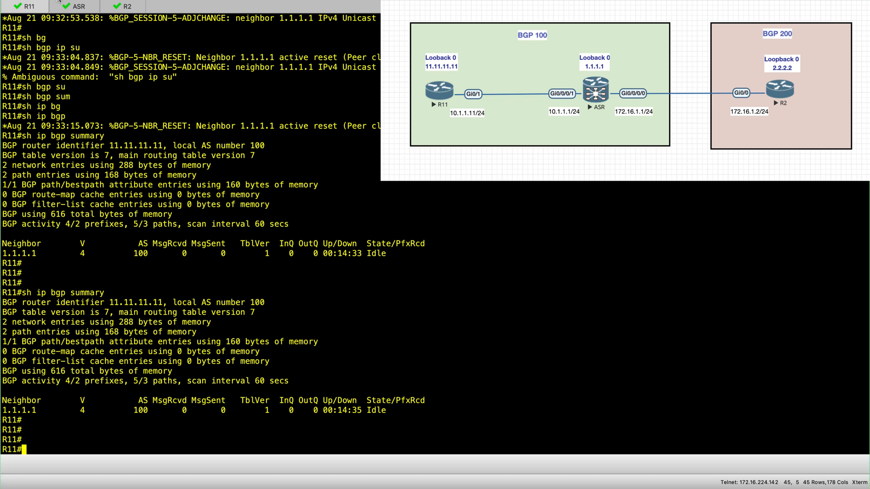
{"action": "left_click", "coordinate": [76, 7]}
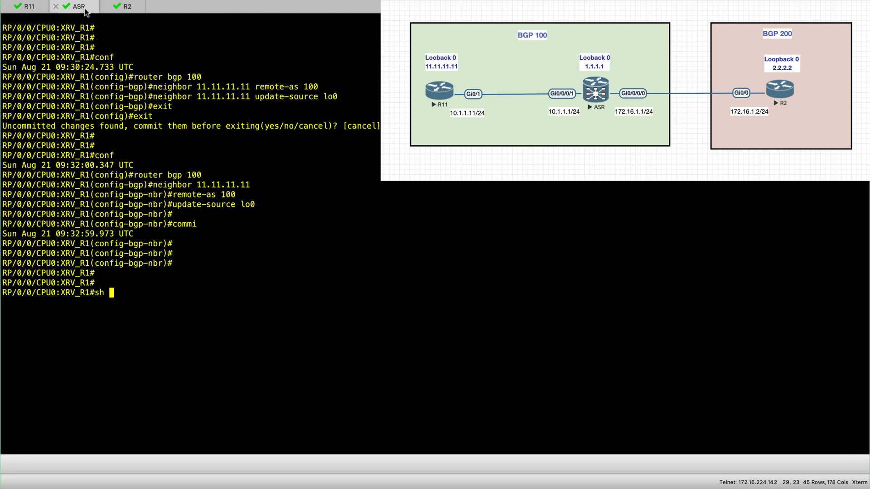
{"action": "type", "text": "bgp"}
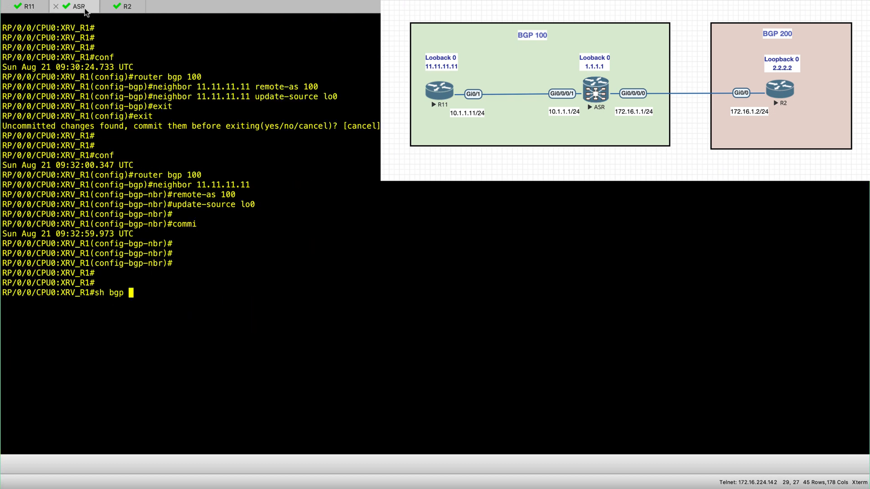
{"action": "type", "text": "ipv4 unicast summary"}
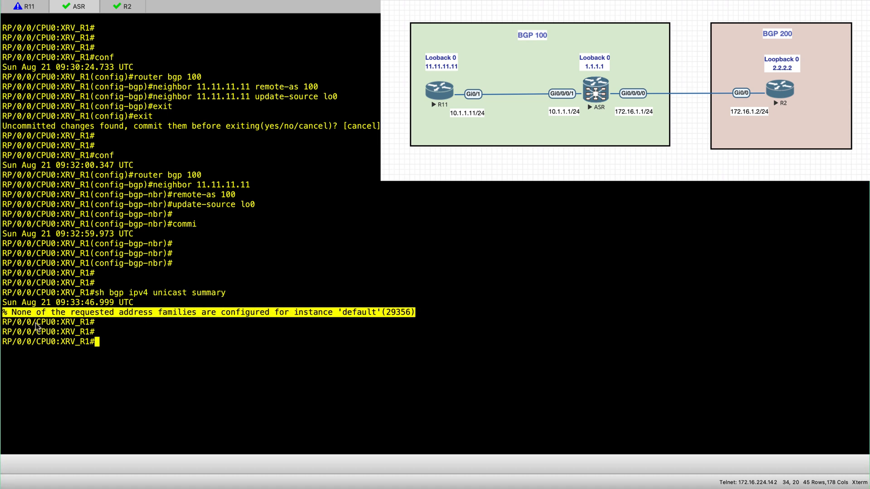
{"action": "mouse_move", "coordinate": [221, 321]}
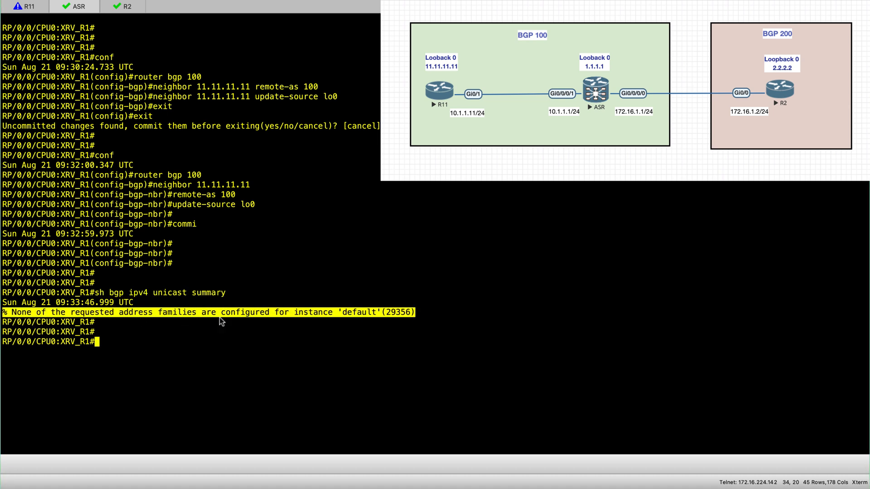
{"action": "mouse_move", "coordinate": [266, 319]}
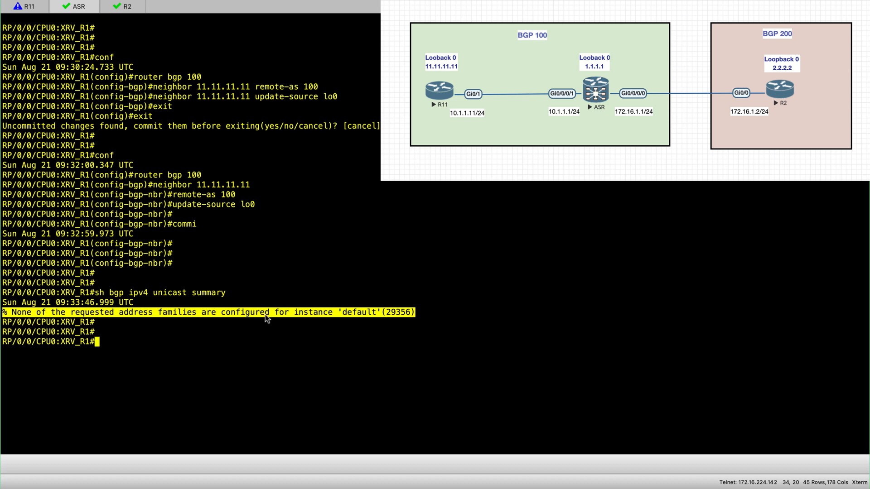
{"action": "mouse_move", "coordinate": [421, 354]}
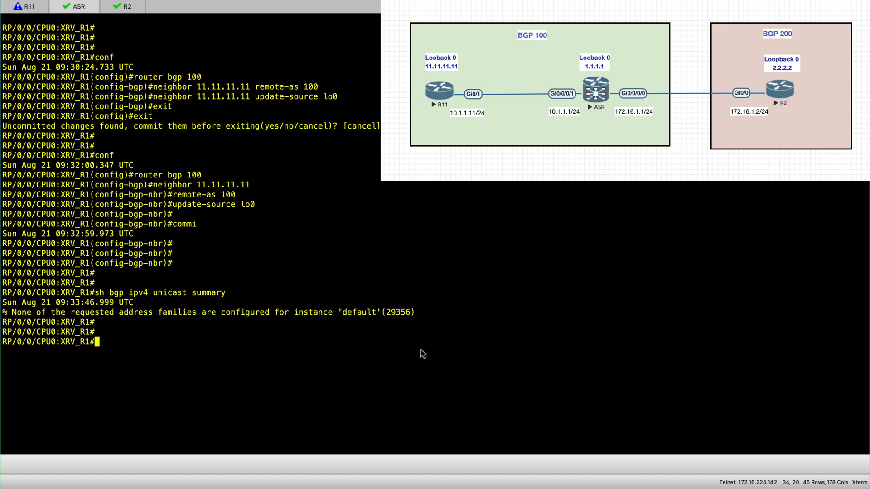
Run 'sh run router bgp' on the ASR, select the neighbor lines, and re-enter conf
{"action": "type", "text": "sh run router bgp"}
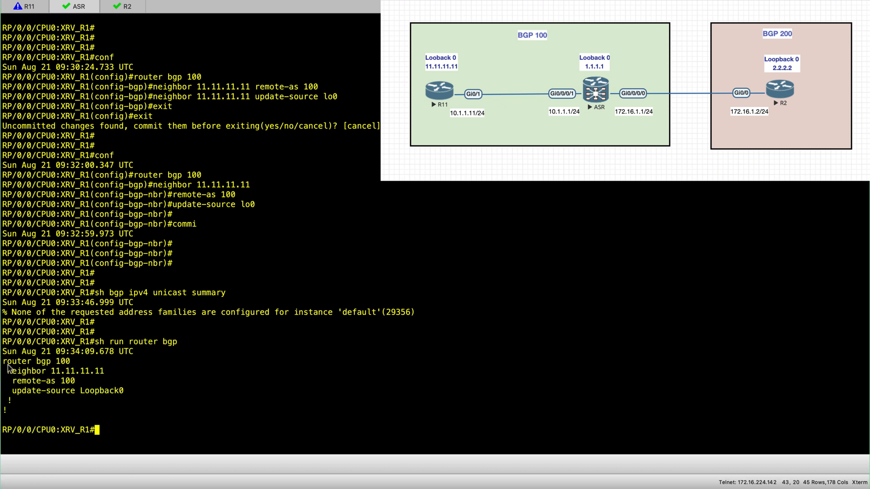
{"action": "left_click_drag", "start_coordinate": [3, 361], "coordinate": [124, 390]}
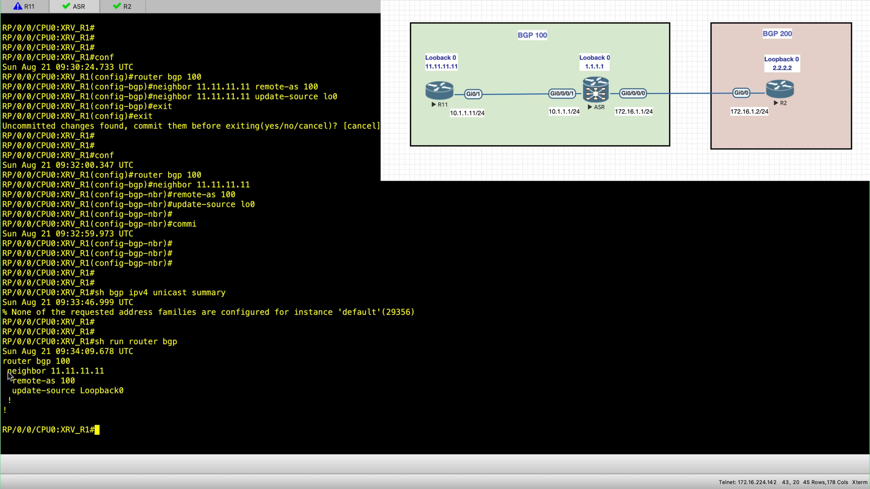
{"action": "mouse_move", "coordinate": [520, 366]}
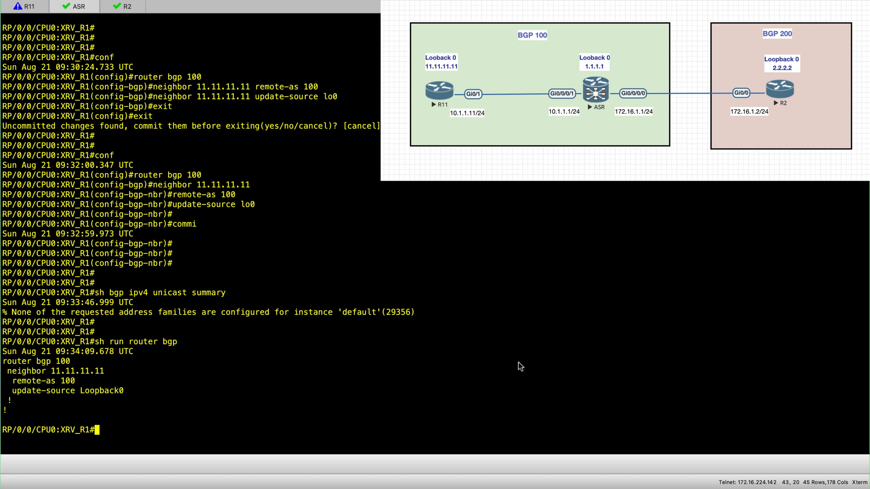
{"action": "type", "text": "conf"}
{"action": "type", "text": "router bgp"}
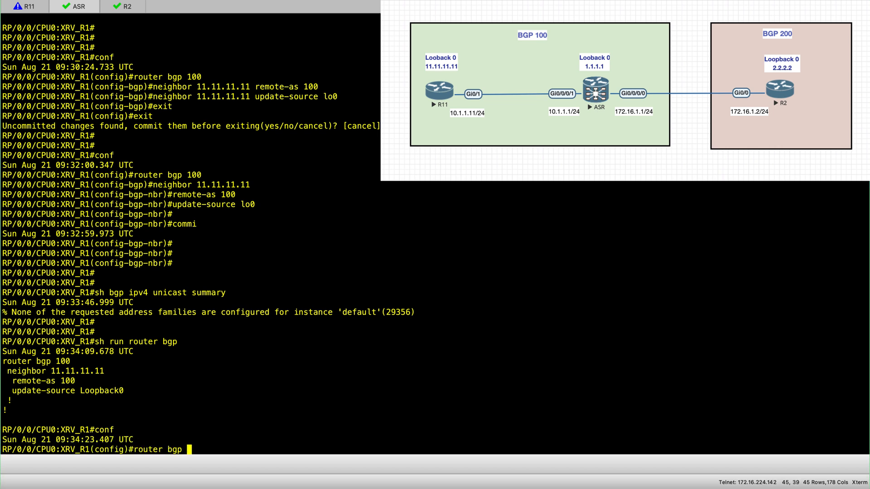
Enter address-family ipv4 unicast under neighbor 11.11.11.11 and commit; the commit fails
{"action": "type", "text": "1"}
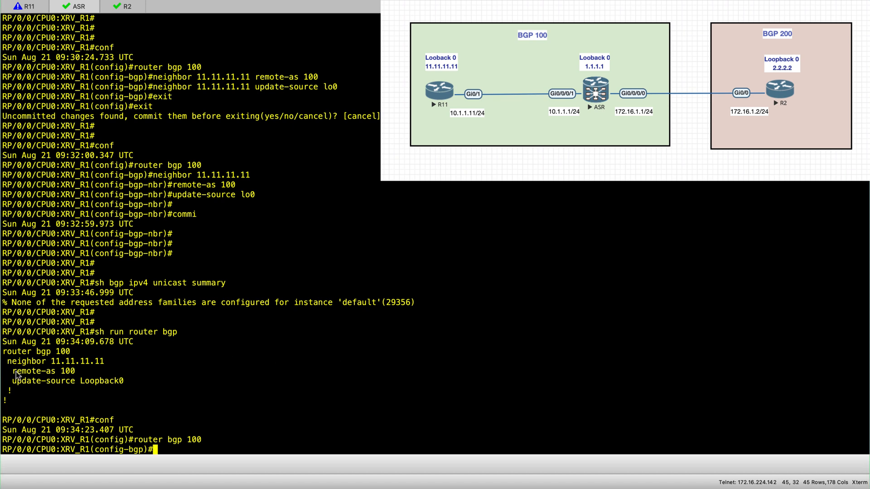
{"action": "double_click", "coordinate": [50, 361]}
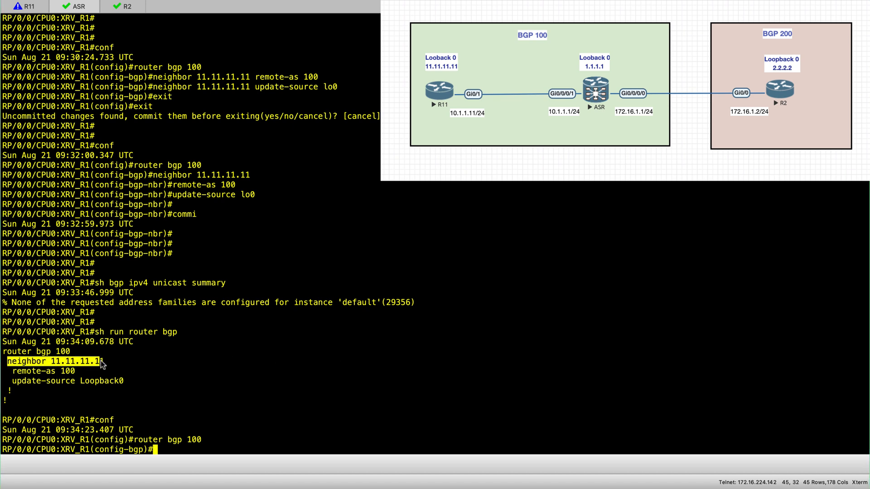
{"action": "type", "text": "neighbor 11.11.11.11"}
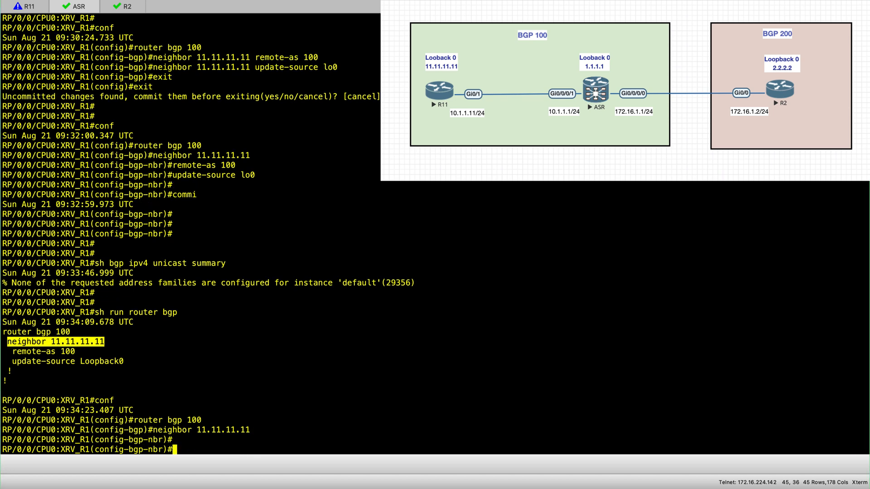
{"action": "type", "text": "address-family"}
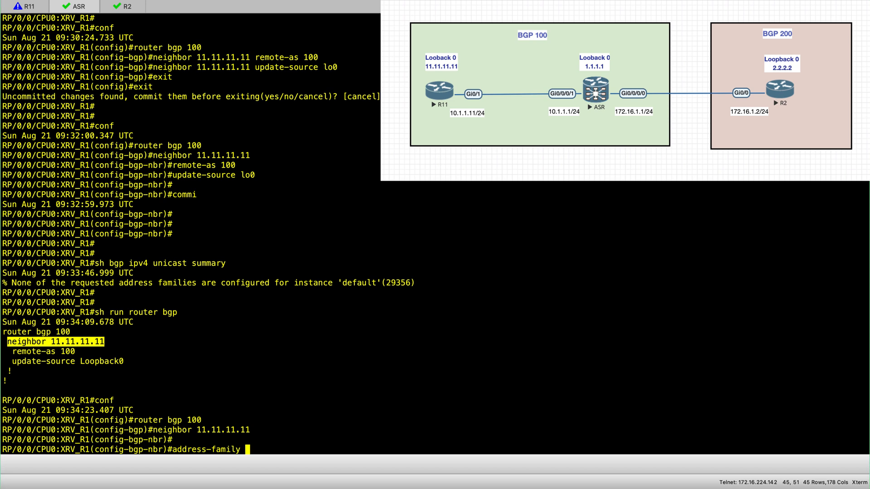
{"action": "type", "text": "ipv4"}
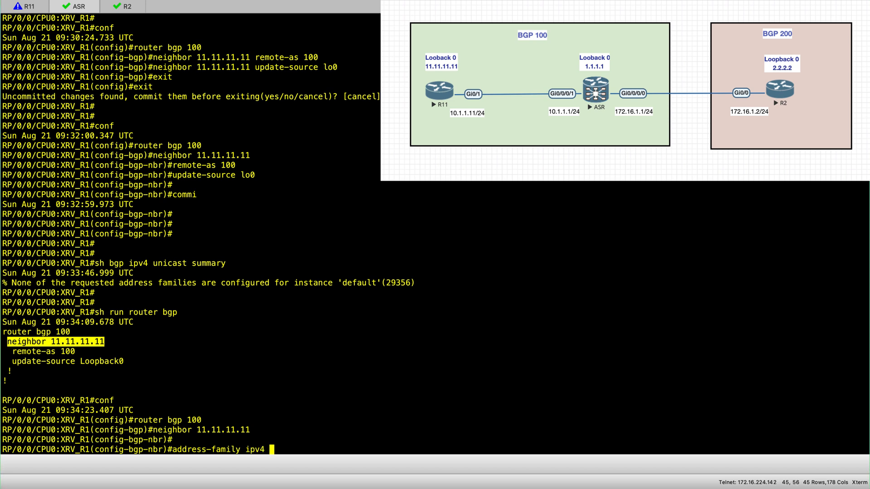
{"action": "type", "text": "unicast"}
{"action": "type", "text": "commi"}
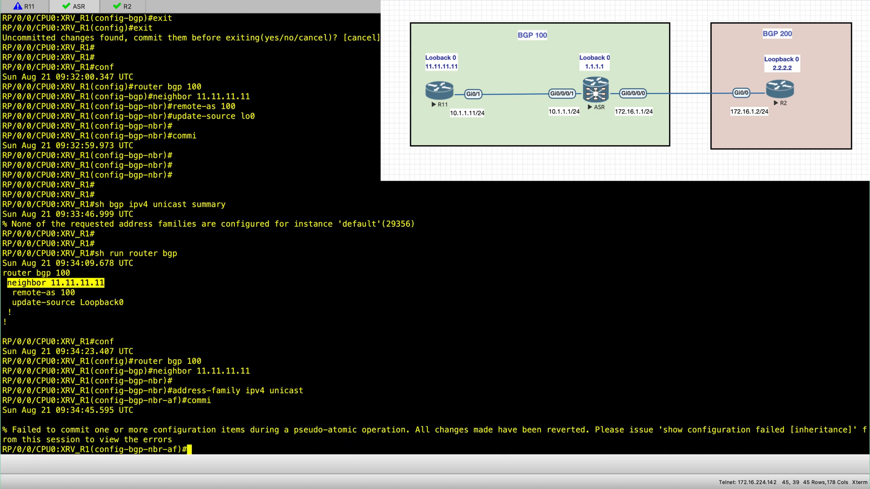
{"action": "mouse_move", "coordinate": [670, 436]}
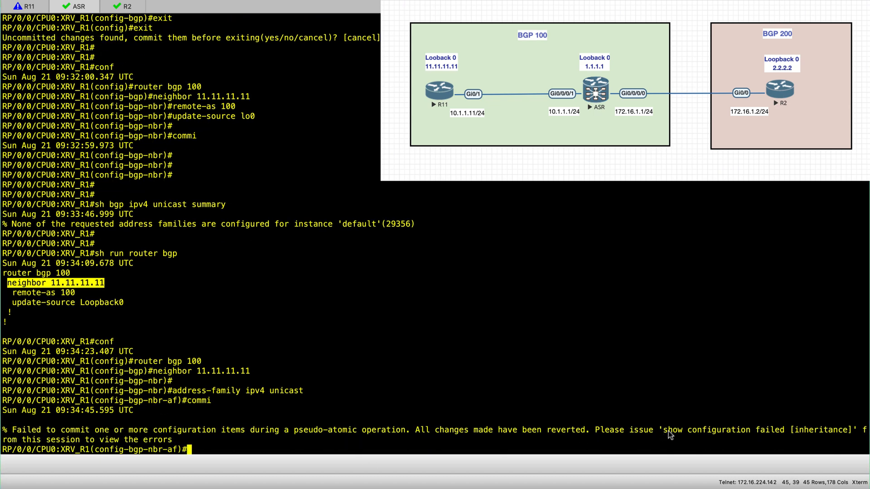
{"action": "key", "text": "enter"}
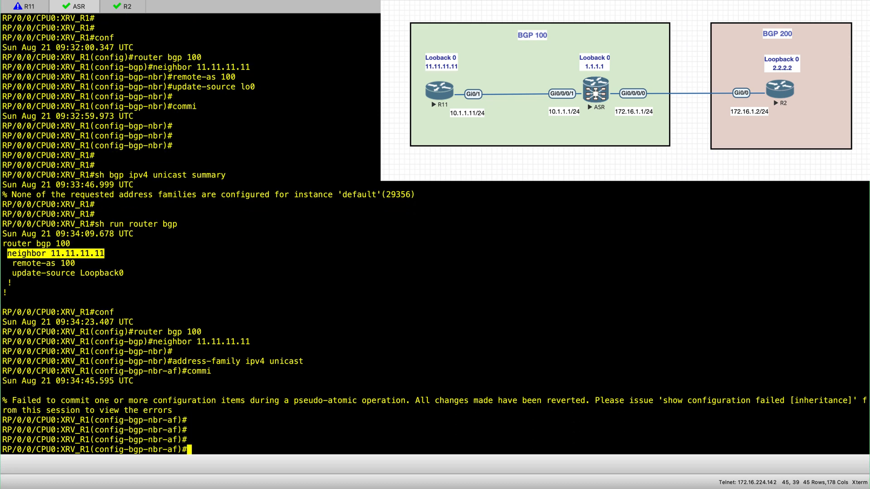
Run 'sh configuration failed' and highlight the address family not initialized warning
{"action": "type", "text": "sh configuration"}
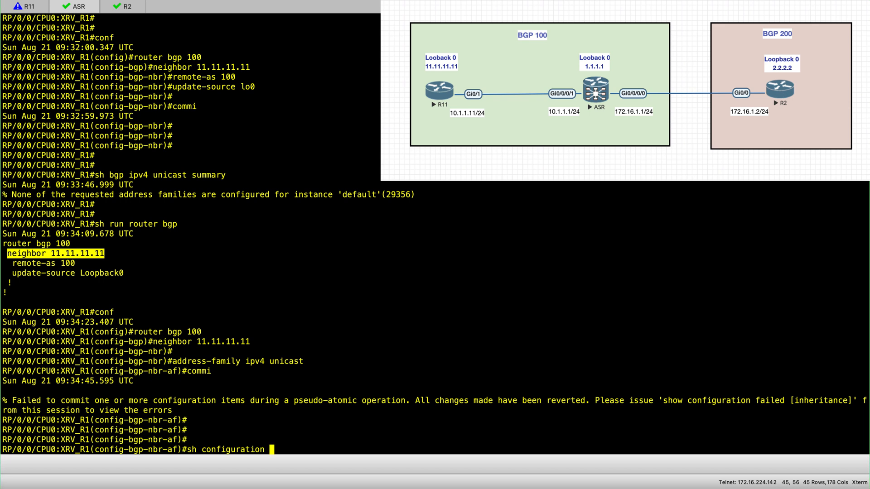
{"action": "type", "text": "failed"}
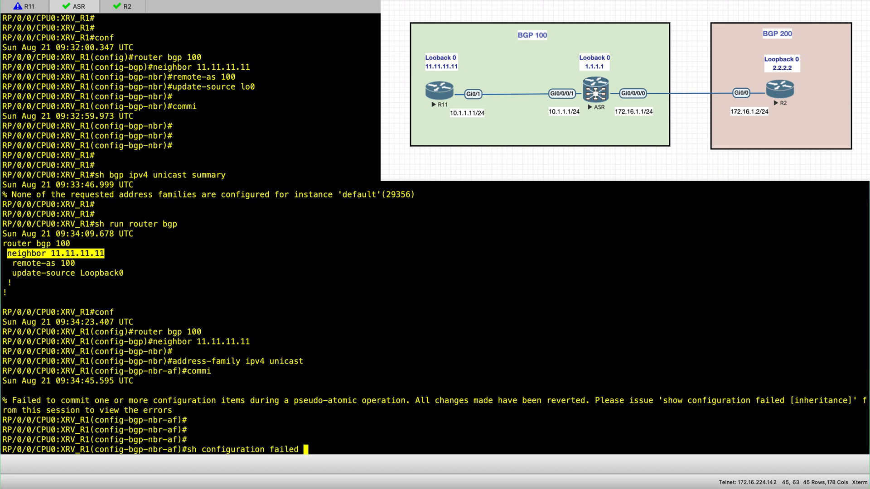
{"action": "double_click", "coordinate": [194, 449]}
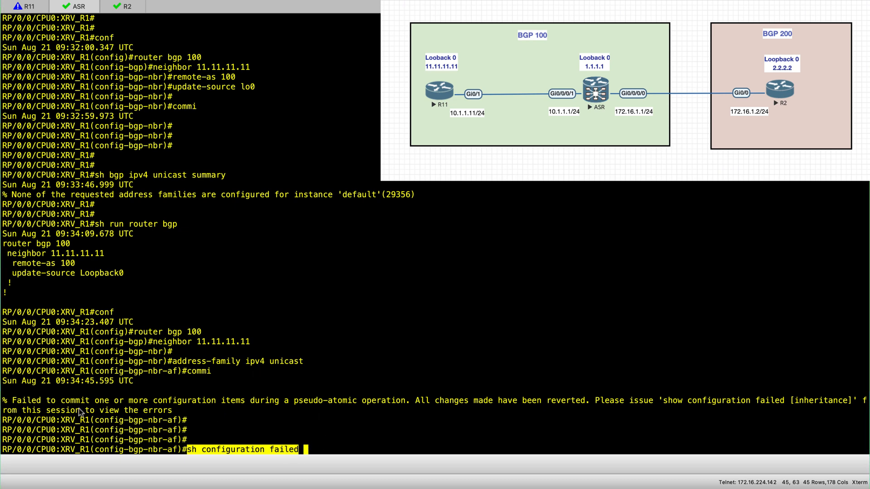
{"action": "mouse_move", "coordinate": [745, 391]}
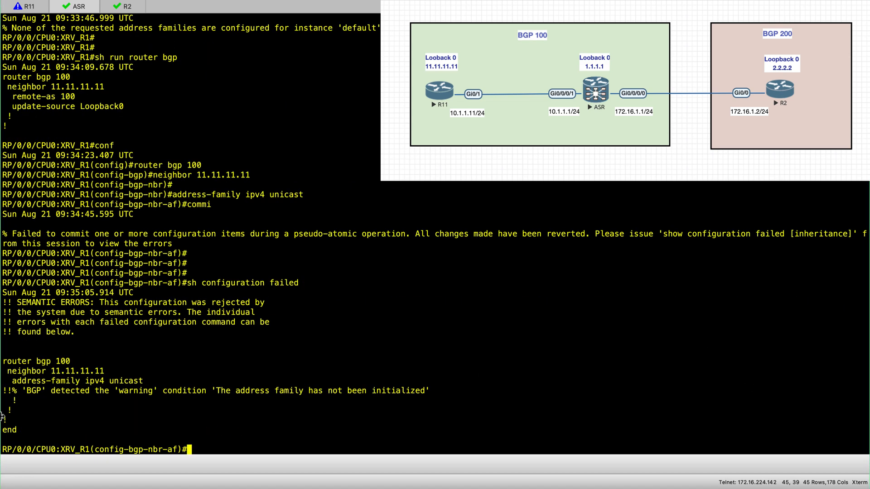
{"action": "double_click", "coordinate": [34, 390]}
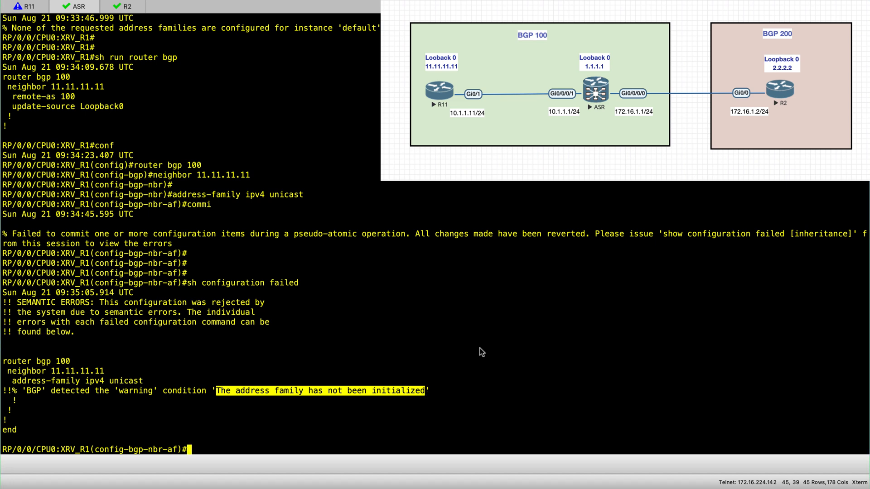
{"action": "mouse_move", "coordinate": [79, 111]}
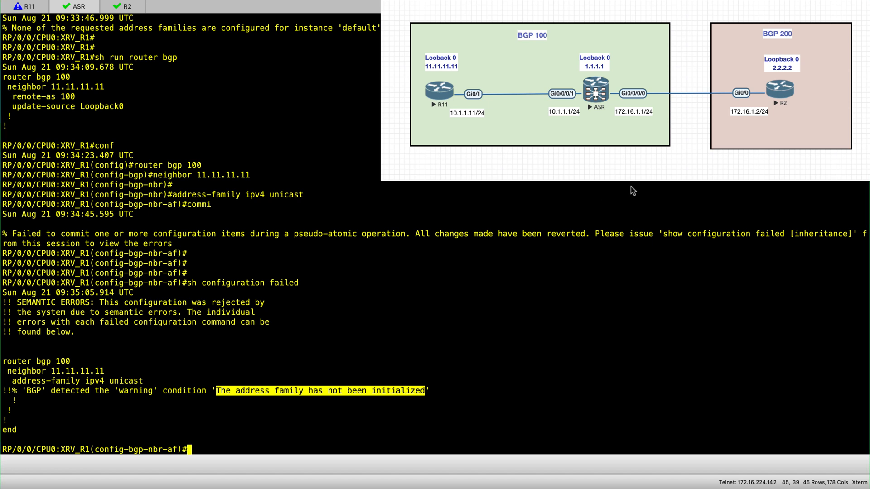
Exit to conf level and enter address-family ipv4 unicast directly under router bgp 100
{"action": "type", "text": "exit"}
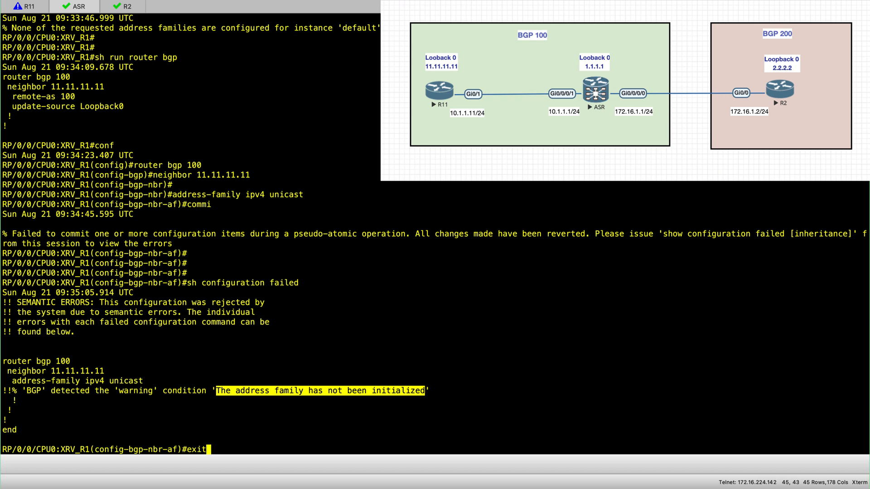
{"action": "type", "text": "exit"}
{"action": "type", "text": "sh"}
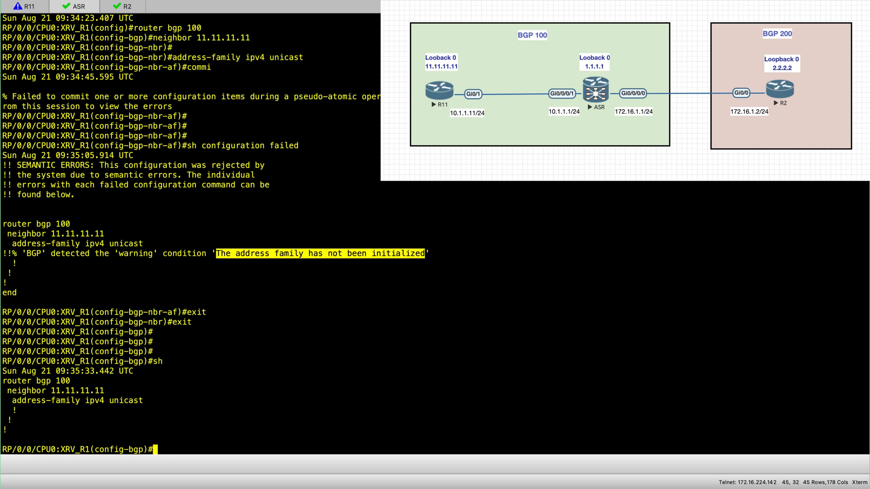
{"action": "type", "text": "conf"}
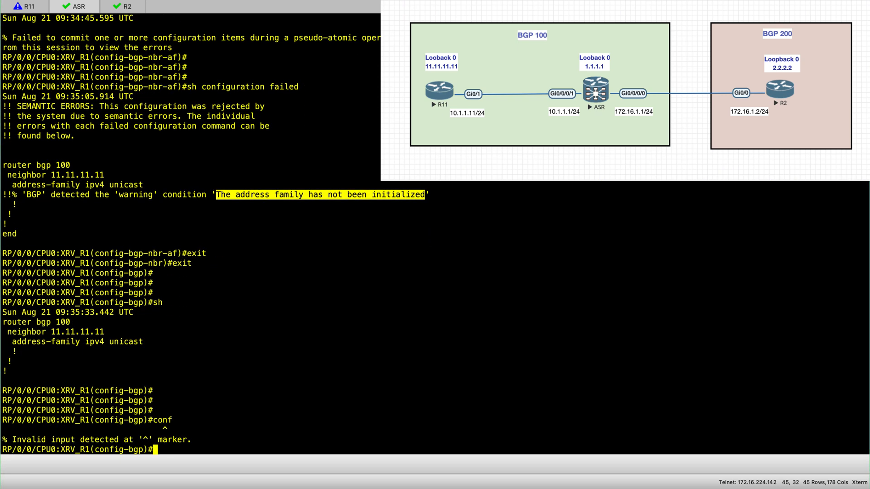
{"action": "type", "text": "address-family"}
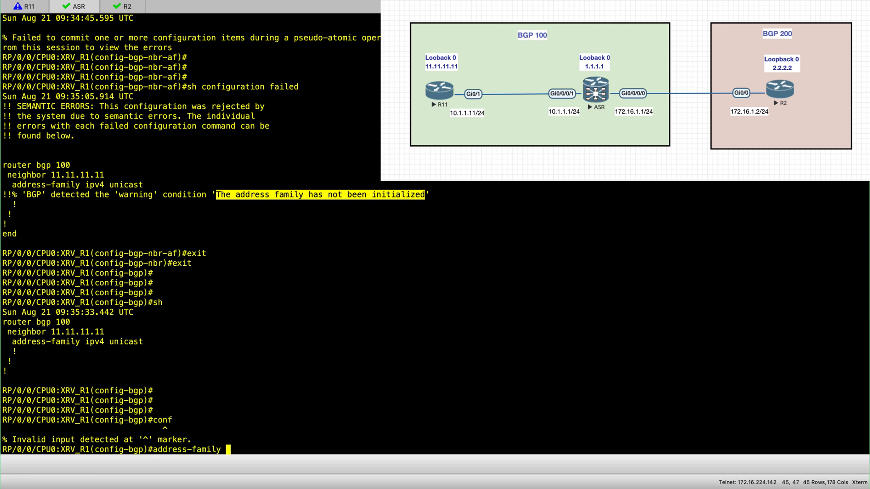
{"action": "type", "text": "ipv4"}
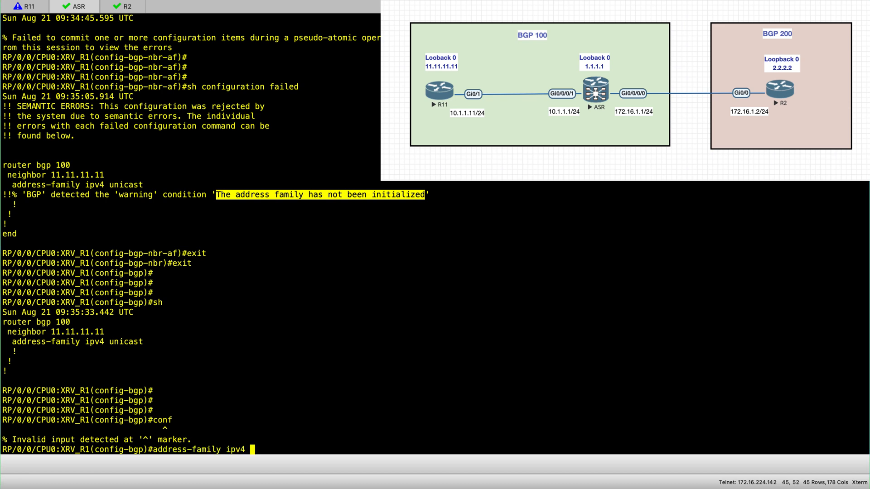
{"action": "type", "text": "unicast"}
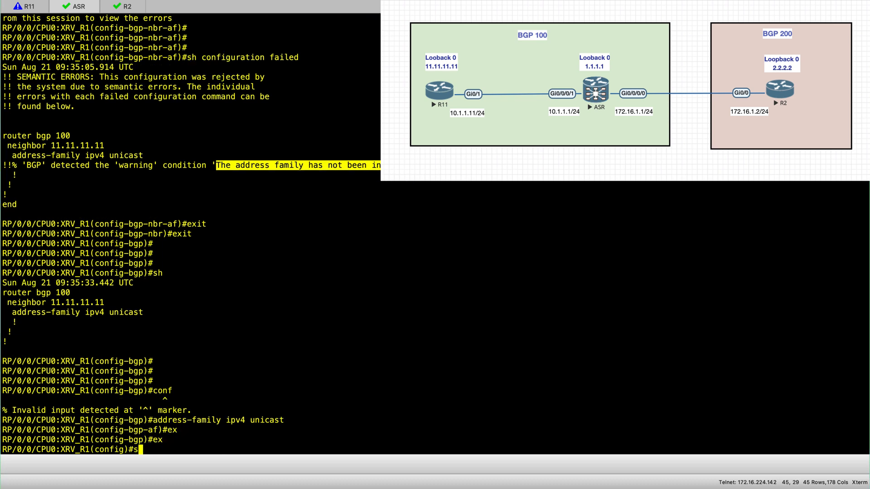
Show the uncommitted diff and highlight the router bgp 100 and added IPv4 unicast address-family lines
{"action": "type", "text": "commit changes diff"}
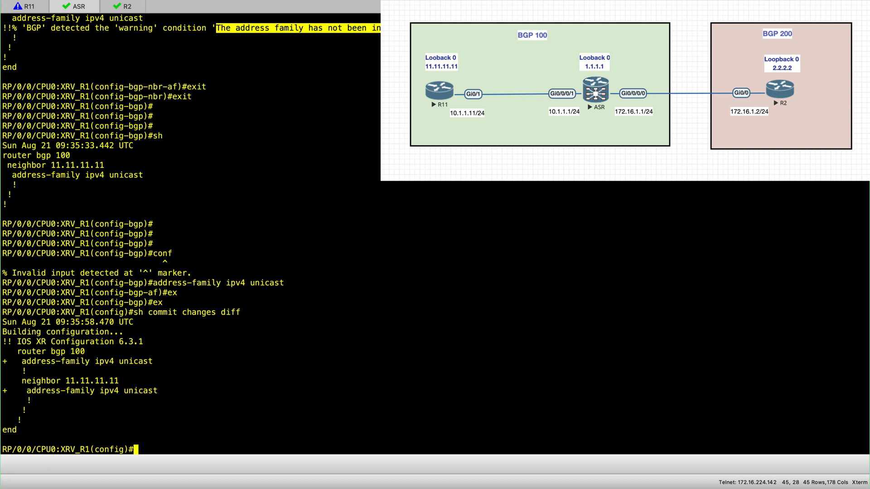
{"action": "mouse_move", "coordinate": [15, 345]}
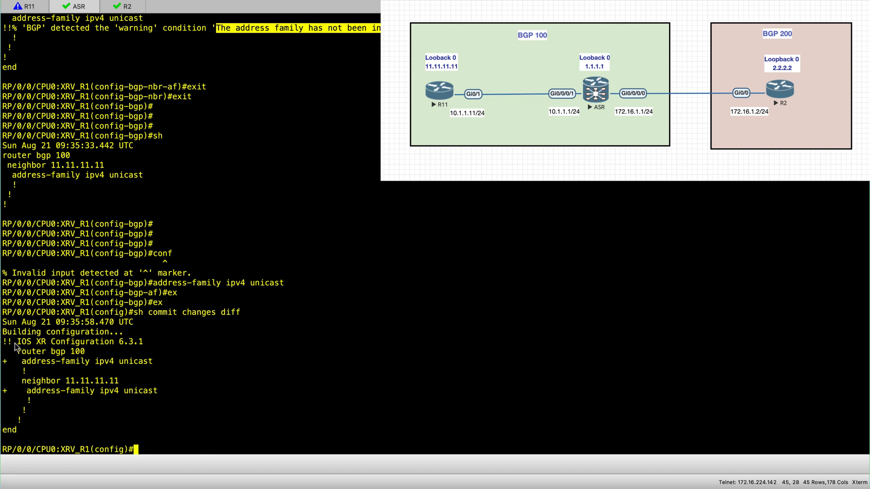
{"action": "double_click", "coordinate": [50, 351]}
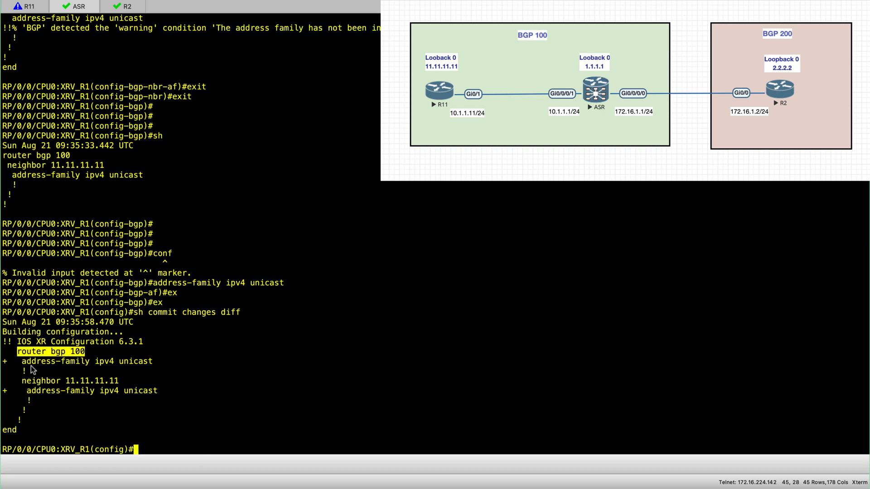
{"action": "double_click", "coordinate": [86, 361]}
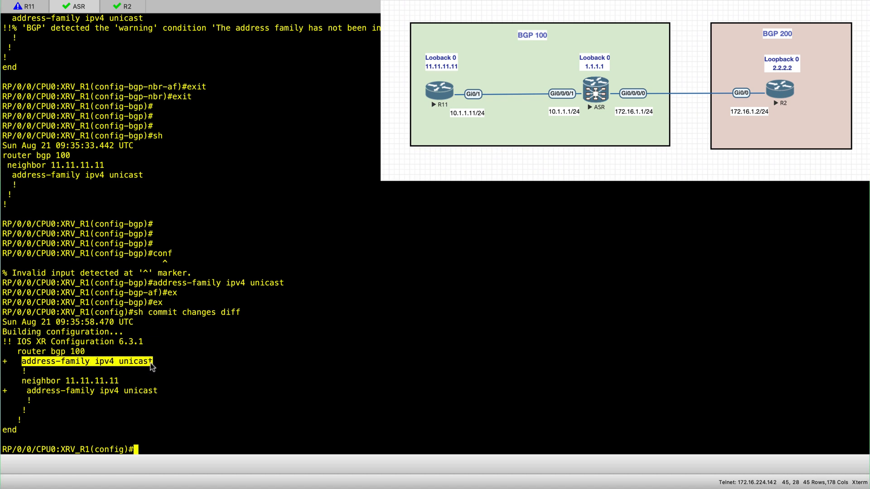
{"action": "mouse_move", "coordinate": [152, 367]}
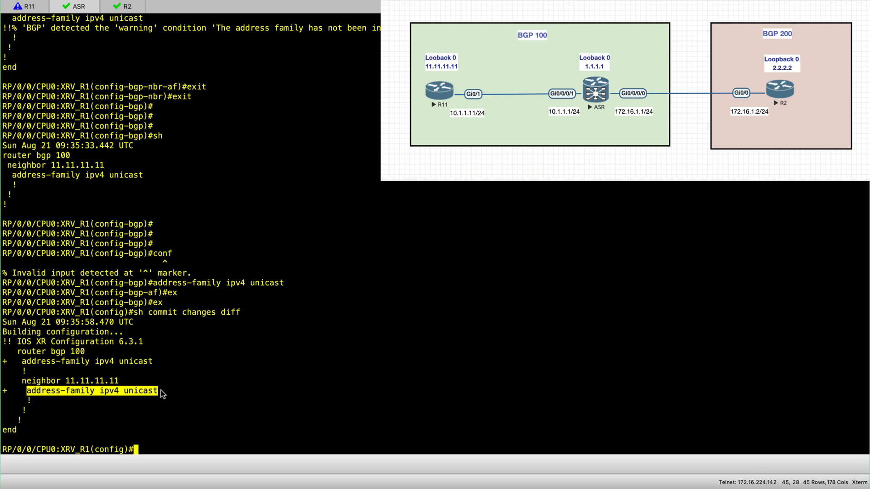
{"action": "mouse_move", "coordinate": [23, 367]}
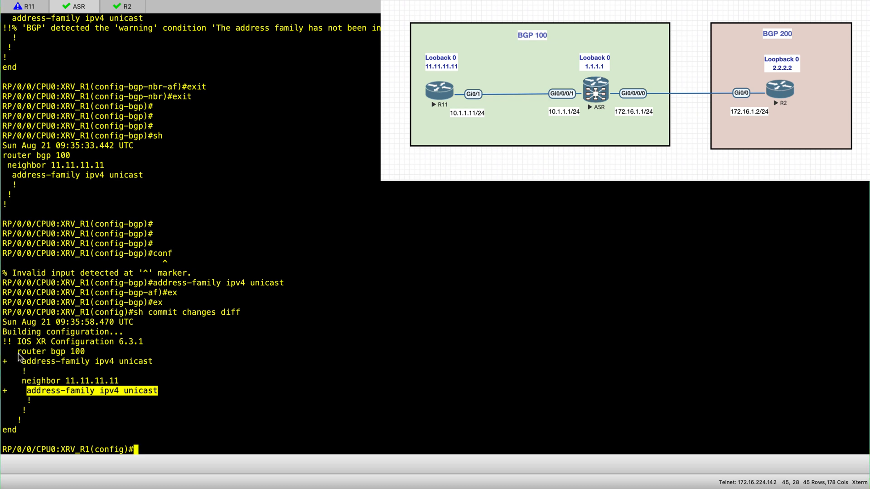
{"action": "mouse_move", "coordinate": [81, 405]}
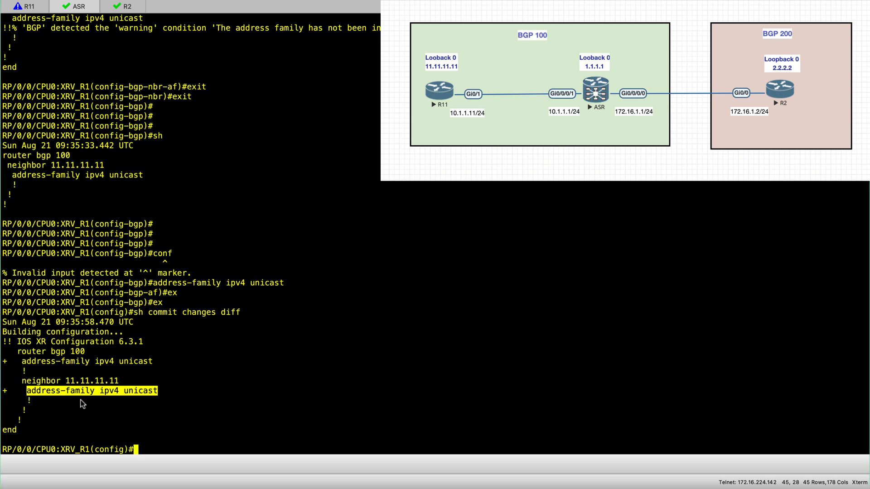
{"action": "mouse_move", "coordinate": [518, 408]}
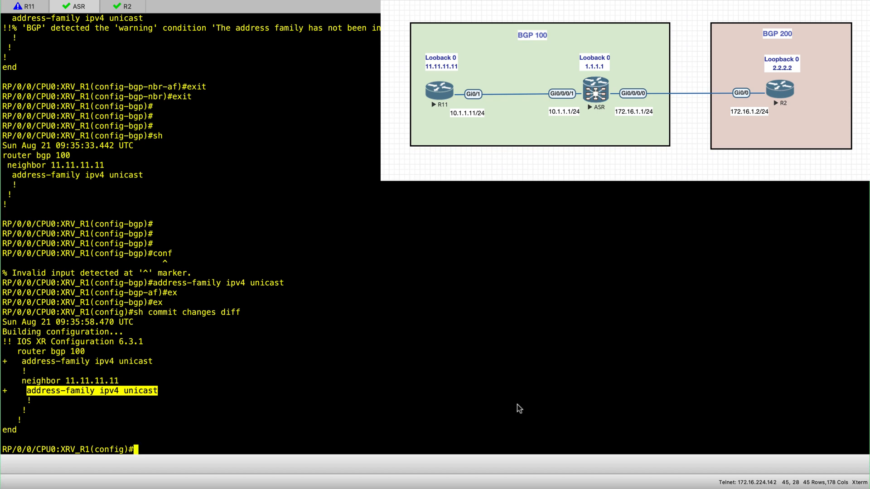
Commit on the ASR, confirm R11's IPv4 unicast summary shows 1.1.1.1 up, then view the ASR's BGP table
{"action": "type", "text": "commi"}
{"action": "type", "text": "sh bgp ipv4 unicast summary"}
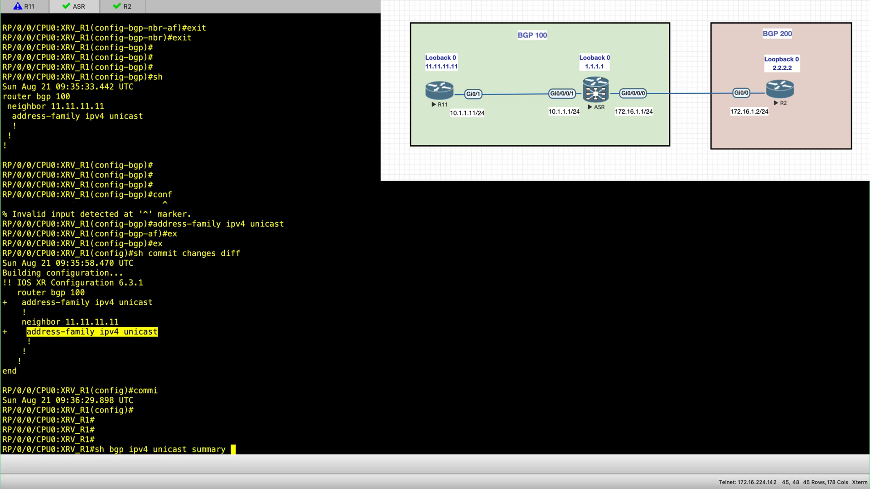
{"action": "key", "text": "Return"}
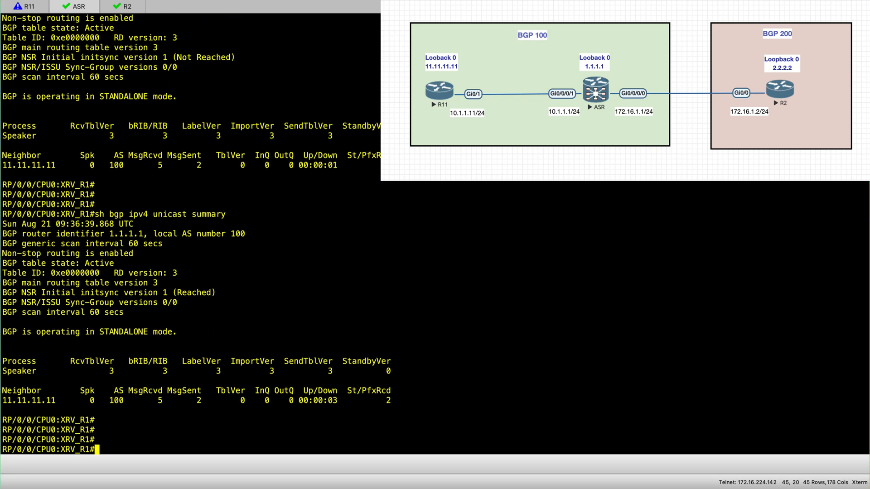
{"action": "type", "text": "sh bgp ipv4 unicast summar"}
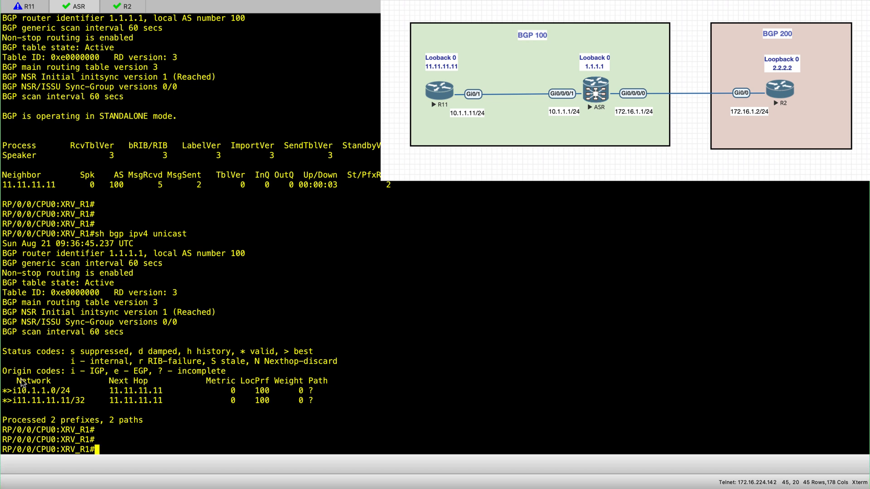
{"action": "left_click_drag", "start_coordinate": [8, 391], "coordinate": [311, 400]}
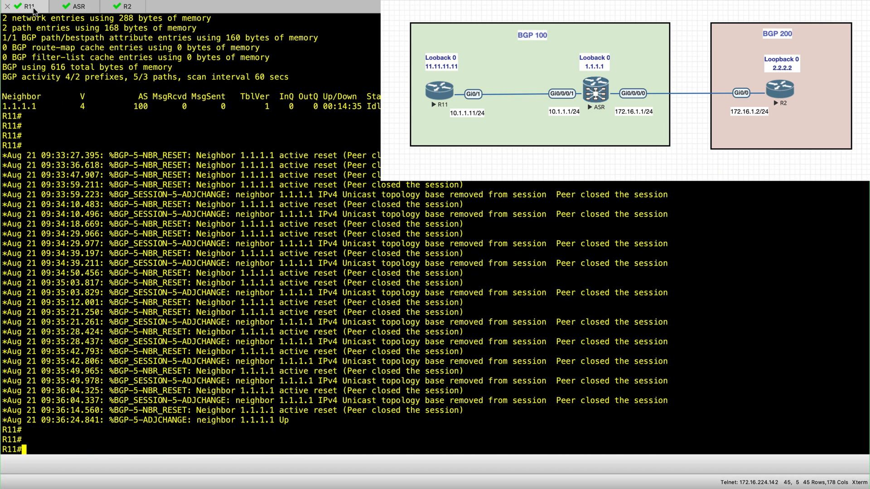
{"action": "type", "text": "sh bgp ipv4 unicast summary"}
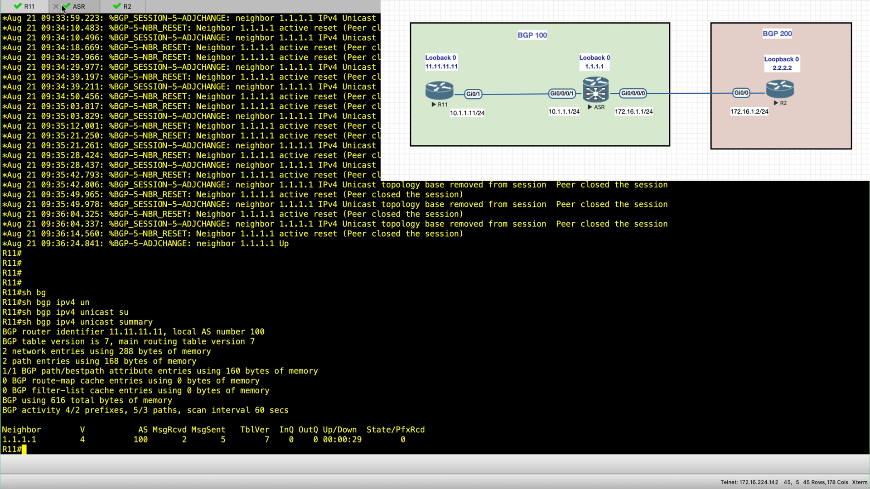
{"action": "left_click", "coordinate": [76, 7]}
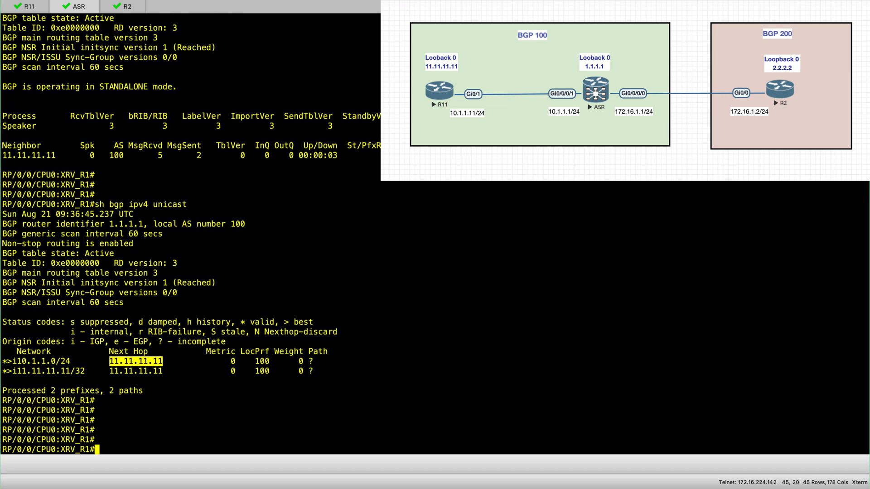
Check R2's config, then on the ASR define neighbor 172.16.1.2 under router bgp 100
{"action": "left_click", "coordinate": [123, 7]}
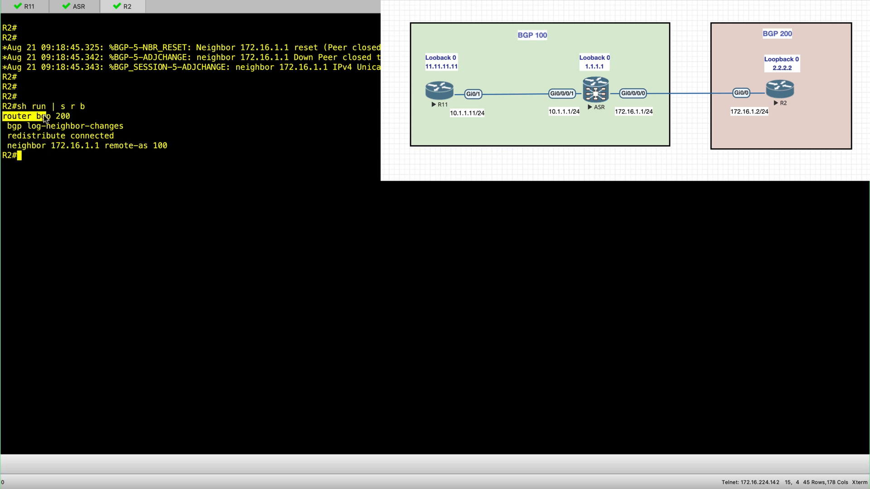
{"action": "mouse_move", "coordinate": [181, 215]}
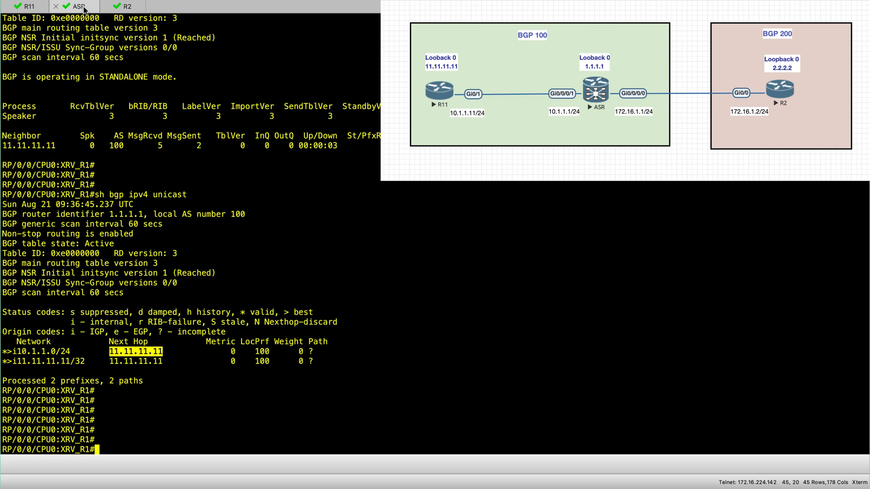
{"action": "type", "text": "conf"}
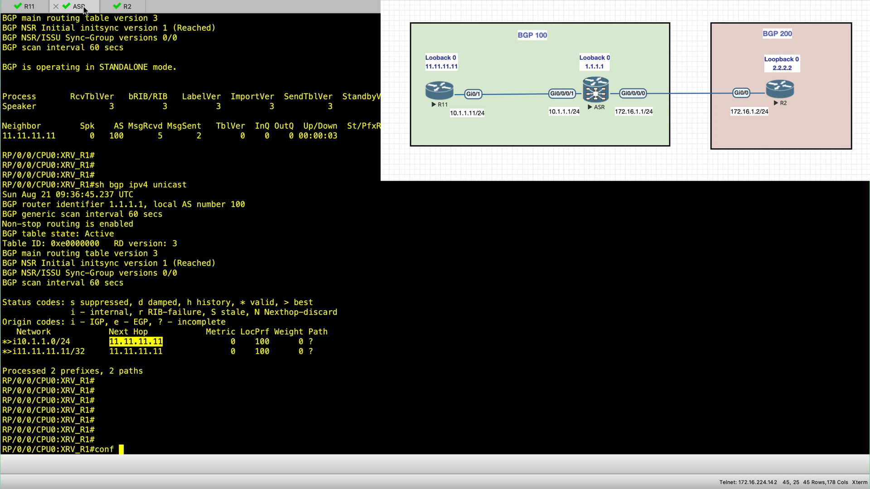
{"action": "type", "text": "router b"}
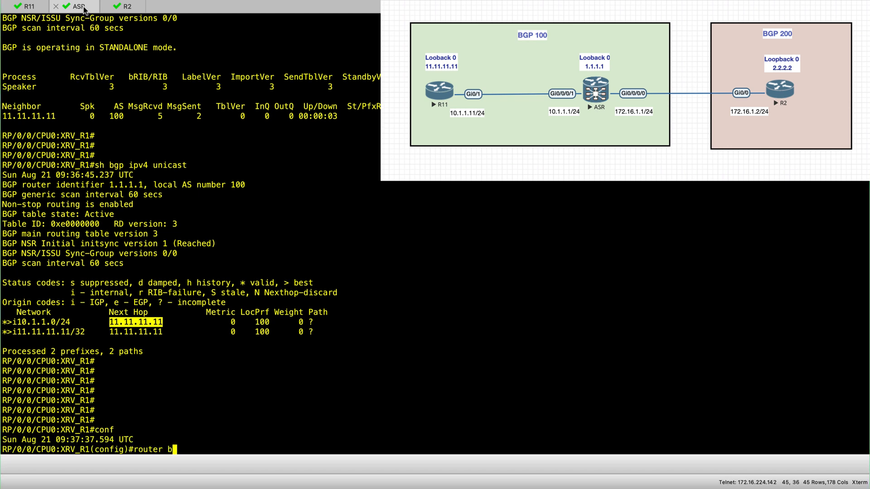
{"action": "type", "text": "gp 100"}
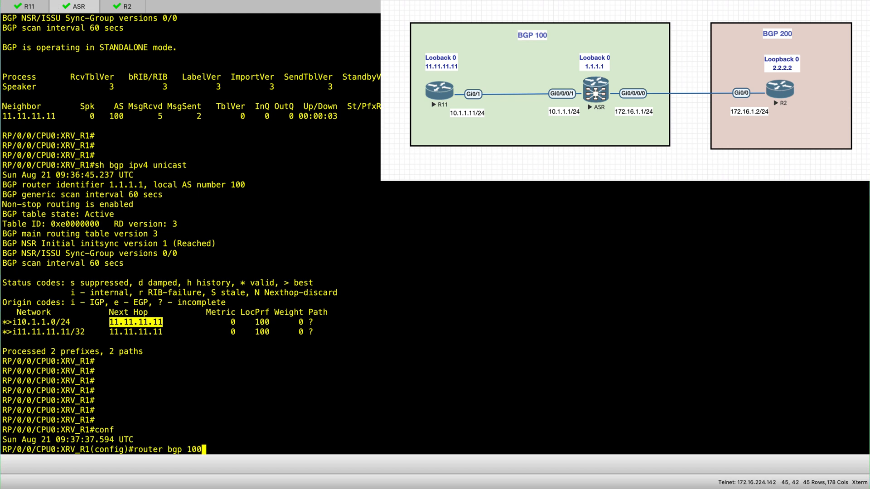
{"action": "type", "text": "neighbor"}
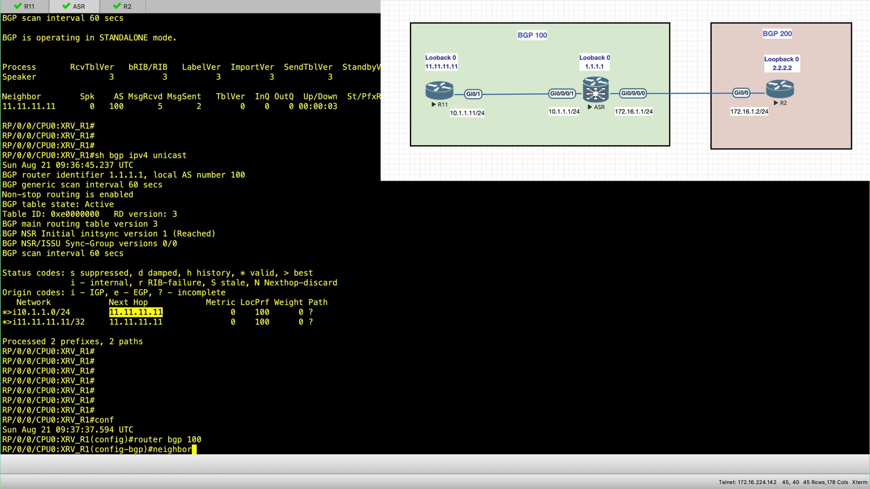
{"action": "type", "text": "172.16.1.2"}
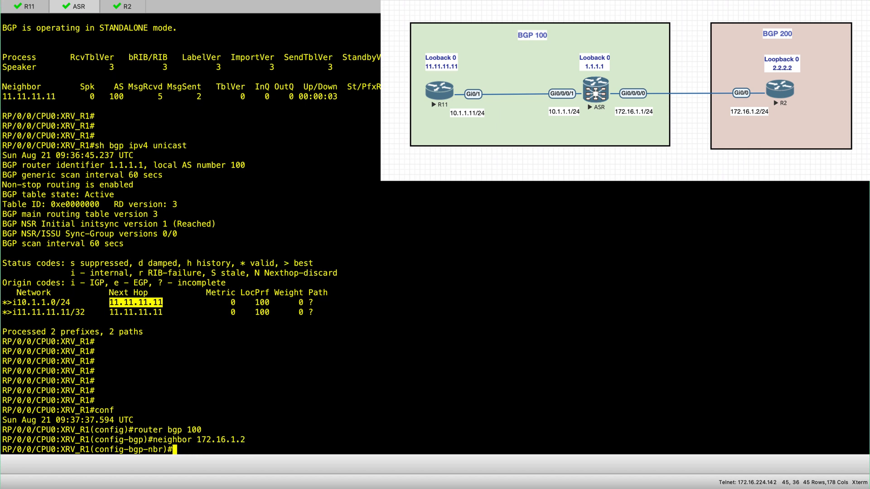
Give neighbor 172.16.1.2 remote-as 200 with the IPv4 unicast address family and commit
{"action": "type", "text": "remote-as"}
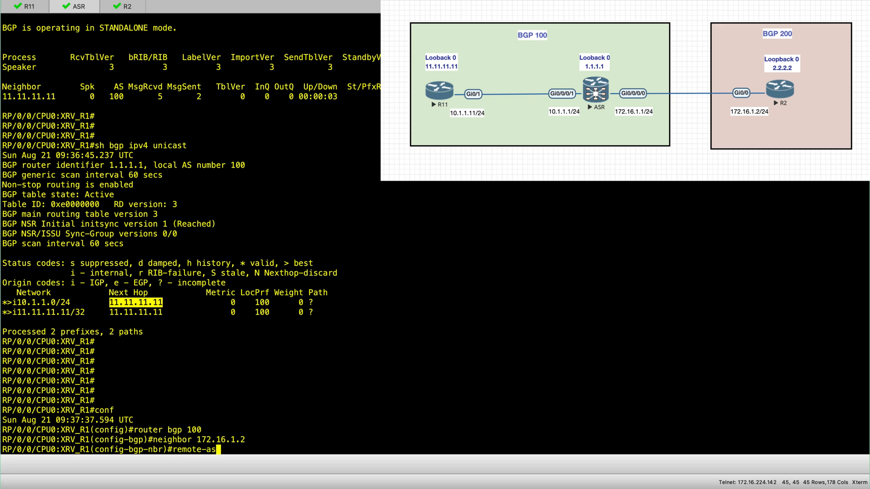
{"action": "type", "text": "10"}
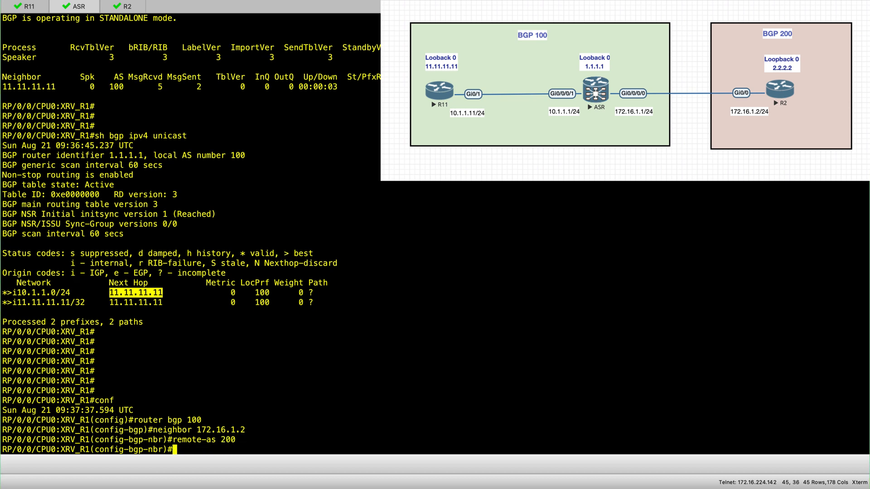
{"action": "type", "text": "address-family"}
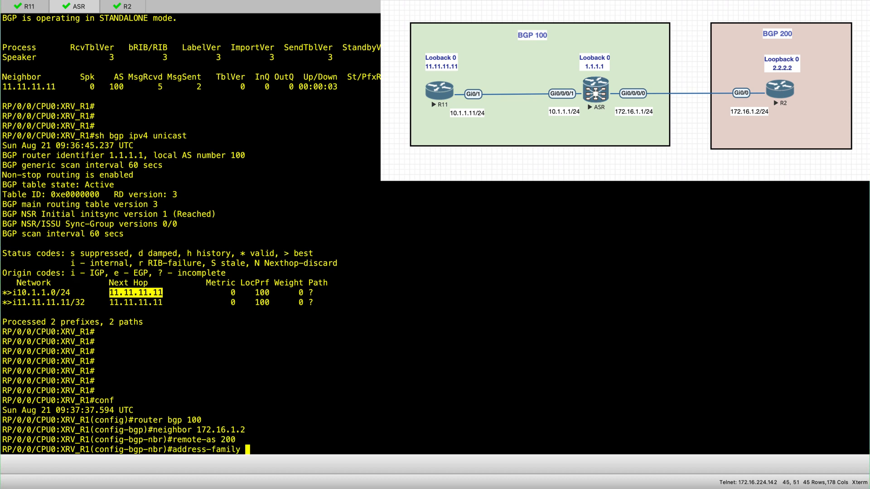
{"action": "type", "text": "ipv4 unicast"}
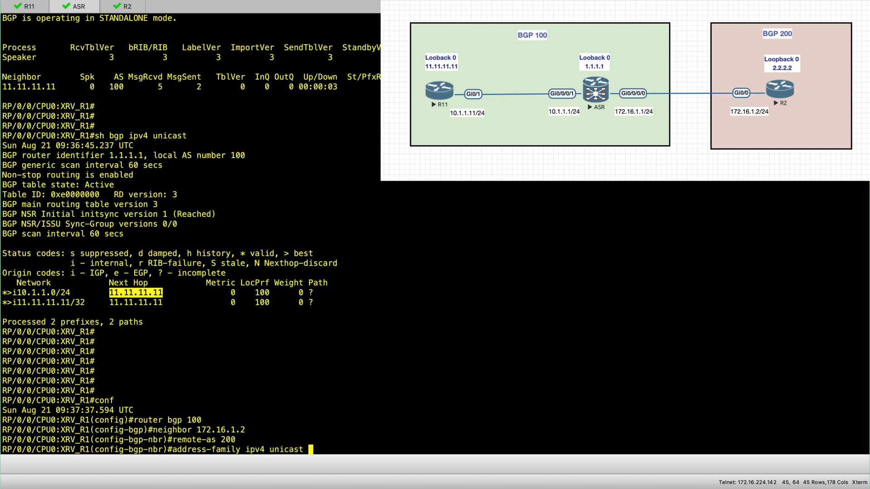
{"action": "type", "text": "comm"}
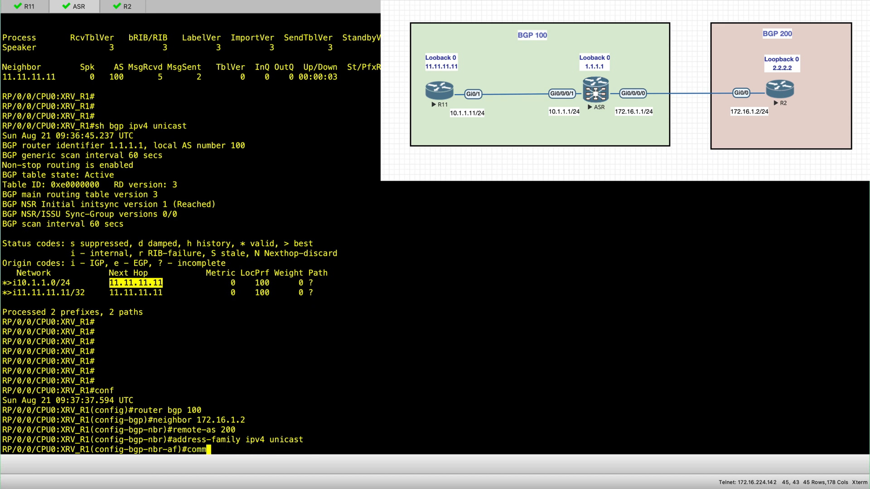
{"action": "type", "text": "i"}
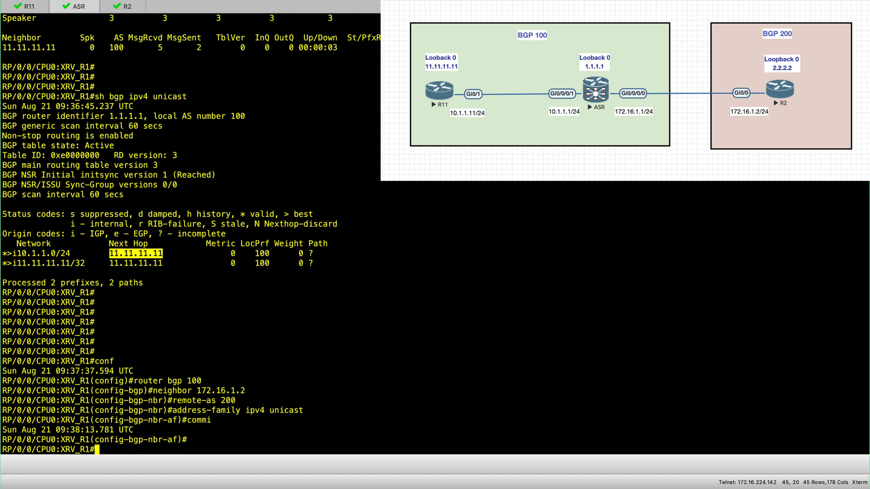
Display 'sh run router bgp' confirming neighbor 172.16.1.2, then re-enter configuration mode
{"action": "type", "text": "sh run"}
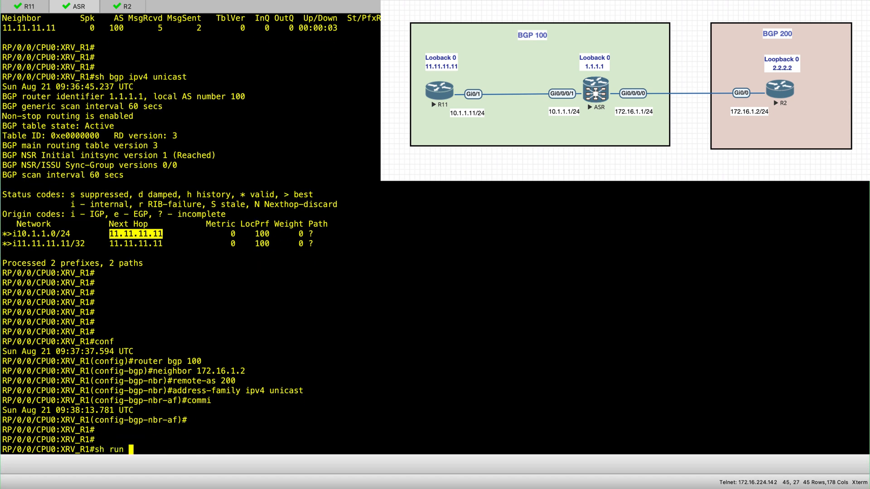
{"action": "type", "text": "router bgp"}
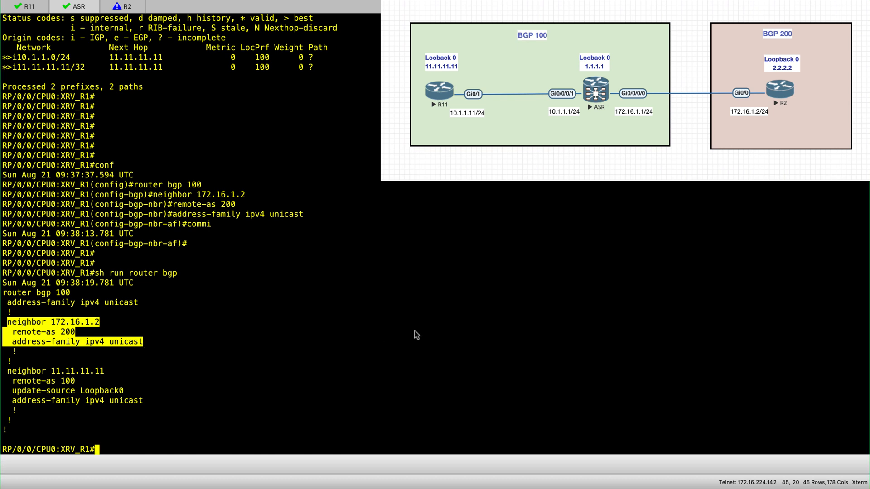
{"action": "type", "text": "conf"}
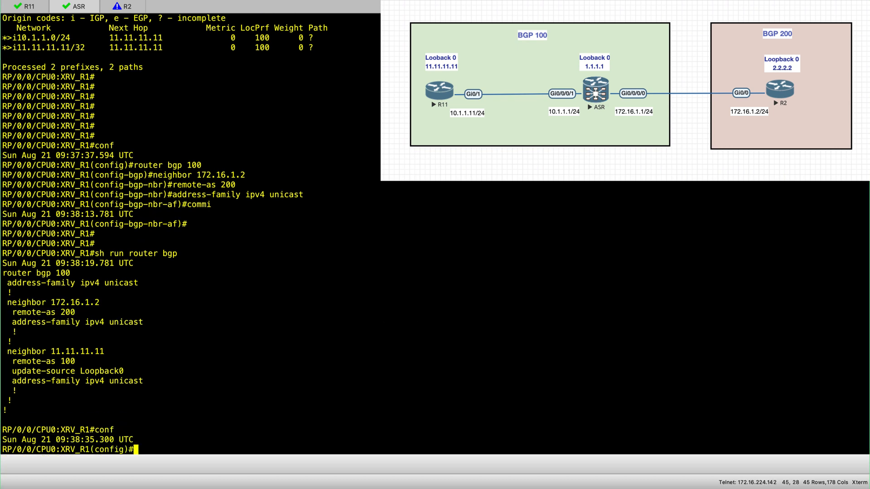
Add redistribute connected under router bgp 100 IPv4 unicast and commit it
{"action": "double_click", "coordinate": [17, 273]}
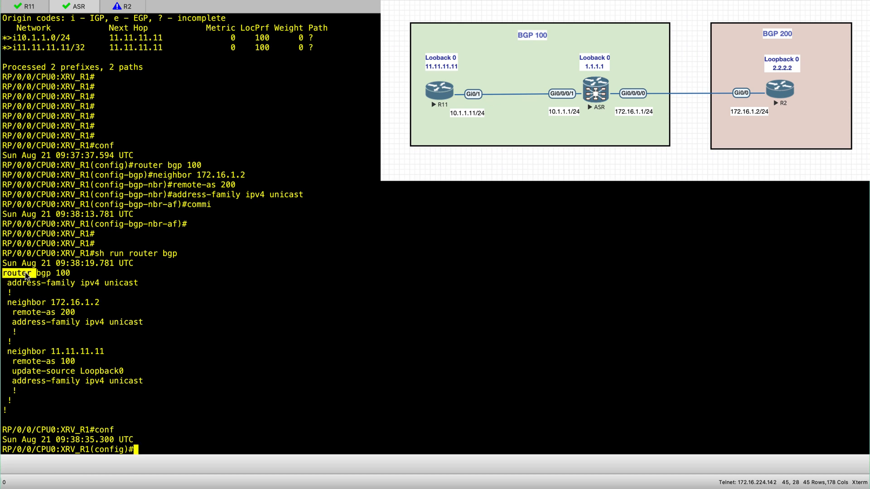
{"action": "type", "text": "router bgp 100"}
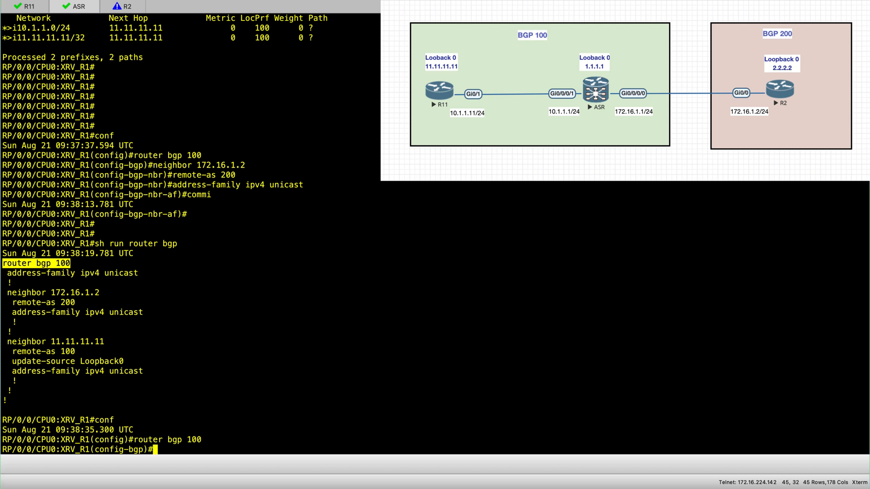
{"action": "mouse_move", "coordinate": [63, 292]}
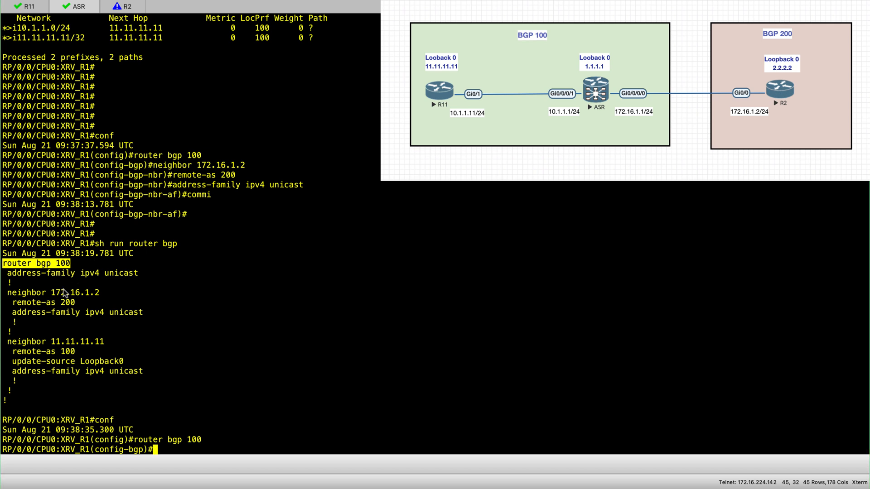
{"action": "double_click", "coordinate": [42, 272]}
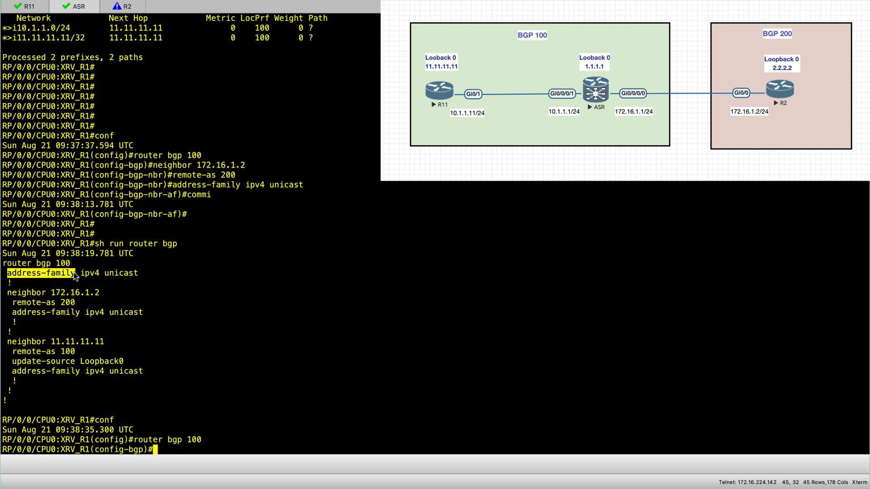
{"action": "type", "text": "address-family ipv4 unicast"}
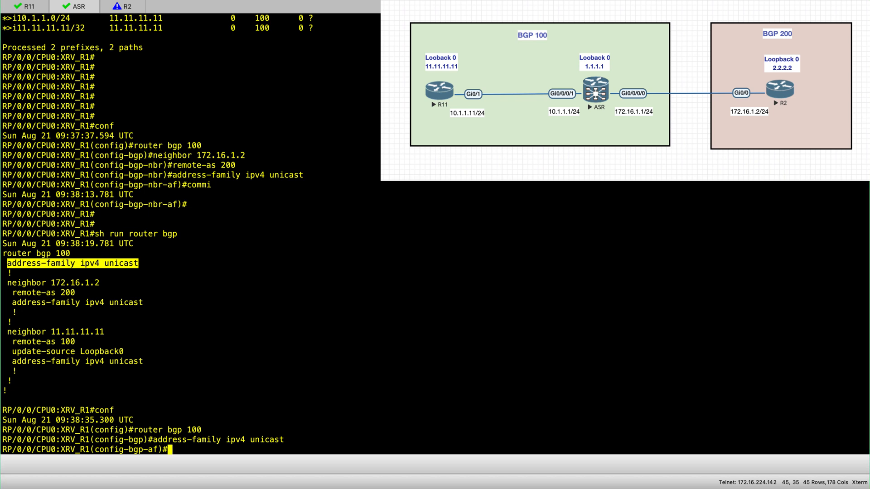
{"action": "type", "text": "redistribute"}
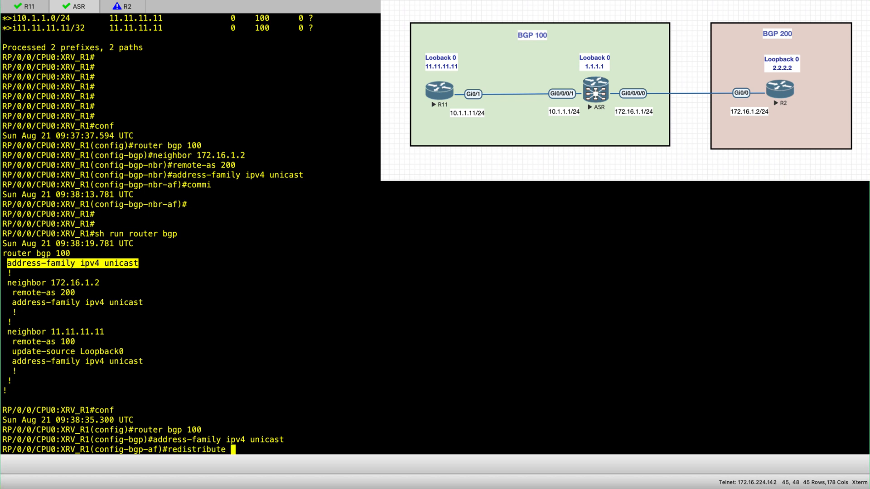
{"action": "type", "text": "connected"}
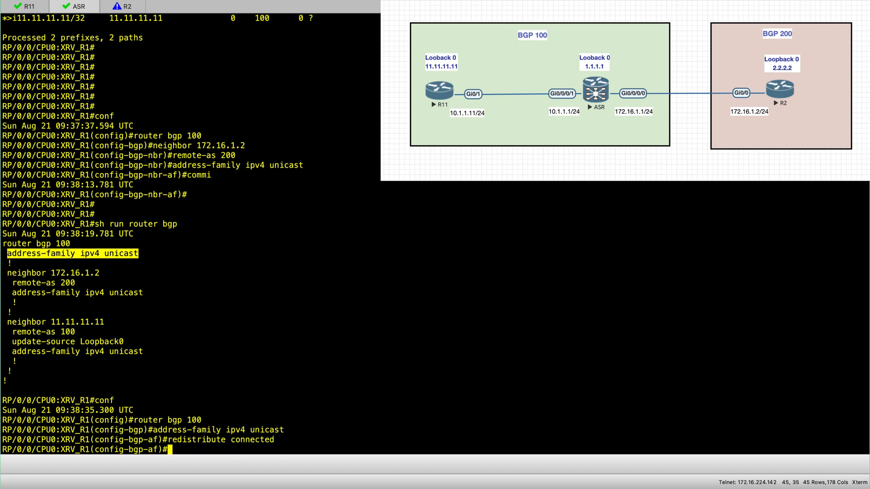
{"action": "type", "text": "coom"}
{"action": "type", "text": "sh run router bgp"}
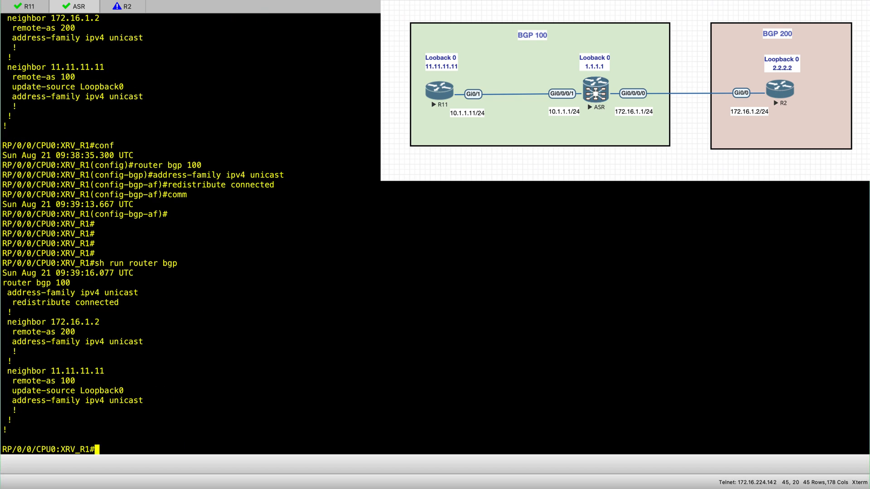
Point out the 172.16.1.2 neighbor and its IPv4 unicast family in the running config, starting a show bgp command
{"action": "double_click", "coordinate": [35, 282]}
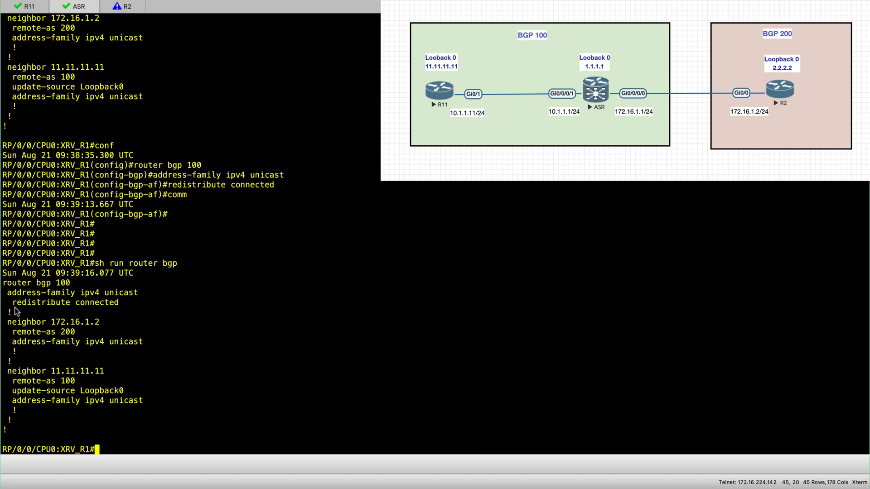
{"action": "double_click", "coordinate": [64, 302]}
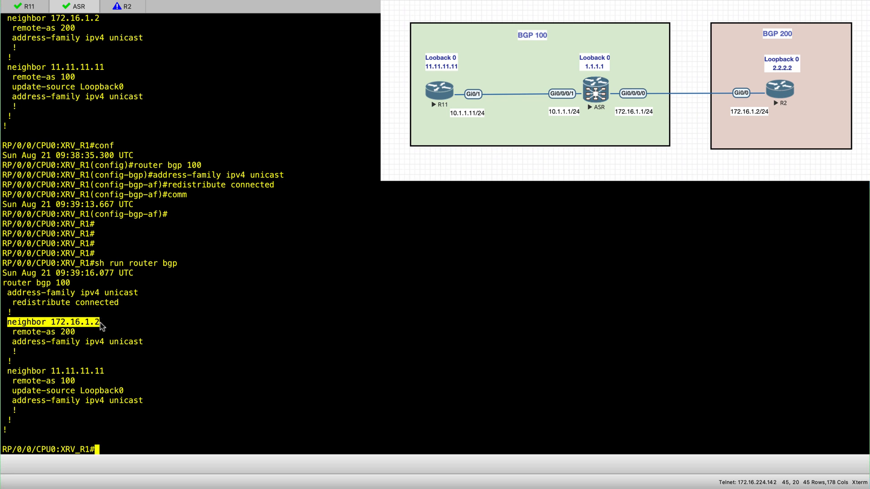
{"action": "mouse_move", "coordinate": [15, 353]}
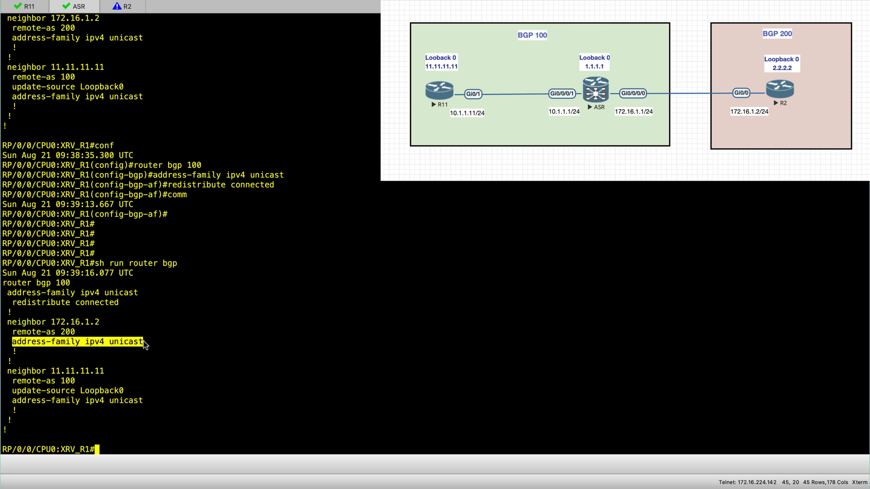
{"action": "type", "text": "sh bgp"}
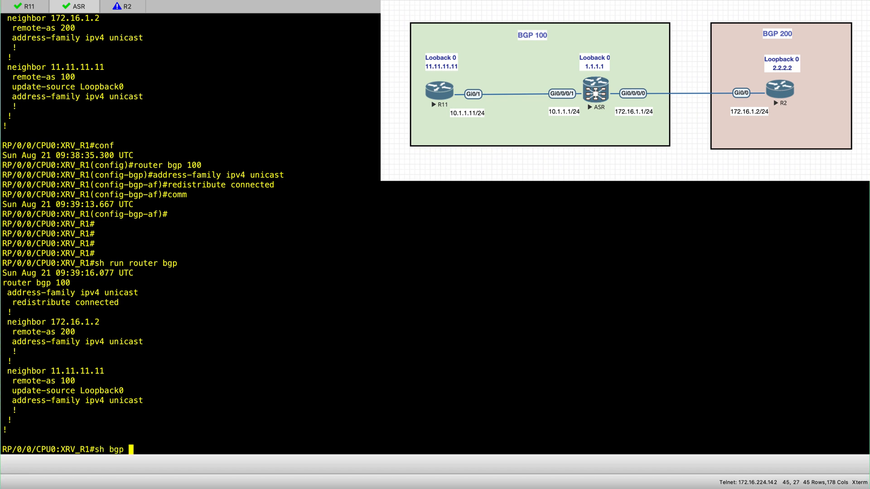
Show the ASR's IPv4 unicast BGP summary and mark the 172.16.1.2 neighbor row with 0 prefixes
{"action": "type", "text": "ipv4"}
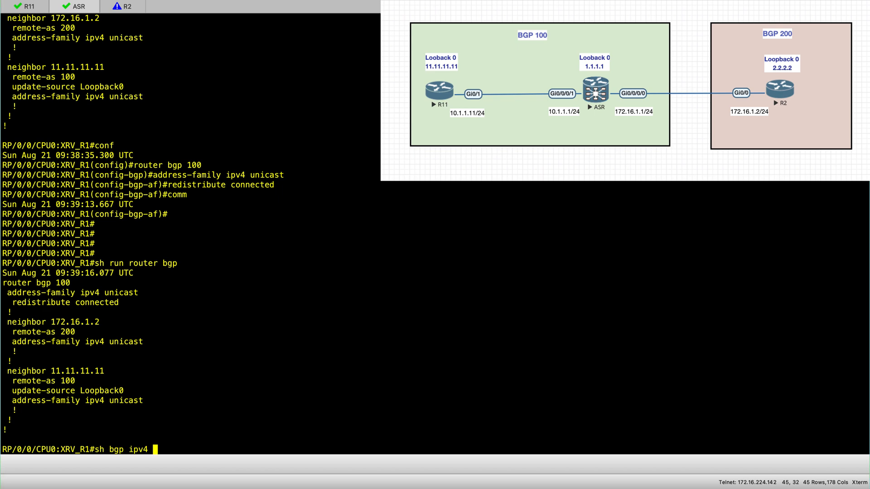
{"action": "type", "text": "unicast summary"}
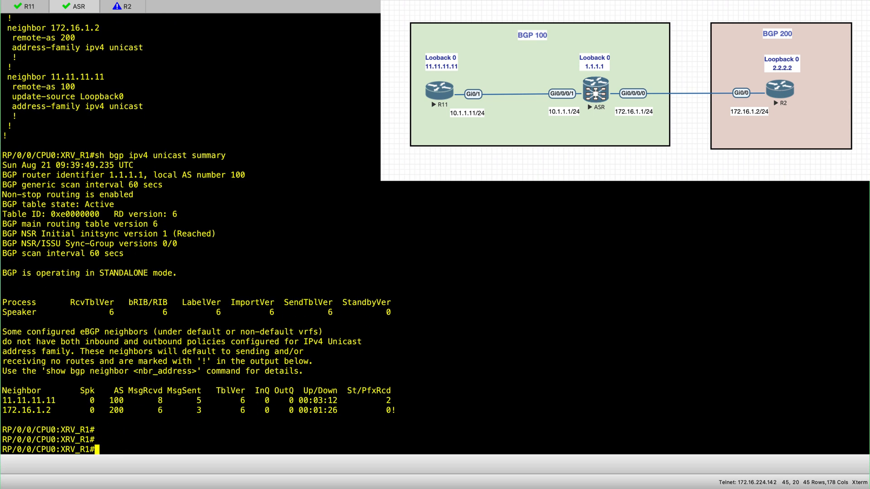
{"action": "double_click", "coordinate": [16, 410]}
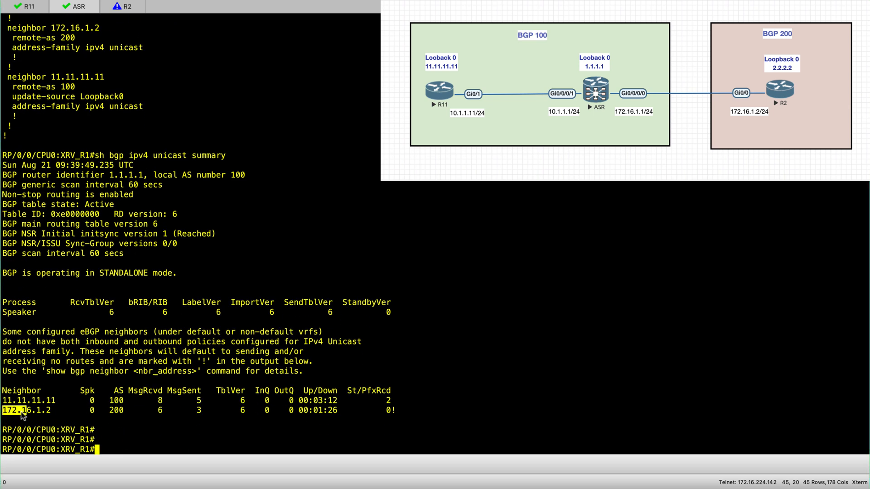
{"action": "left_click_drag", "start_coordinate": [22, 409], "coordinate": [389, 409]}
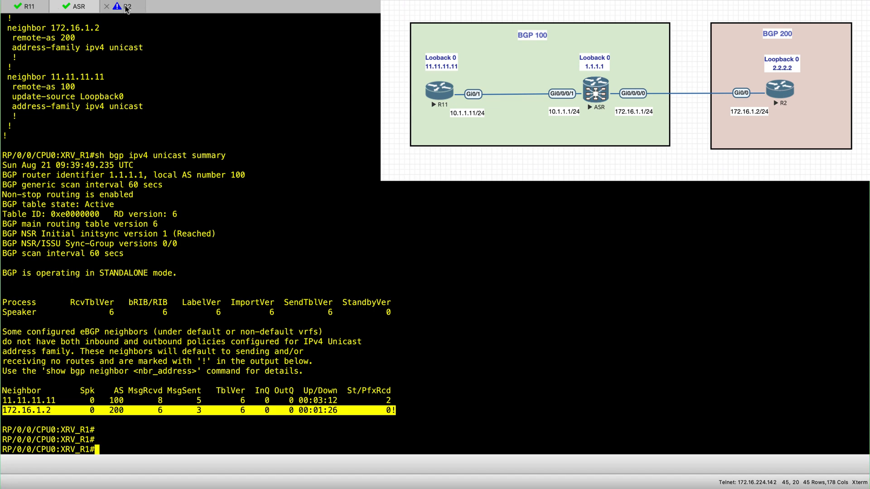
On R2 run the IPv4 unicast BGP summary showing neighbor 172.16.1.1 up with 0 prefixes
{"action": "left_click", "coordinate": [126, 6]}
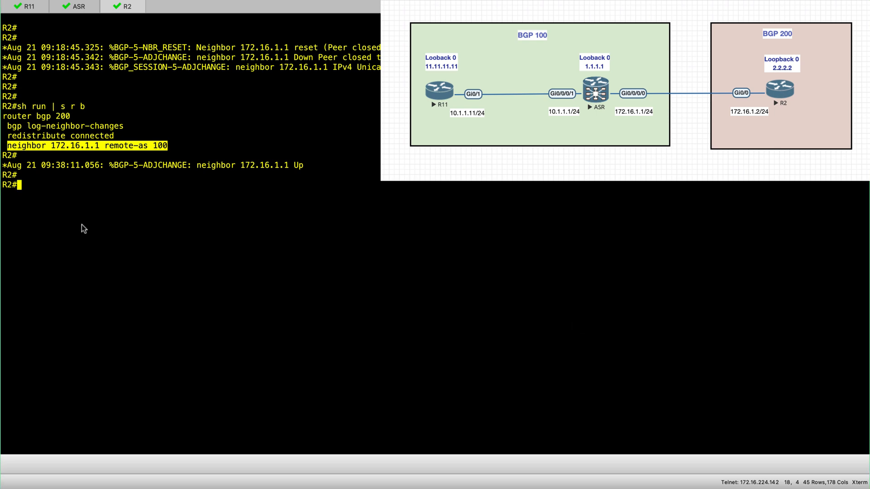
{"action": "mouse_move", "coordinate": [216, 225]}
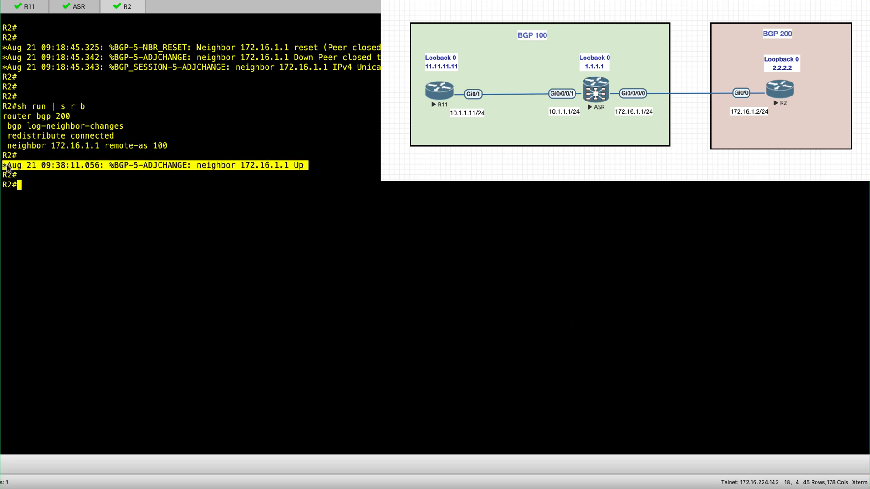
{"action": "type", "text": "sh bgp ipv4"}
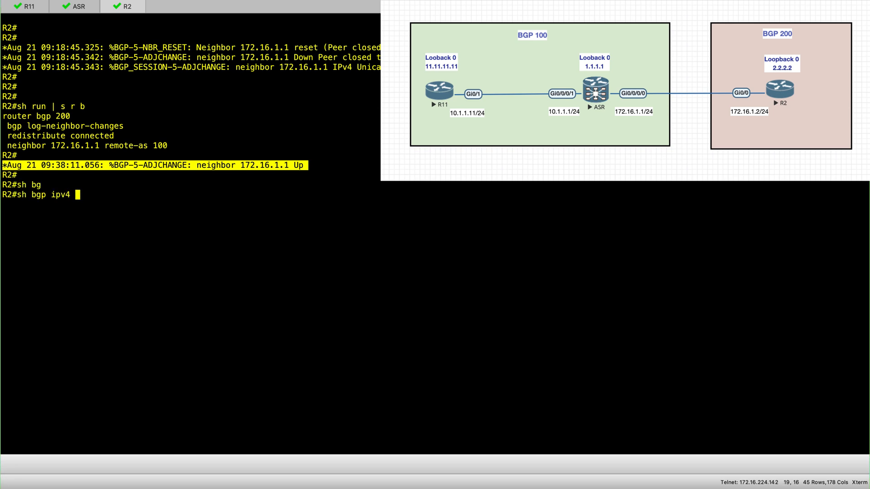
{"action": "type", "text": "unicast summary"}
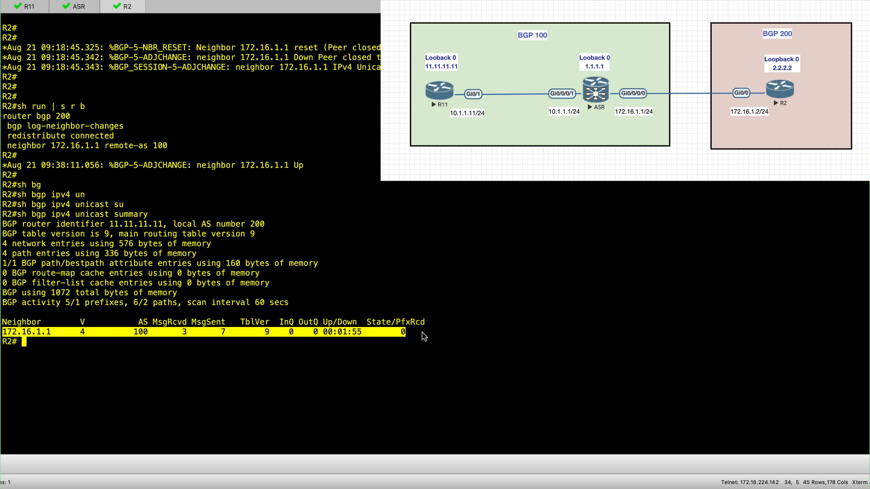
{"action": "mouse_move", "coordinate": [447, 243]}
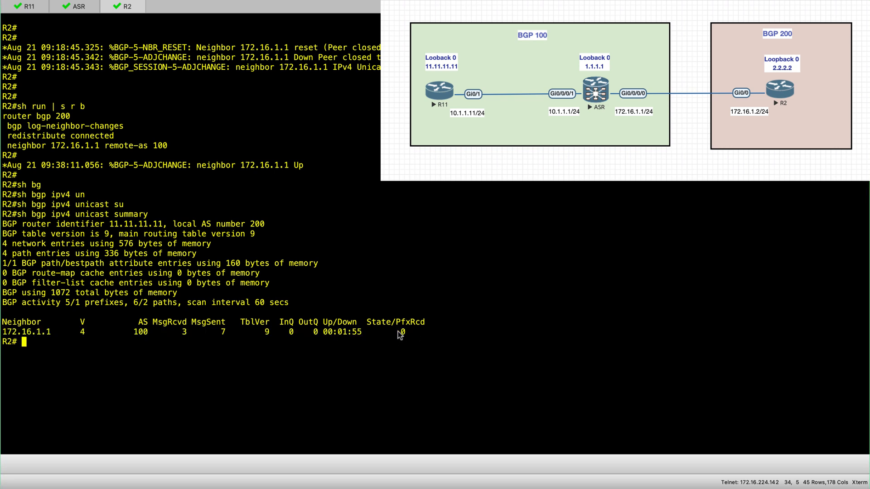
{"action": "double_click", "coordinate": [400, 332]}
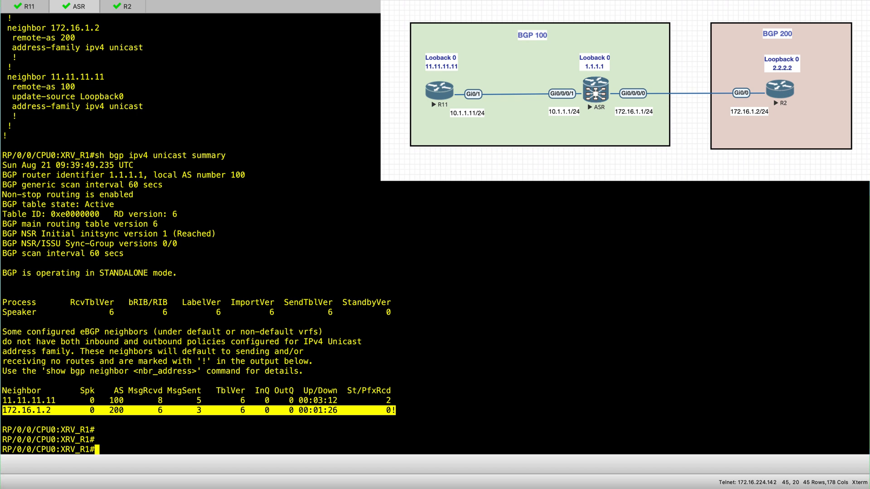
In config mode define route-policy PASS with a single pass statement and end-policy
{"action": "key", "text": "enter"}
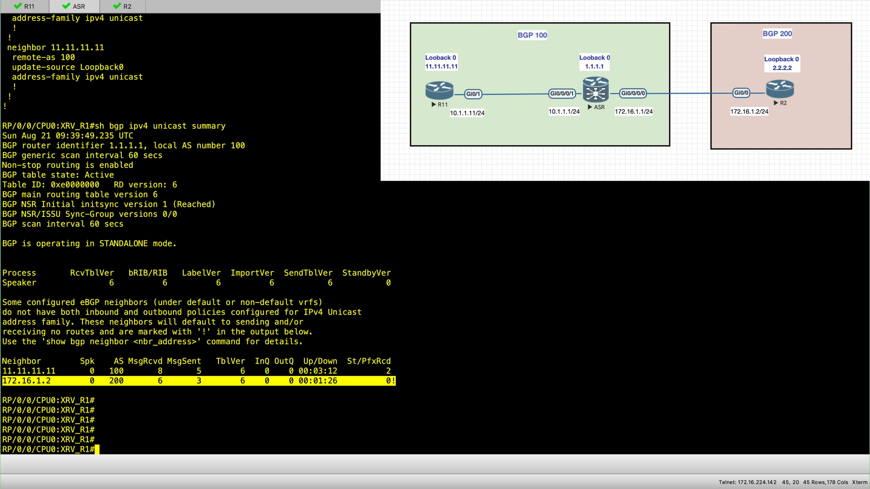
{"action": "type", "text": "c"}
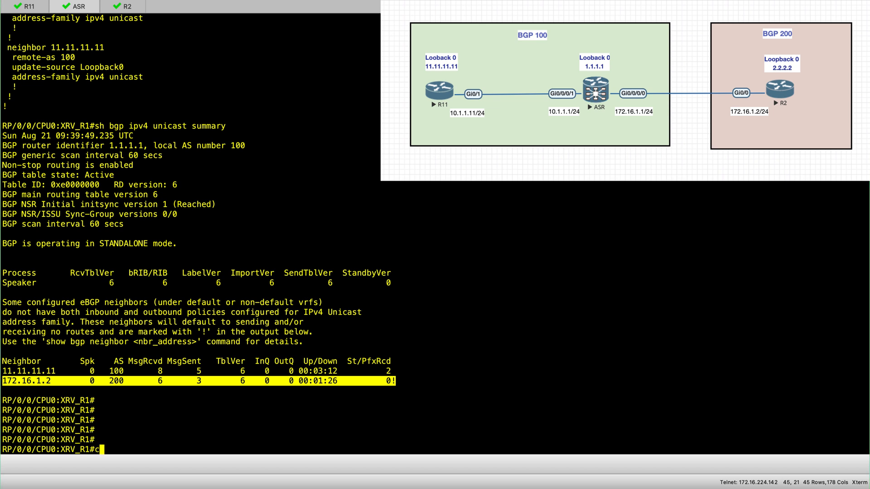
{"action": "type", "text": "onf"}
{"action": "type", "text": "route-policy"}
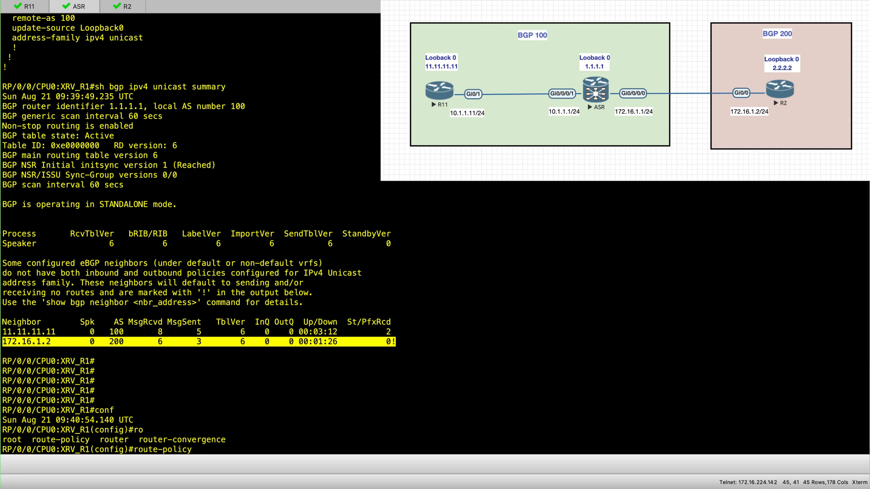
{"action": "type", "text": "PASS"}
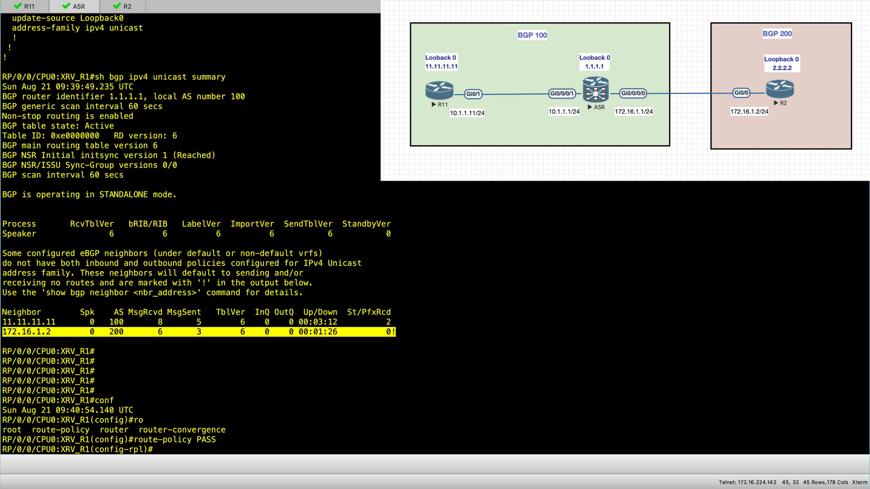
{"action": "type", "text": "?"}
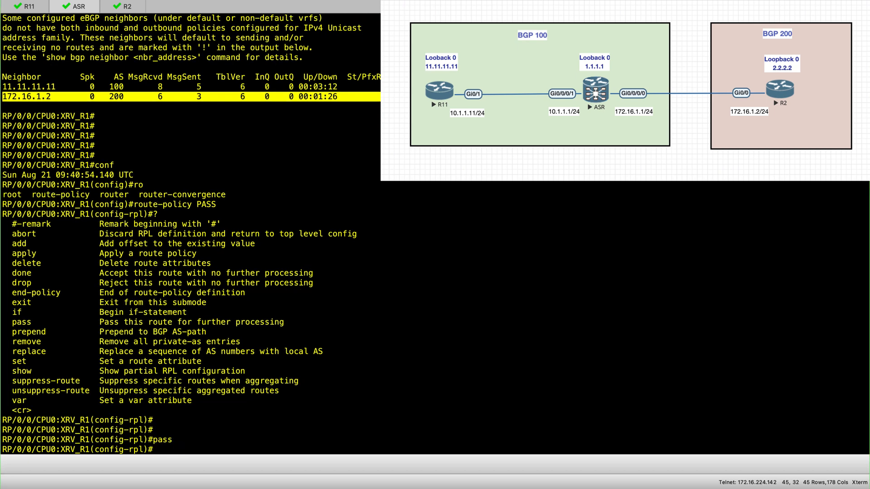
{"action": "type", "text": "end-policy"}
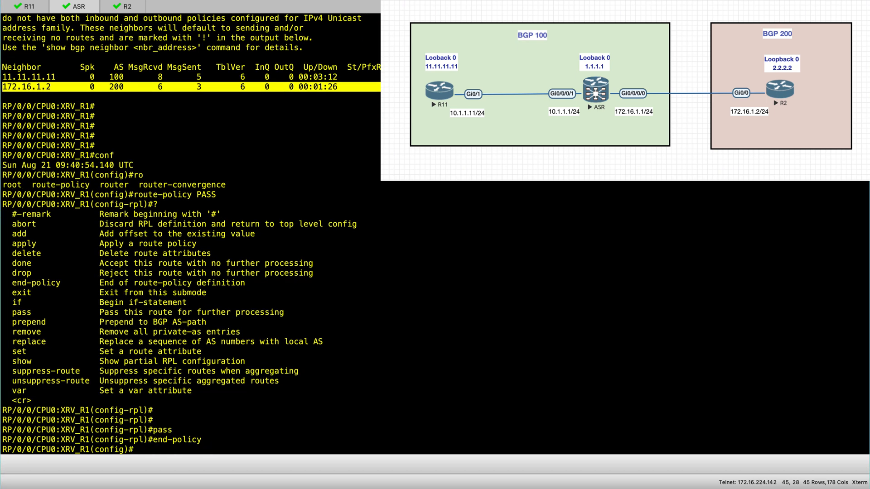
Commit the PASS route-policy and display it with 'sh run route-policy PASS'
{"action": "type", "text": "commi"}
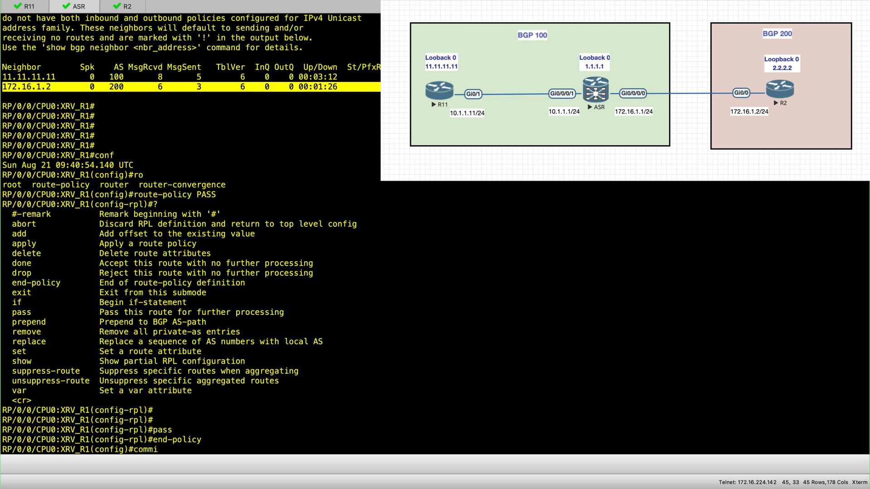
{"action": "key", "text": "Return"}
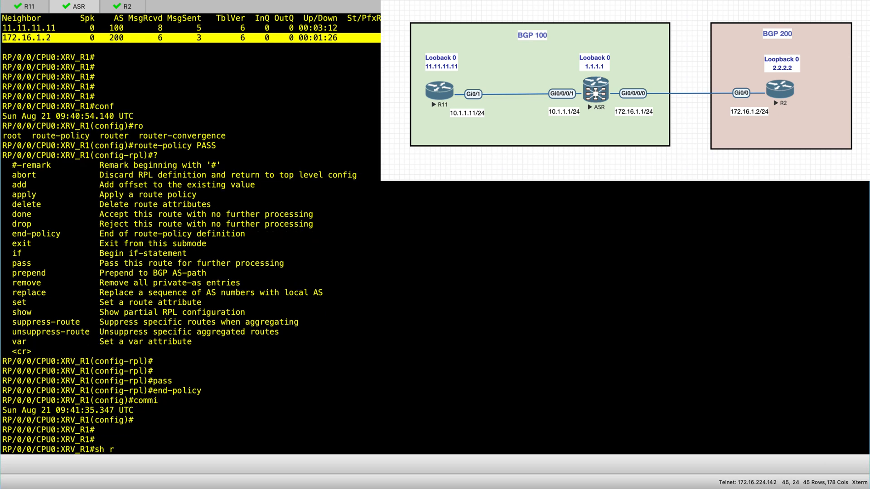
{"action": "type", "text": "un route"}
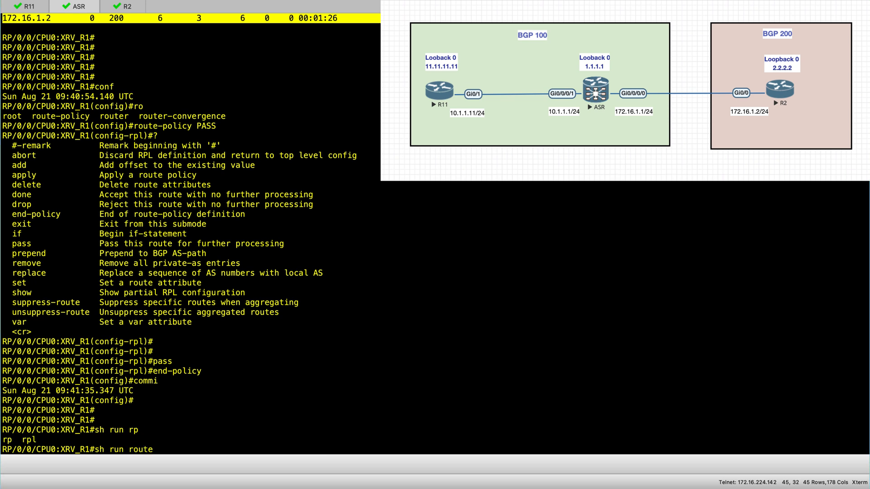
{"action": "type", "text": "-policy PASS"}
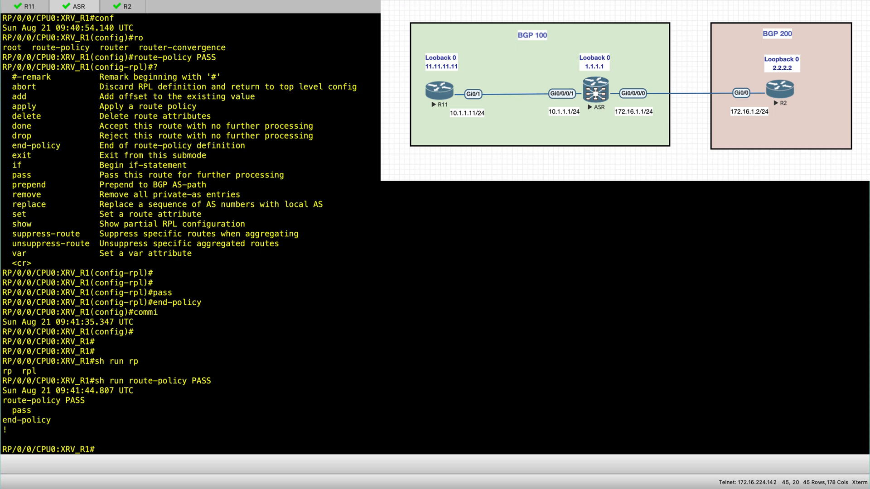
{"action": "mouse_move", "coordinate": [5, 403]}
{"action": "type", "text": "sh run router bgp"}
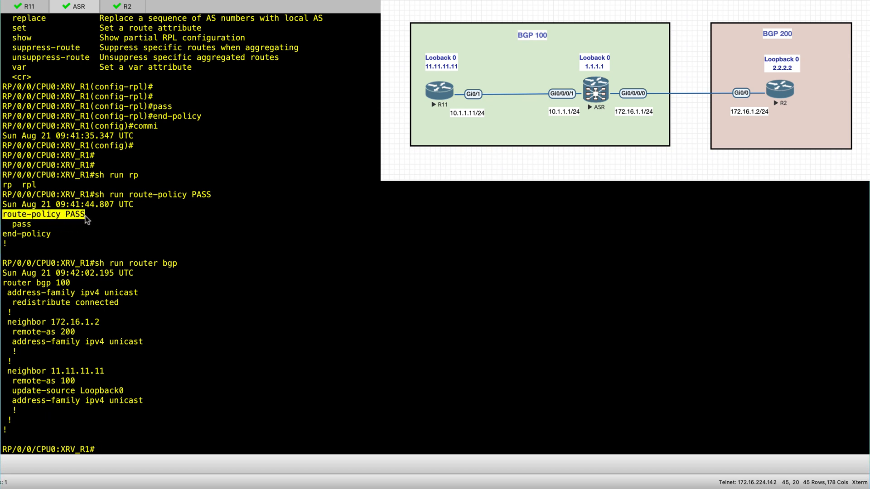
{"action": "mouse_move", "coordinate": [11, 324]}
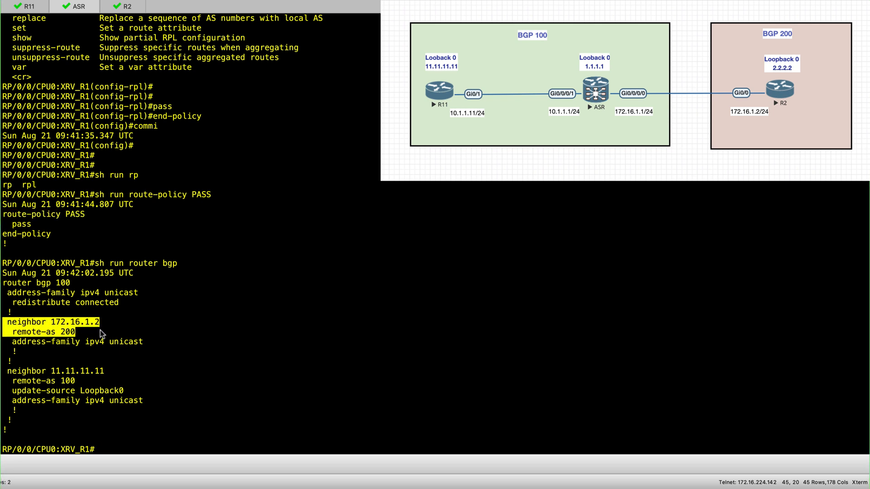
Mark the neighbor 172.16.1.2 and remote-as lines in the ASR's running BGP configuration
{"action": "left_click_drag", "start_coordinate": [100, 331], "coordinate": [149, 341]}
{"action": "type", "text": "conf"}
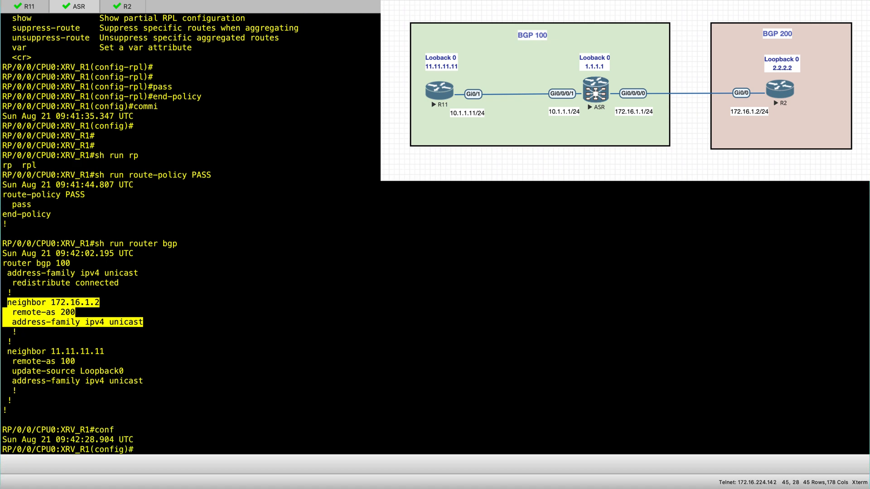
Apply route-policy PASS in and out under neighbor 172.16.1.2's IPv4 unicast family and confirm it in the running BGP config
{"action": "type", "text": "router bgp 100"}
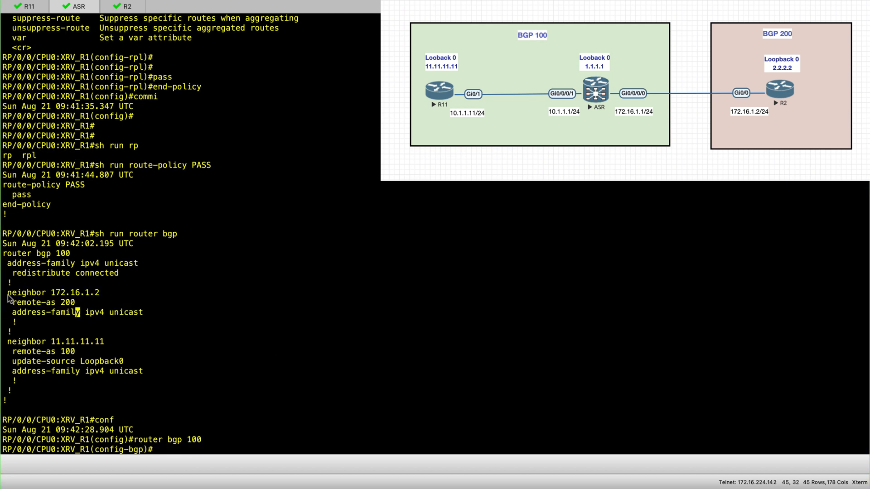
{"action": "left_click_drag", "start_coordinate": [8, 293], "coordinate": [144, 312]}
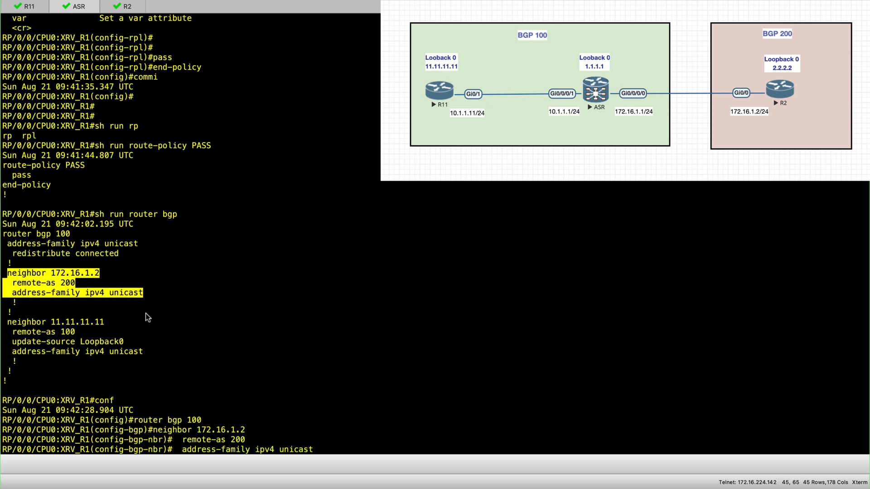
{"action": "key", "text": "Return"}
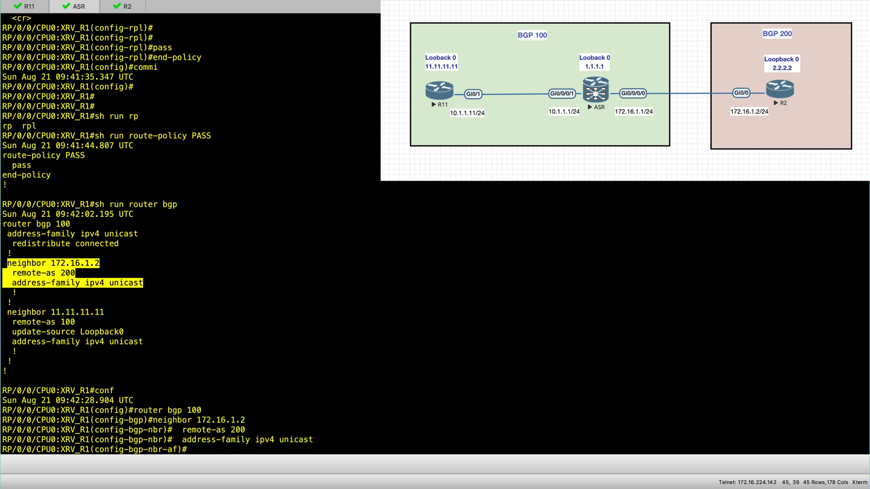
{"action": "type", "text": "ro"}
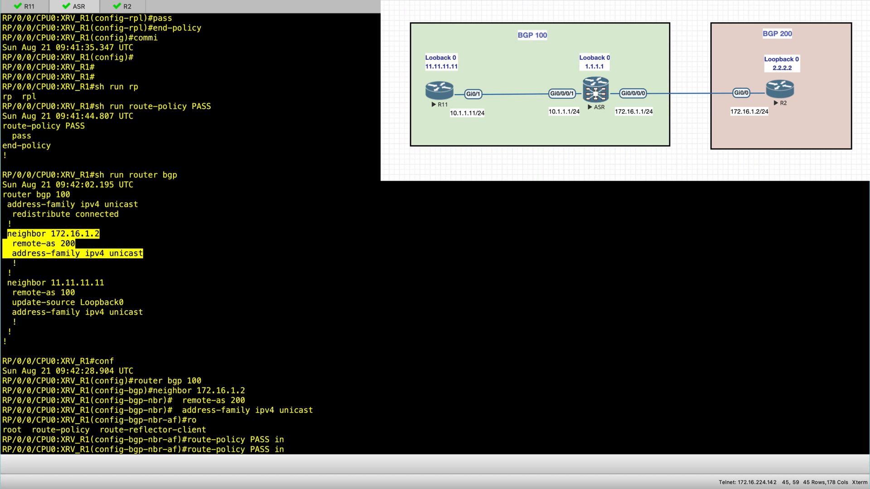
{"action": "type", "text": "out"}
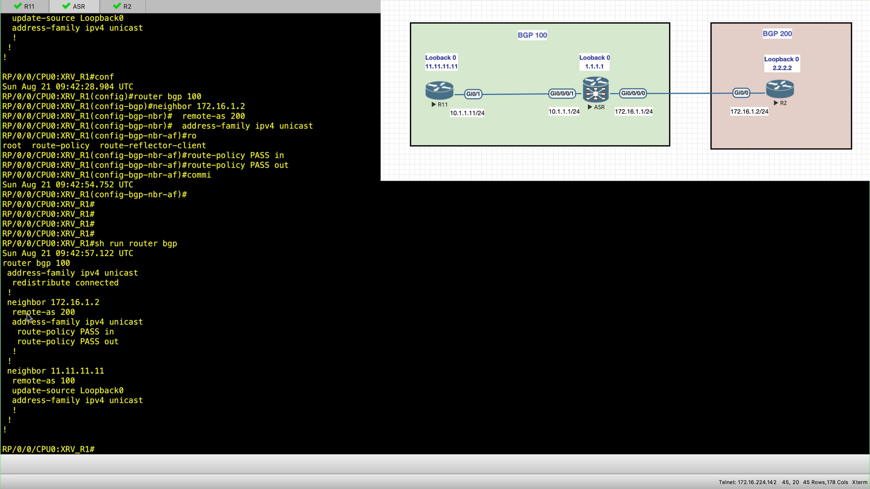
{"action": "left_click_drag", "start_coordinate": [8, 302], "coordinate": [131, 323]}
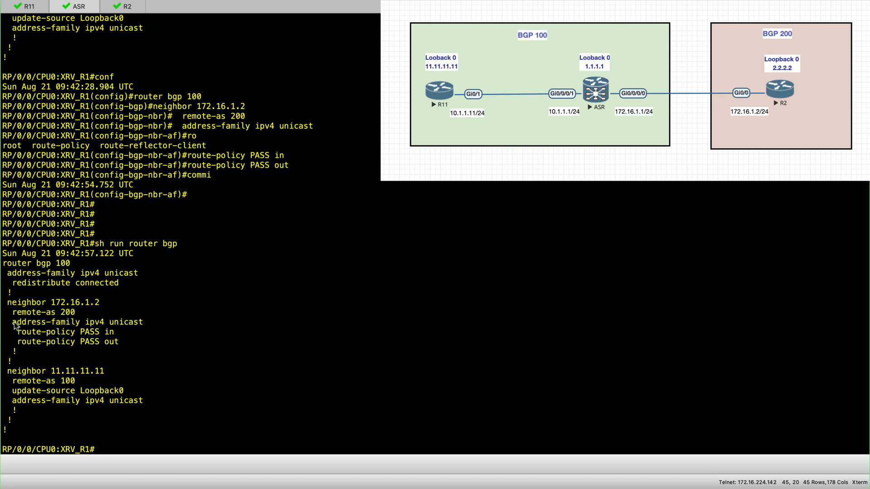
{"action": "double_click", "coordinate": [76, 322]}
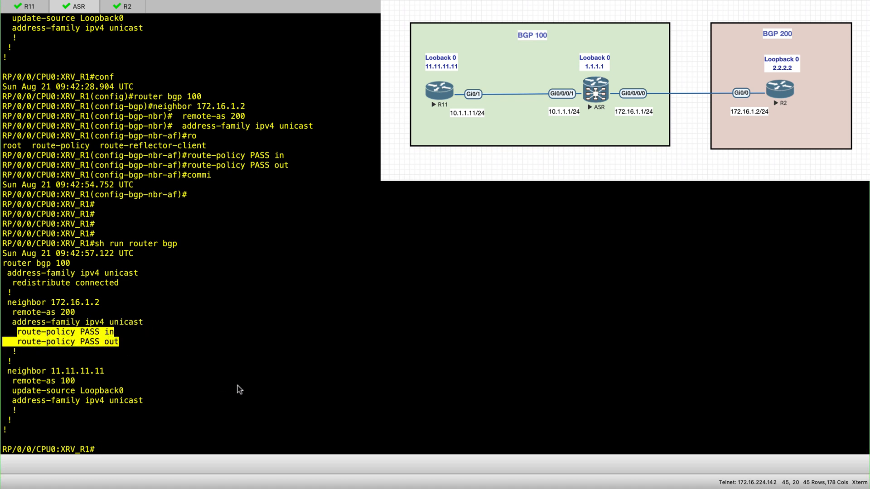
{"action": "mouse_move", "coordinate": [325, 371]}
{"action": "type", "text": "sh bg"}
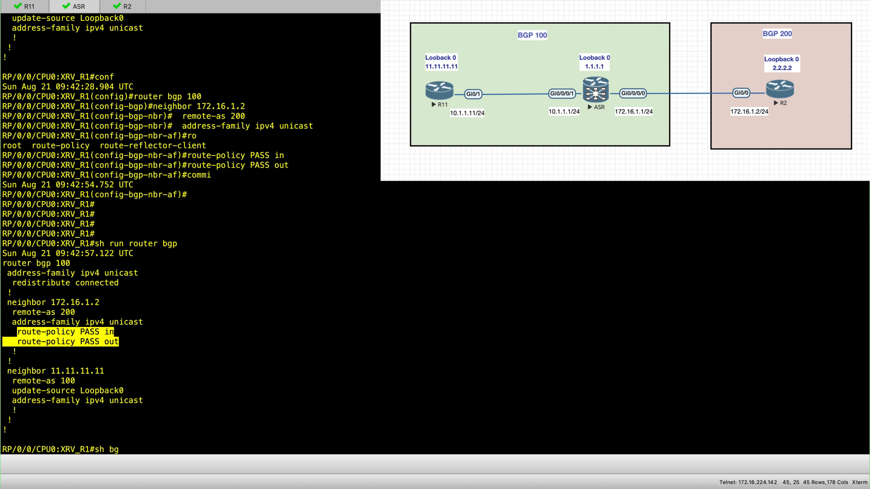
Display 'sh bgp ipv4 unicast summary' on the ASR, showing 4 prefixes from 172.16.1.2
{"action": "type", "text": "p"}
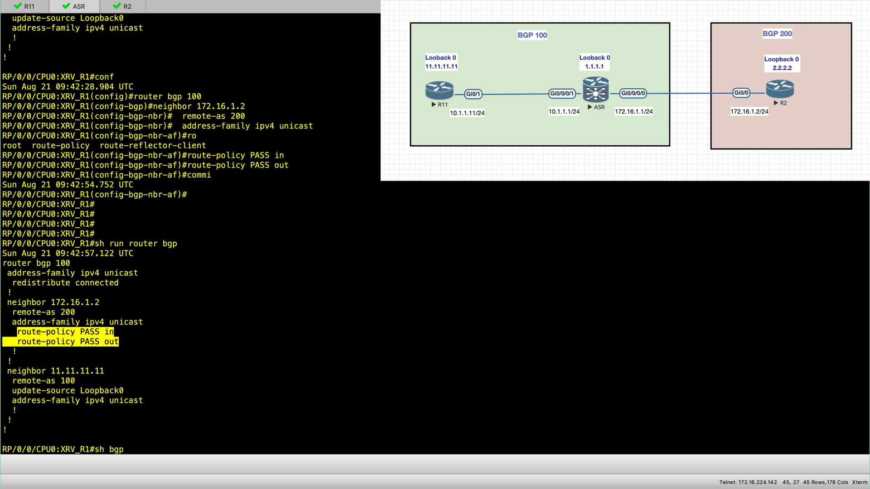
{"action": "type", "text": "ipv4"}
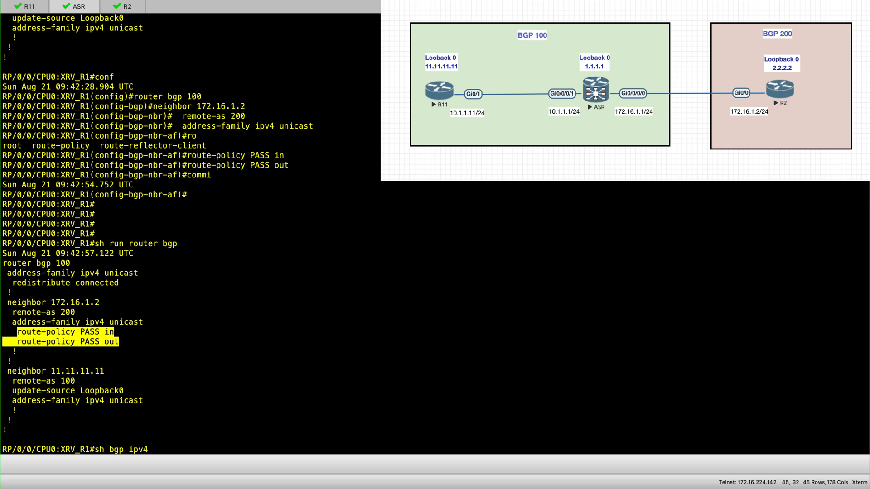
{"action": "type", "text": "unicast summary"}
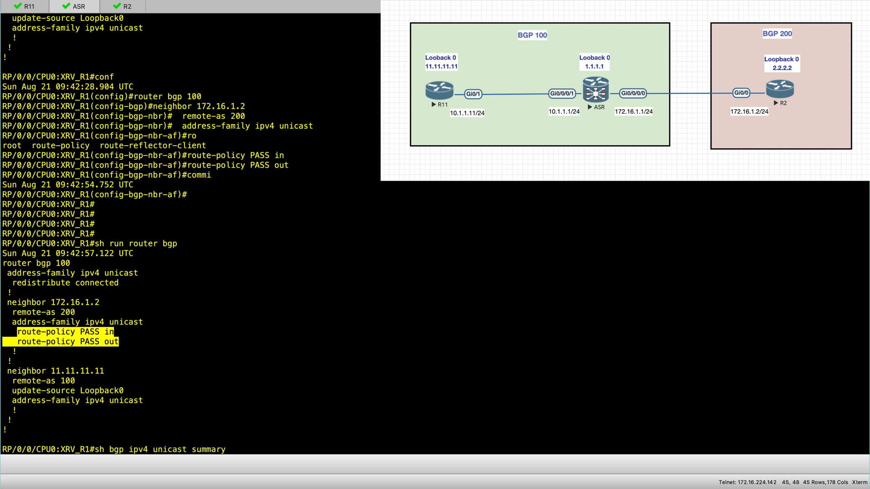
{"action": "key", "text": "Return"}
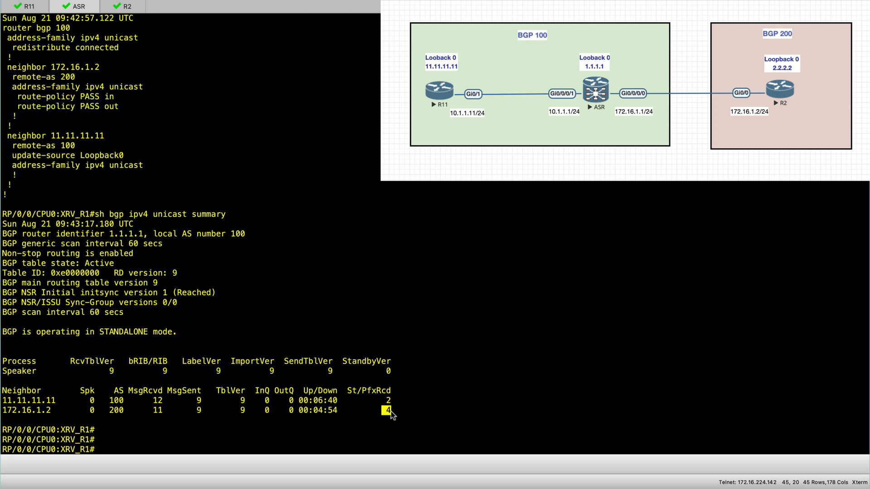
{"action": "mouse_move", "coordinate": [388, 417]}
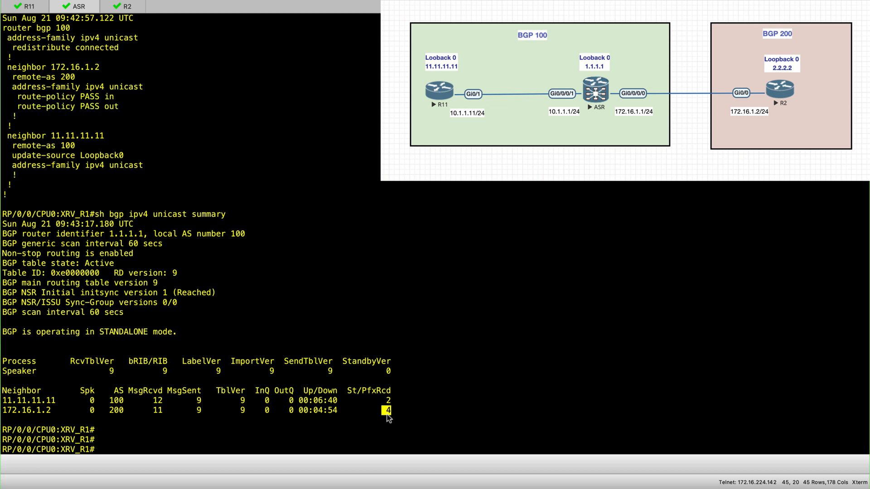
Run the same IPv4 unicast BGP summary on R2 for comparison
{"action": "left_click", "coordinate": [126, 7]}
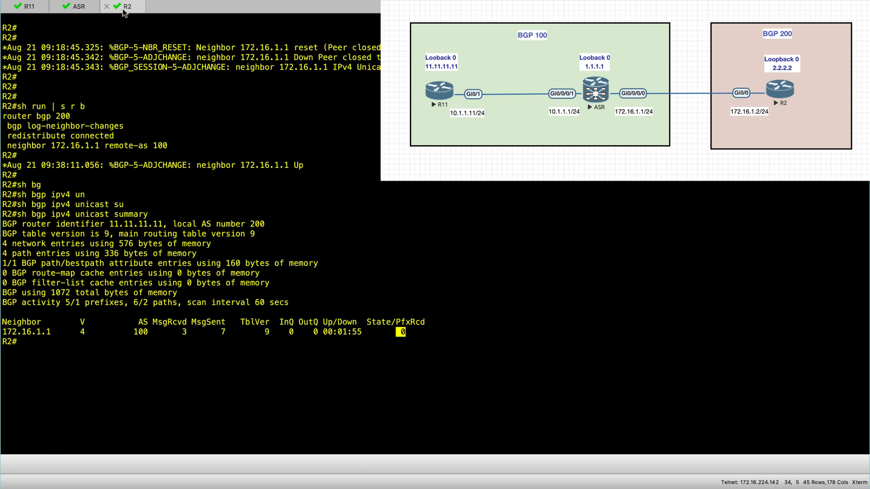
{"action": "type", "text": "sh bgp ipv4 unicast summary"}
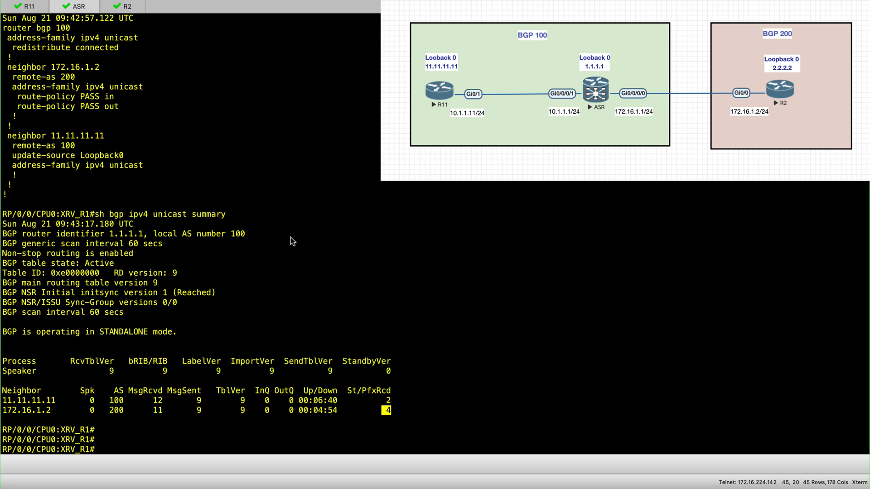
Show 'sh run router bgp' on the ASR and highlight the IPv4 unicast address family
{"action": "type", "text": "sh run"}
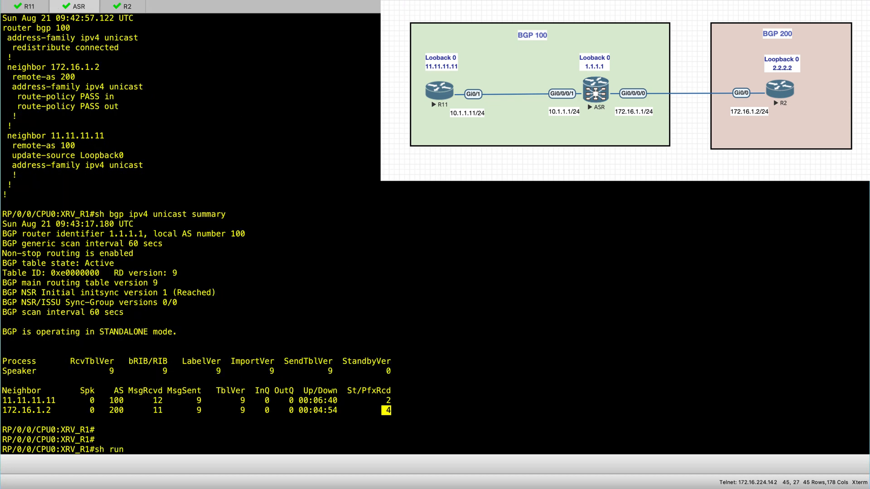
{"action": "type", "text": "rouyer bgp"}
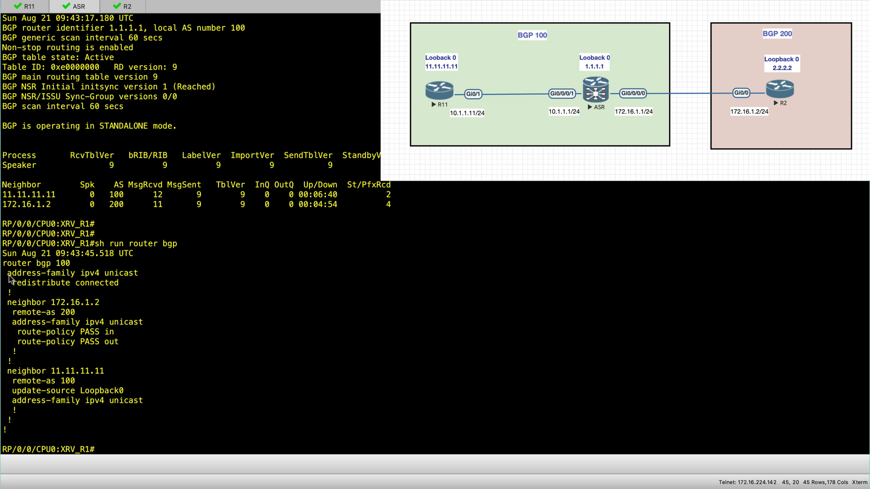
{"action": "double_click", "coordinate": [72, 273]}
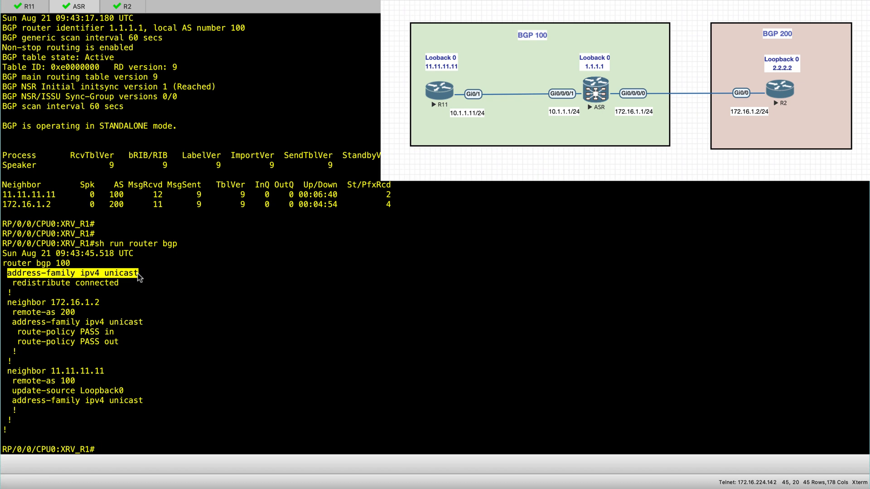
{"action": "mouse_move", "coordinate": [149, 309]}
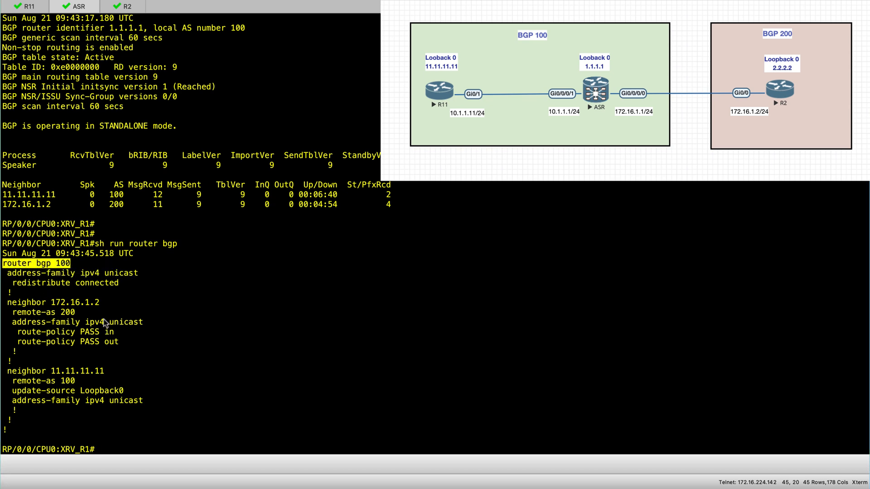
{"action": "mouse_move", "coordinate": [93, 305]}
{"action": "type", "text": "conf t"}
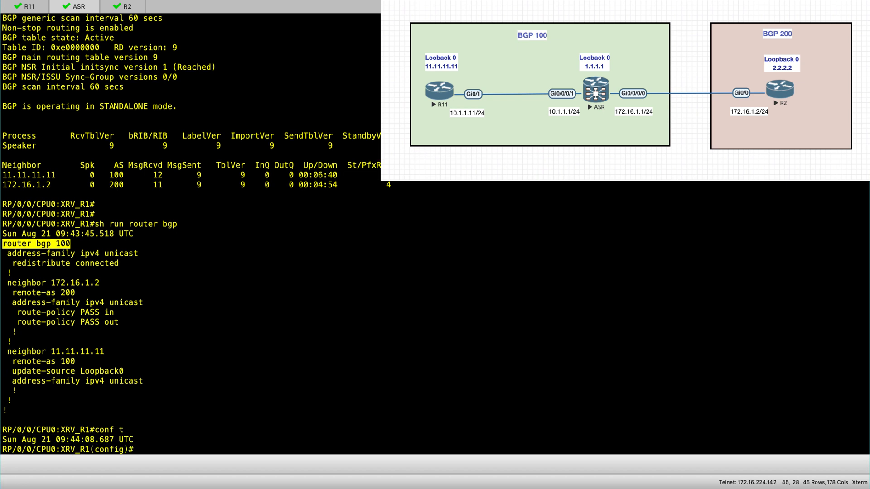
Add vpnv4, vpnv6 and ipv6 unicast address families under router bgp 100
{"action": "type", "text": "router bgp 100"}
{"action": "type", "text": "address-family vpnv4 unicast"}
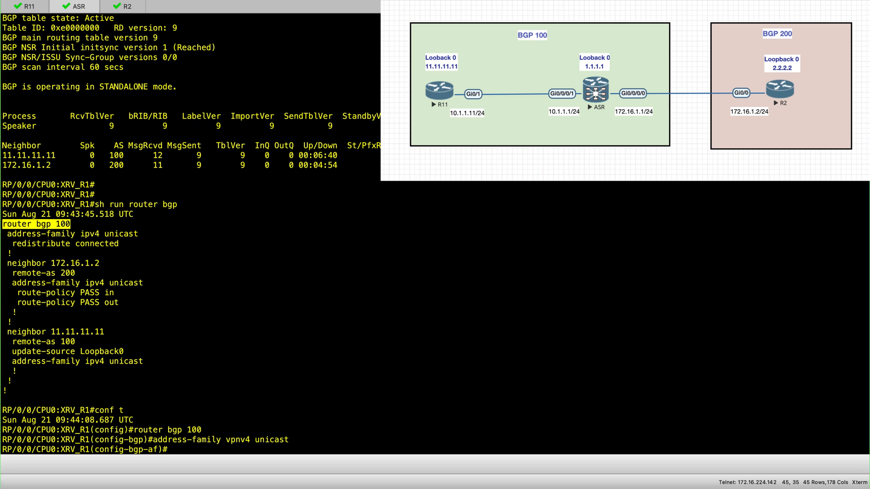
{"action": "type", "text": "ex"}
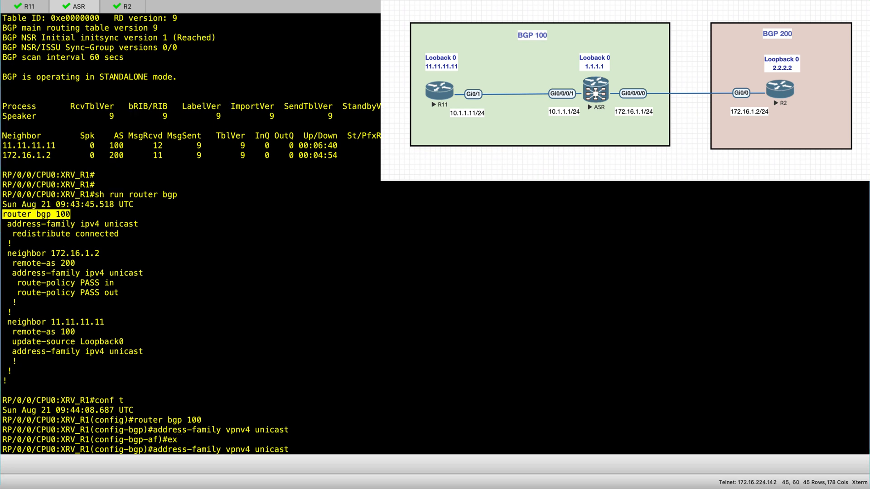
{"action": "type", "text": "address-family vpnv6 unicast"}
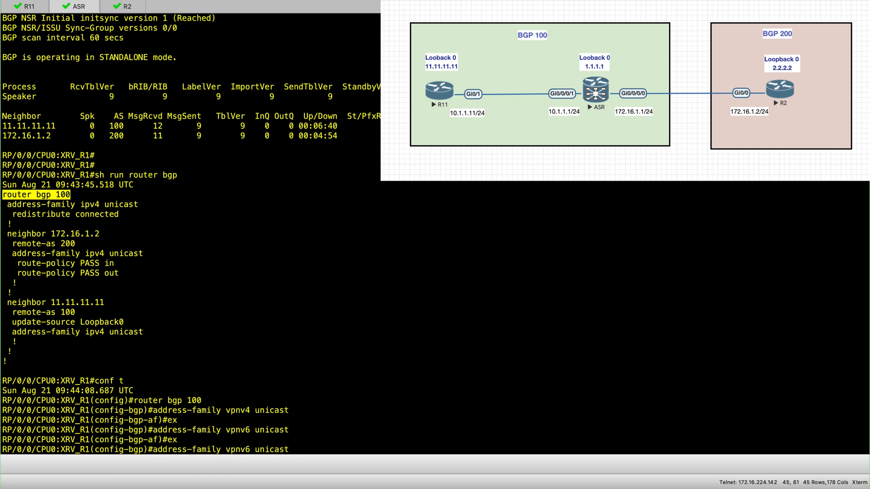
{"action": "type", "text": "address-family v"}
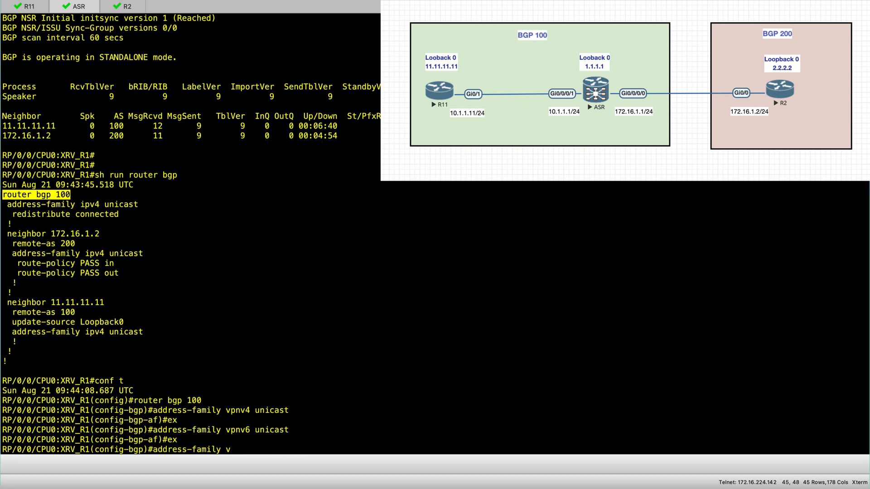
{"action": "type", "text": "pv6 unicast"}
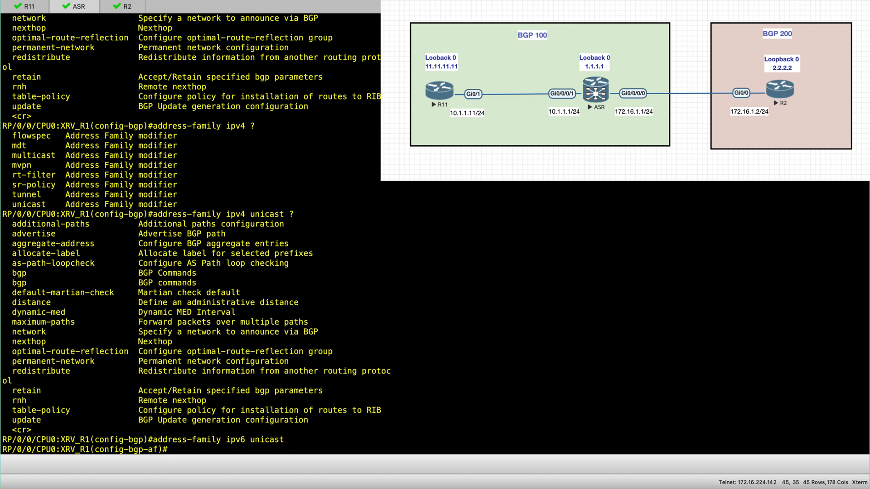
Commit the new address families and show the running router bgp configuration
{"action": "type", "text": "commi"}
{"action": "type", "text": "sh run"}
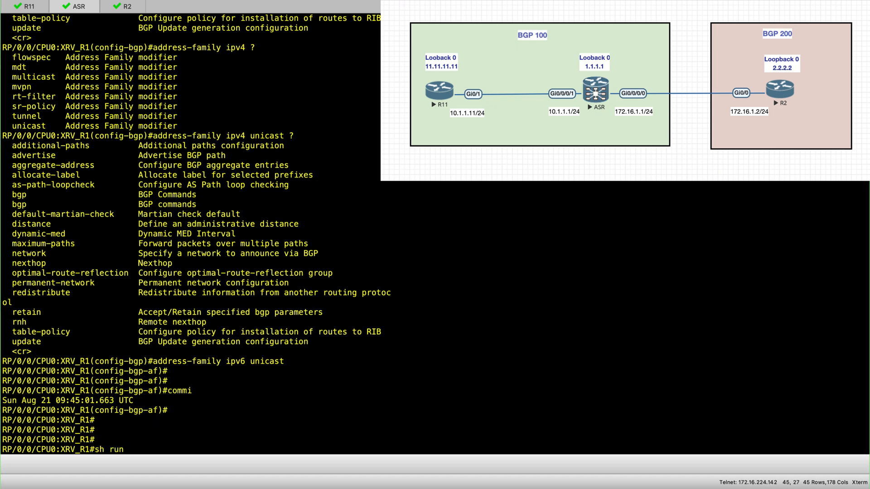
{"action": "type", "text": "r"}
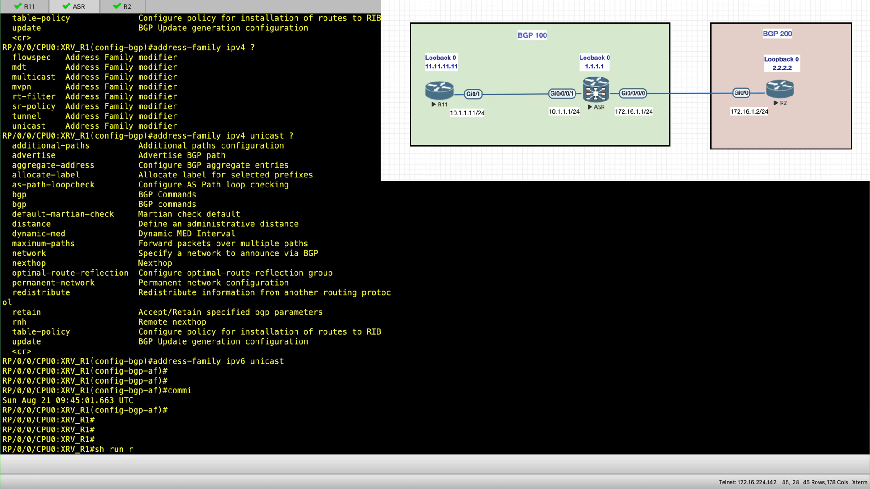
{"action": "type", "text": "outer bgp"}
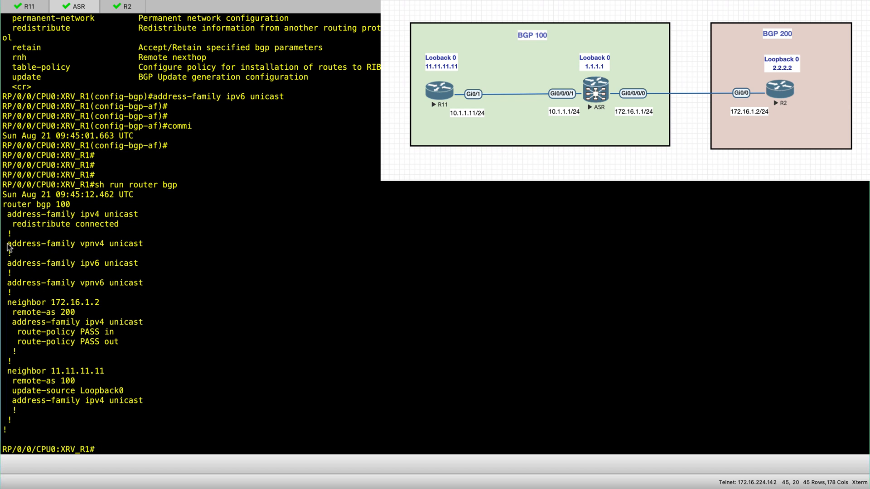
Highlight the three new address families and the neighbor 172.16.1.2 and 11.11.11.11 statements
{"action": "left_click_drag", "start_coordinate": [8, 243], "coordinate": [142, 282]}
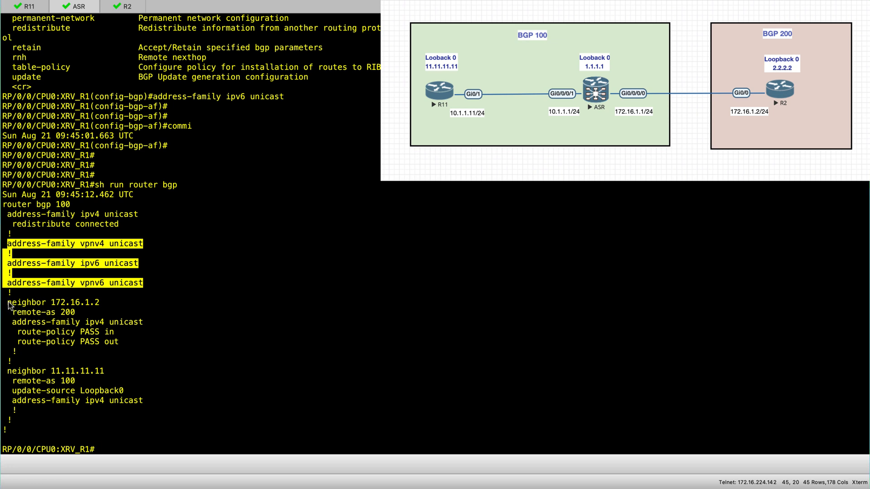
{"action": "mouse_move", "coordinate": [221, 331]}
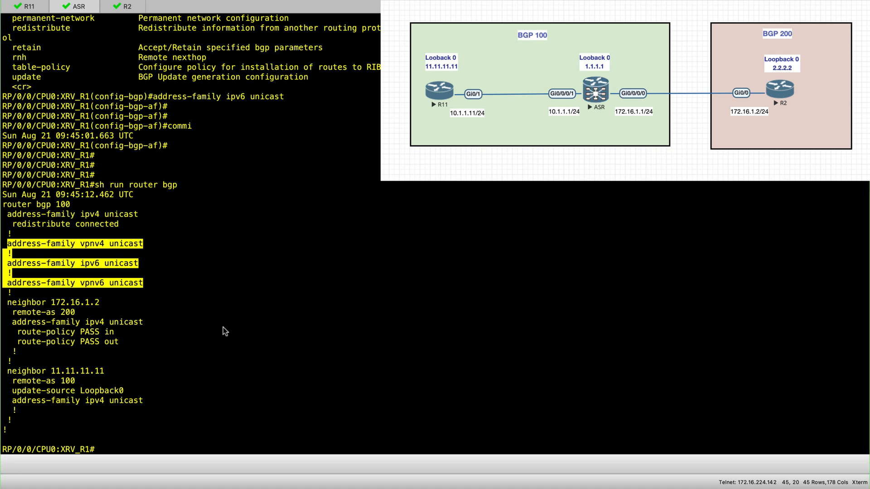
{"action": "mouse_move", "coordinate": [264, 347]}
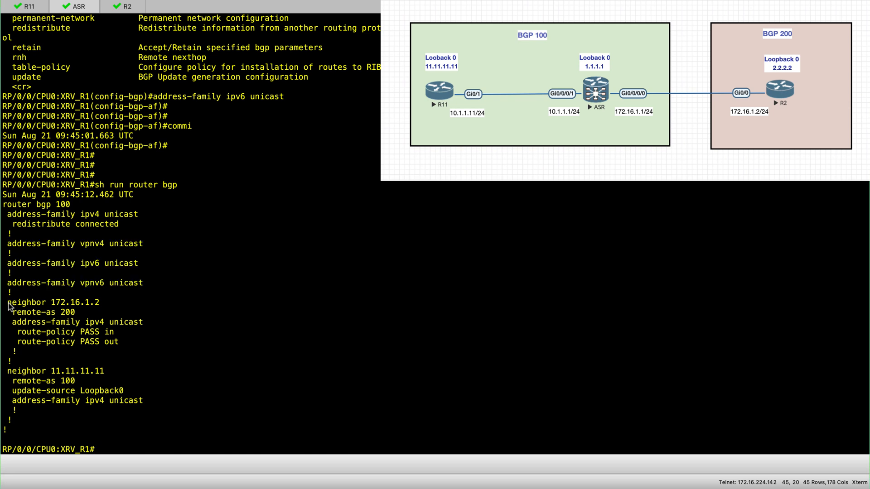
{"action": "double_click", "coordinate": [52, 303]}
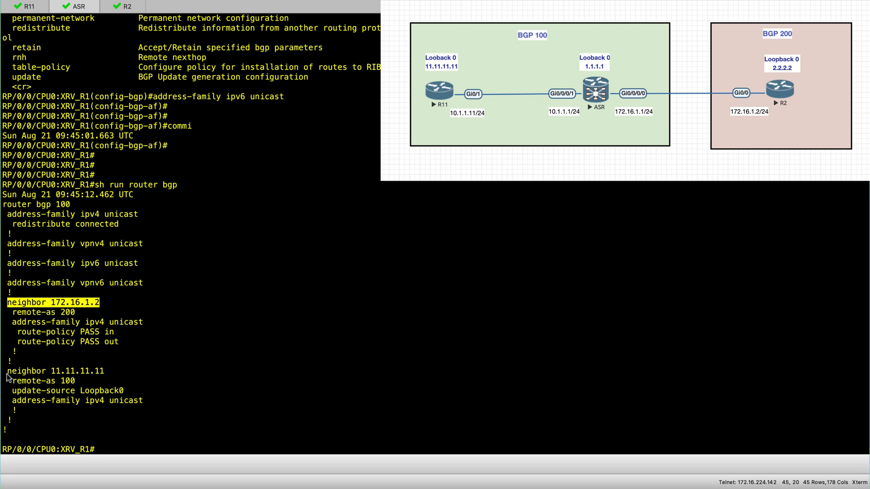
{"action": "double_click", "coordinate": [52, 370]}
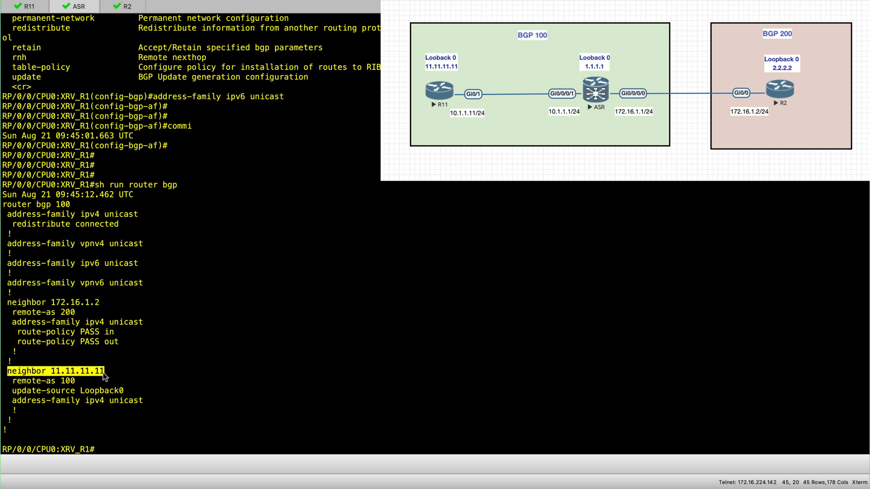
{"action": "mouse_move", "coordinate": [190, 376]}
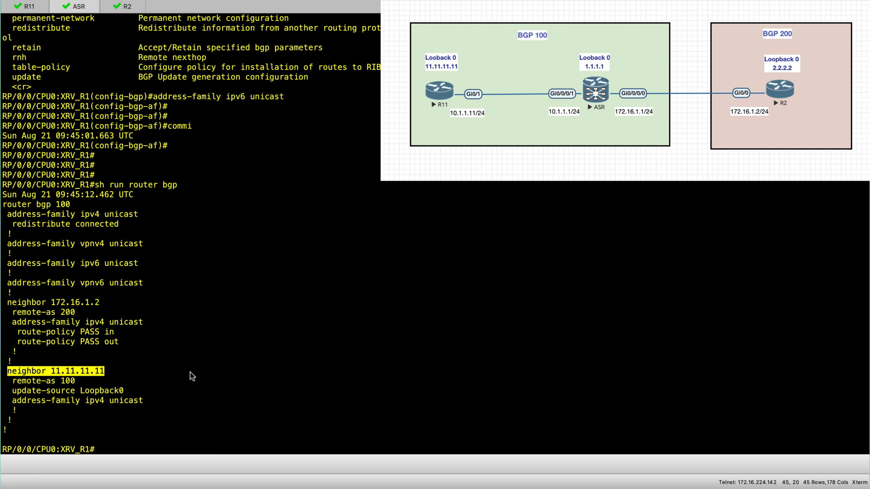
{"action": "mouse_move", "coordinate": [14, 419]}
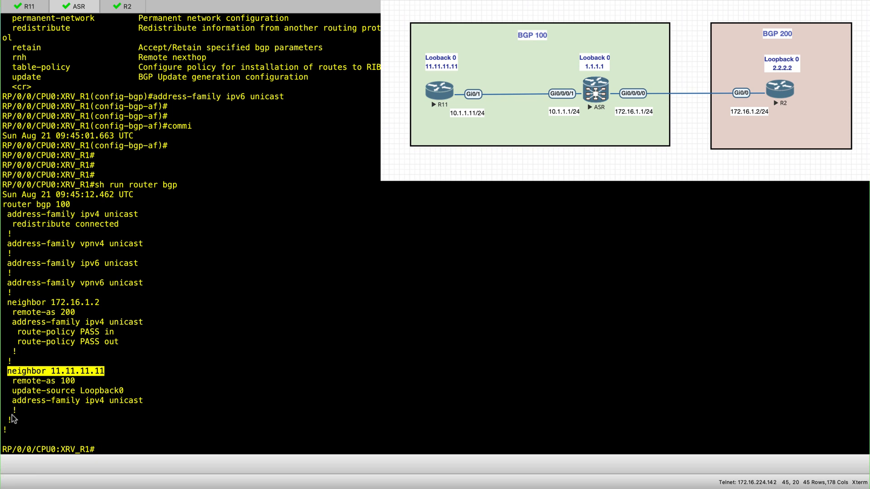